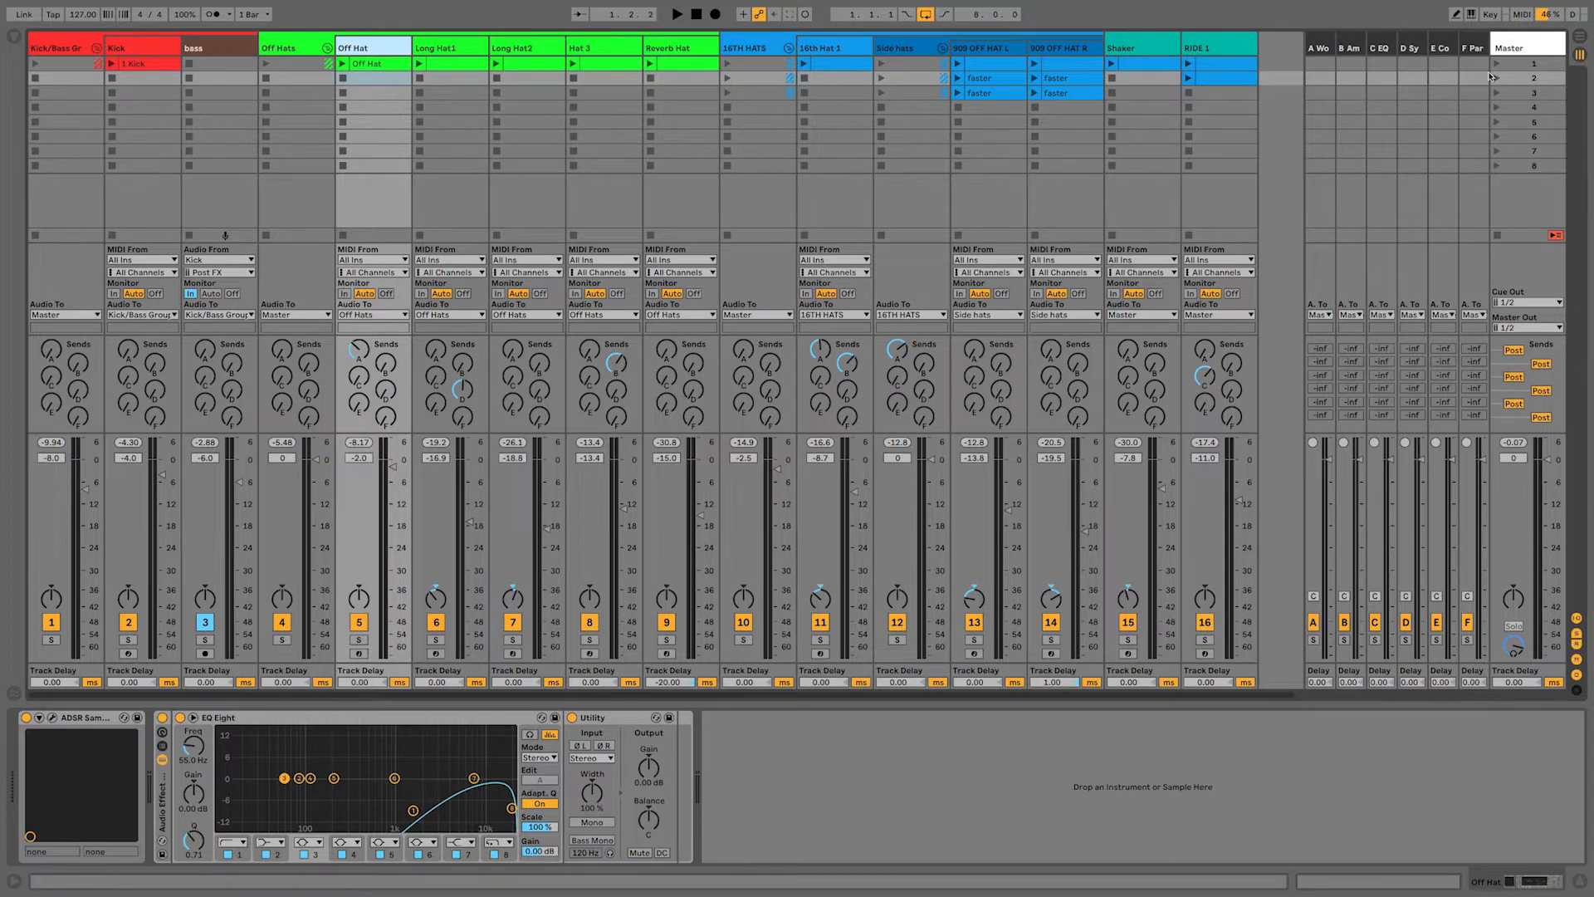
- Launch the techno scene so the kick and hat clips start playing
{"action": "left_click", "coordinate": [676, 13]}
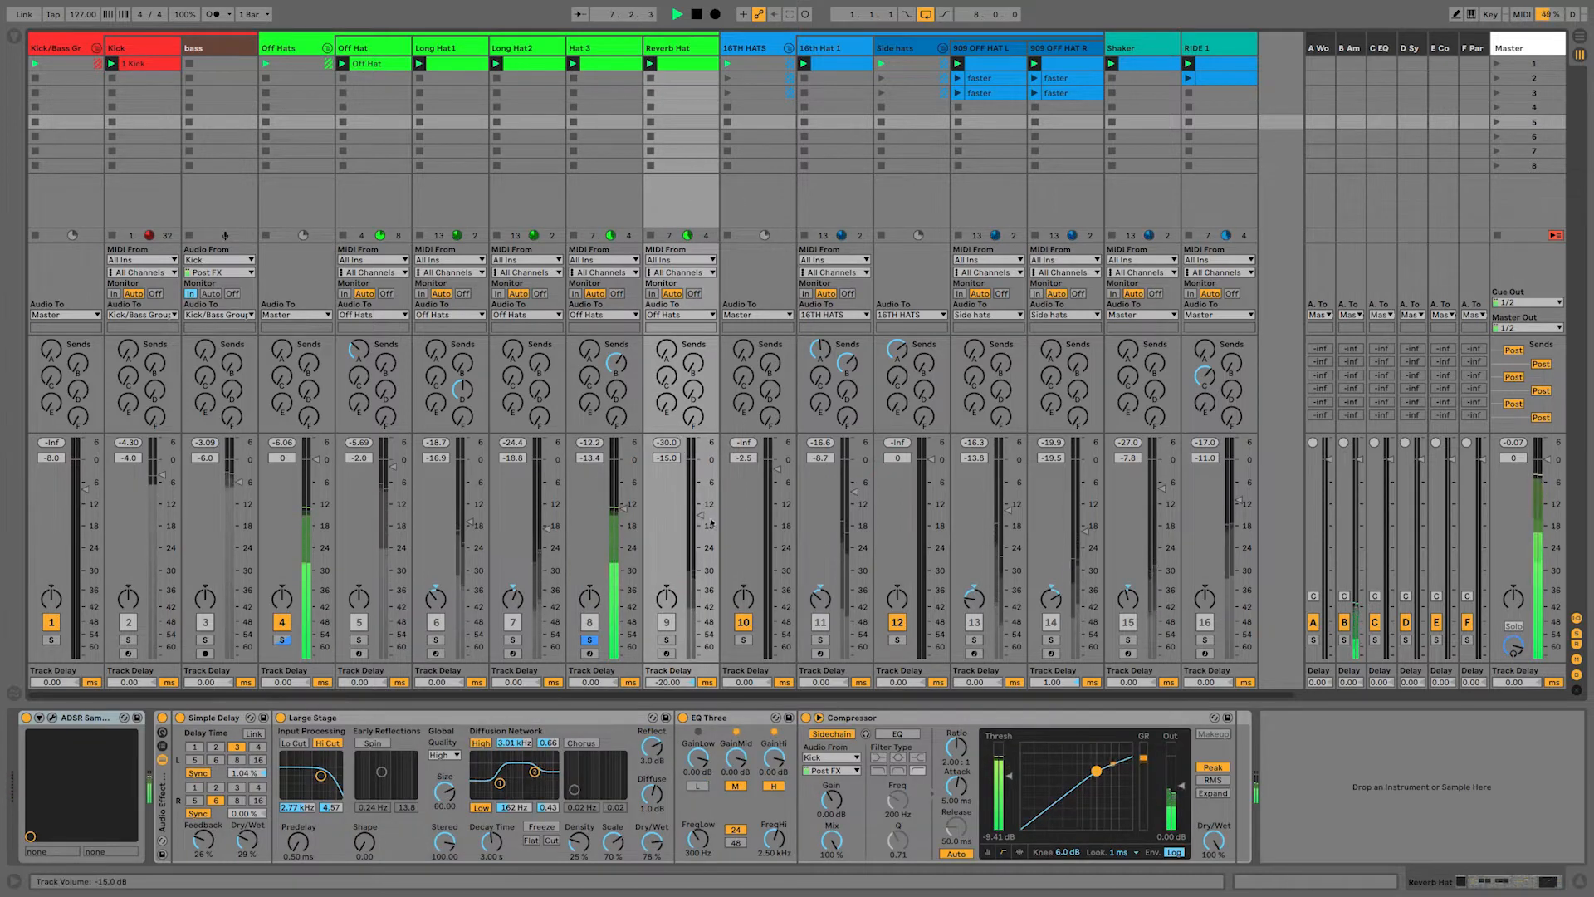
- Select the RIDE 1 track to show its low-cut EQ Eight
{"action": "left_click", "coordinate": [666, 640]}
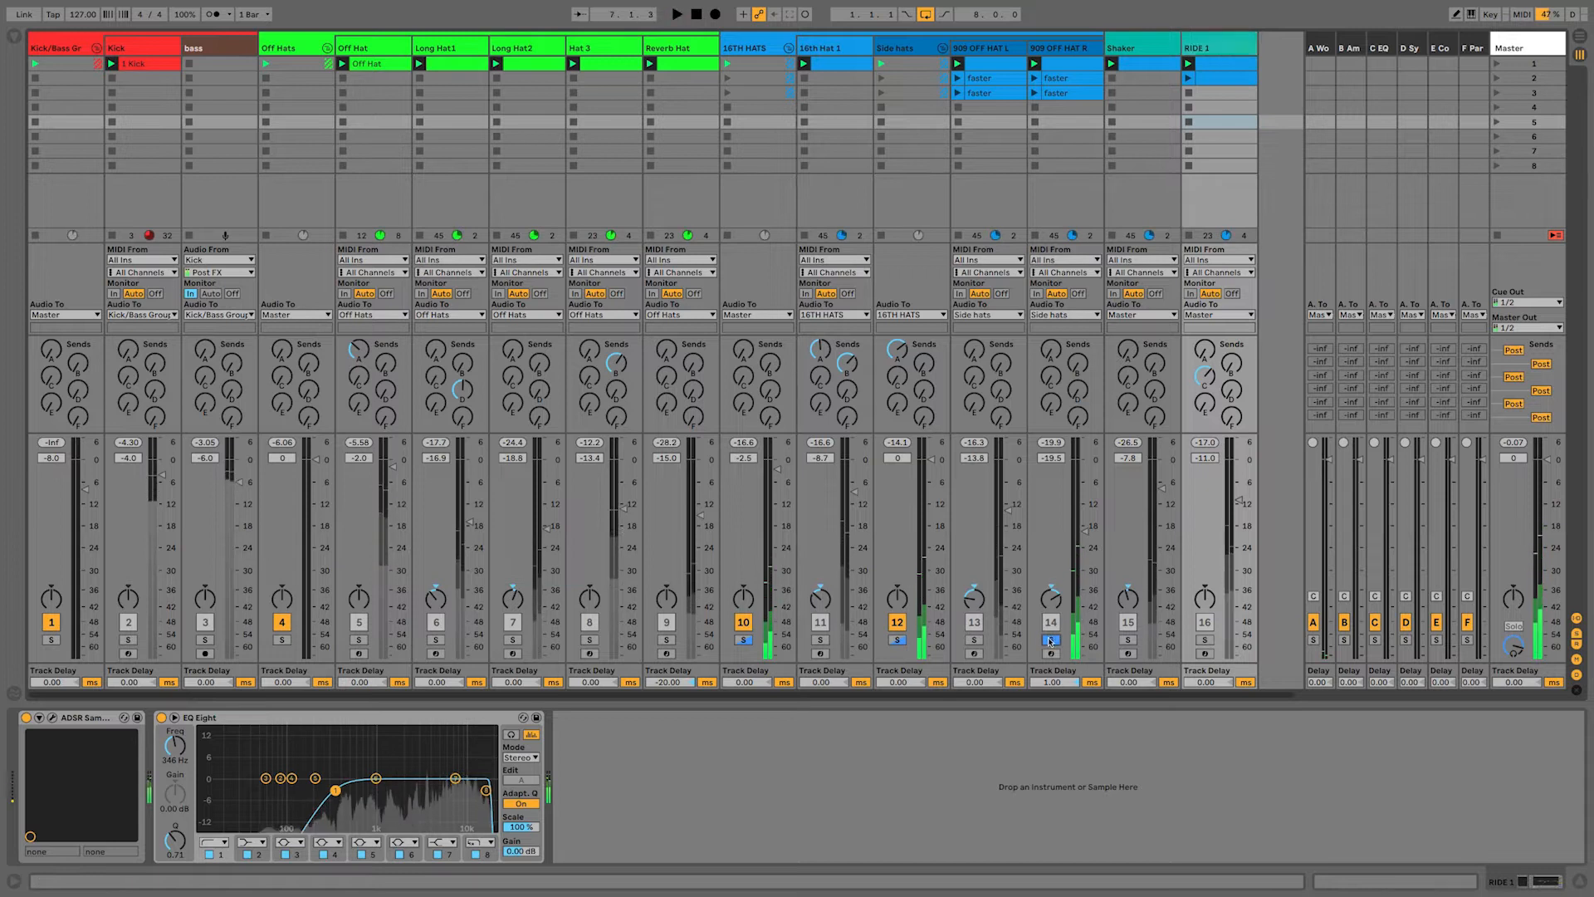
{"action": "left_click", "coordinate": [1218, 46]}
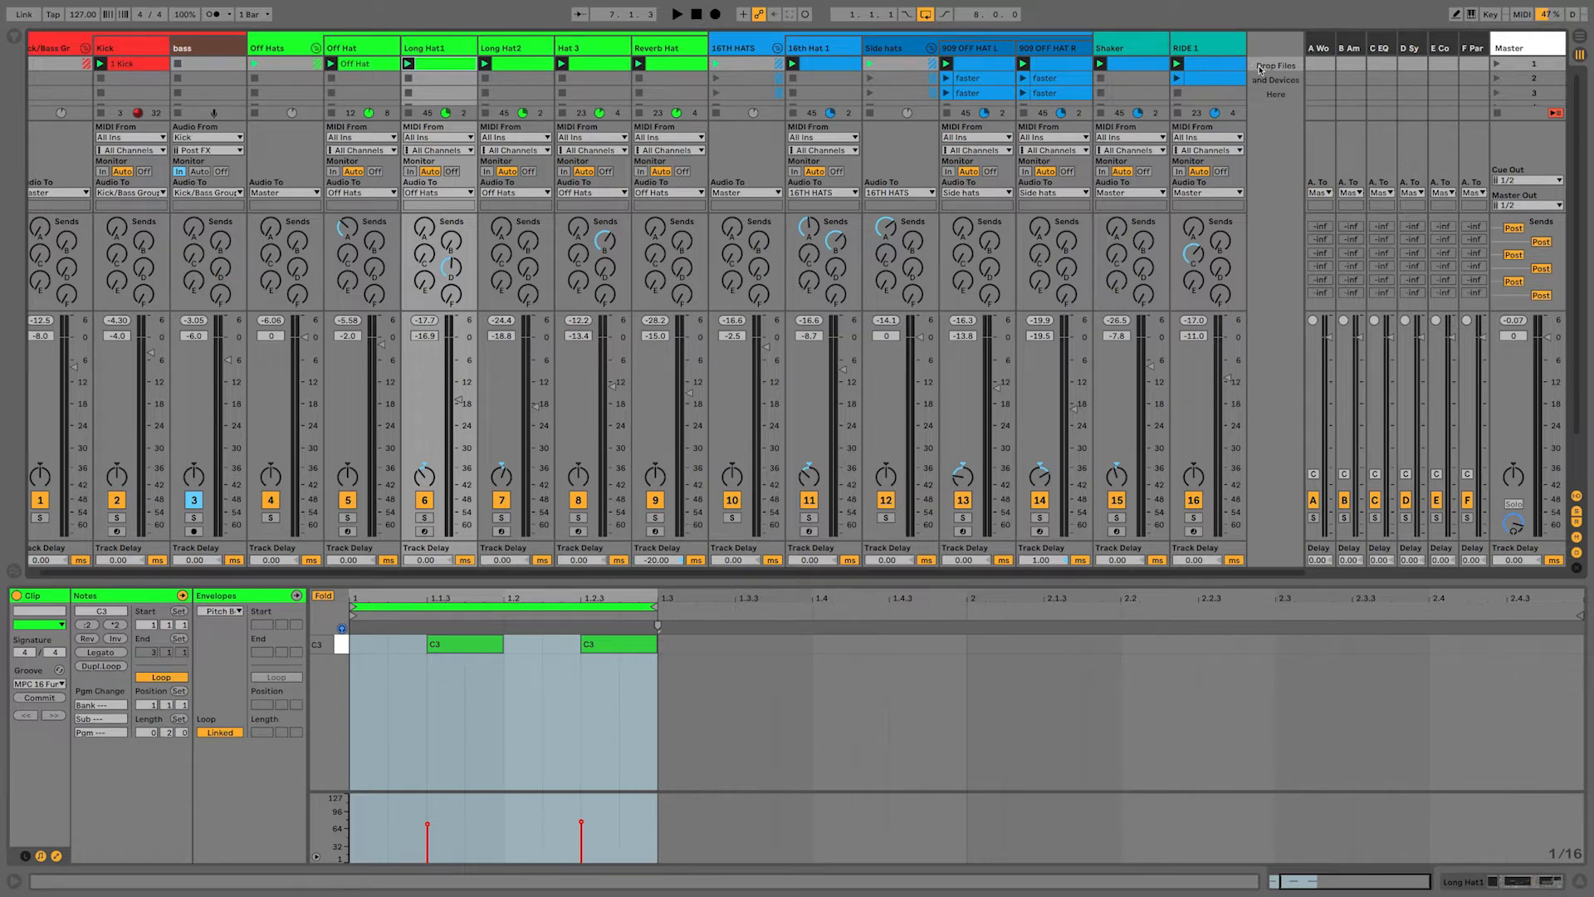
- Insert MIDI track 17 from the track area's context menu for ADSR Sample Manager
{"action": "right_click", "coordinate": [1276, 71]}
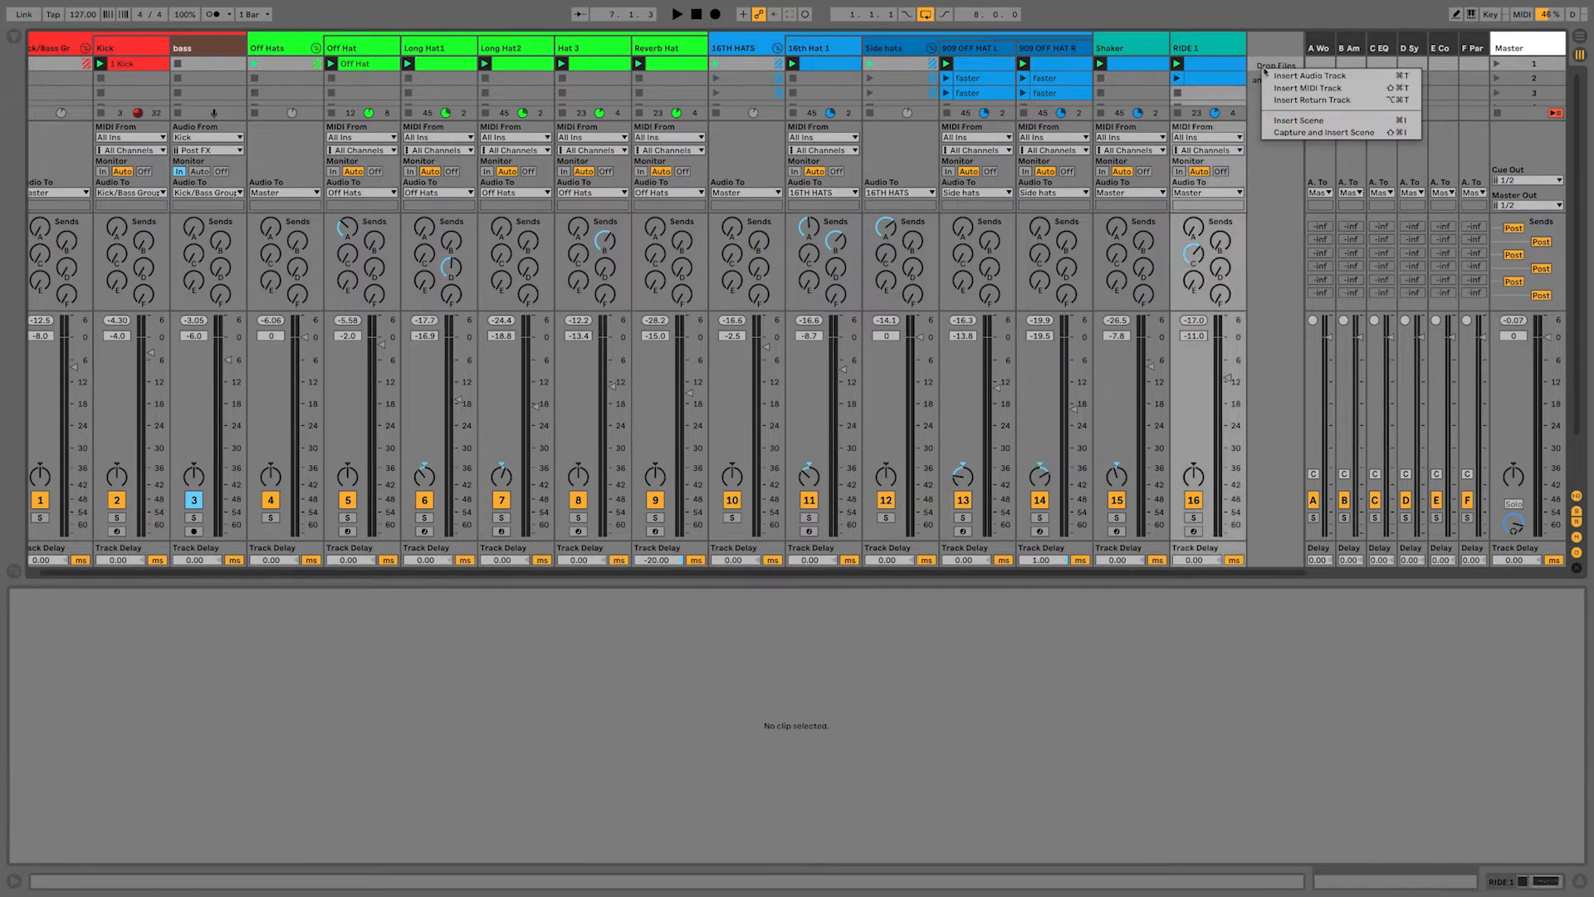
{"action": "mouse_move", "coordinate": [1312, 88]}
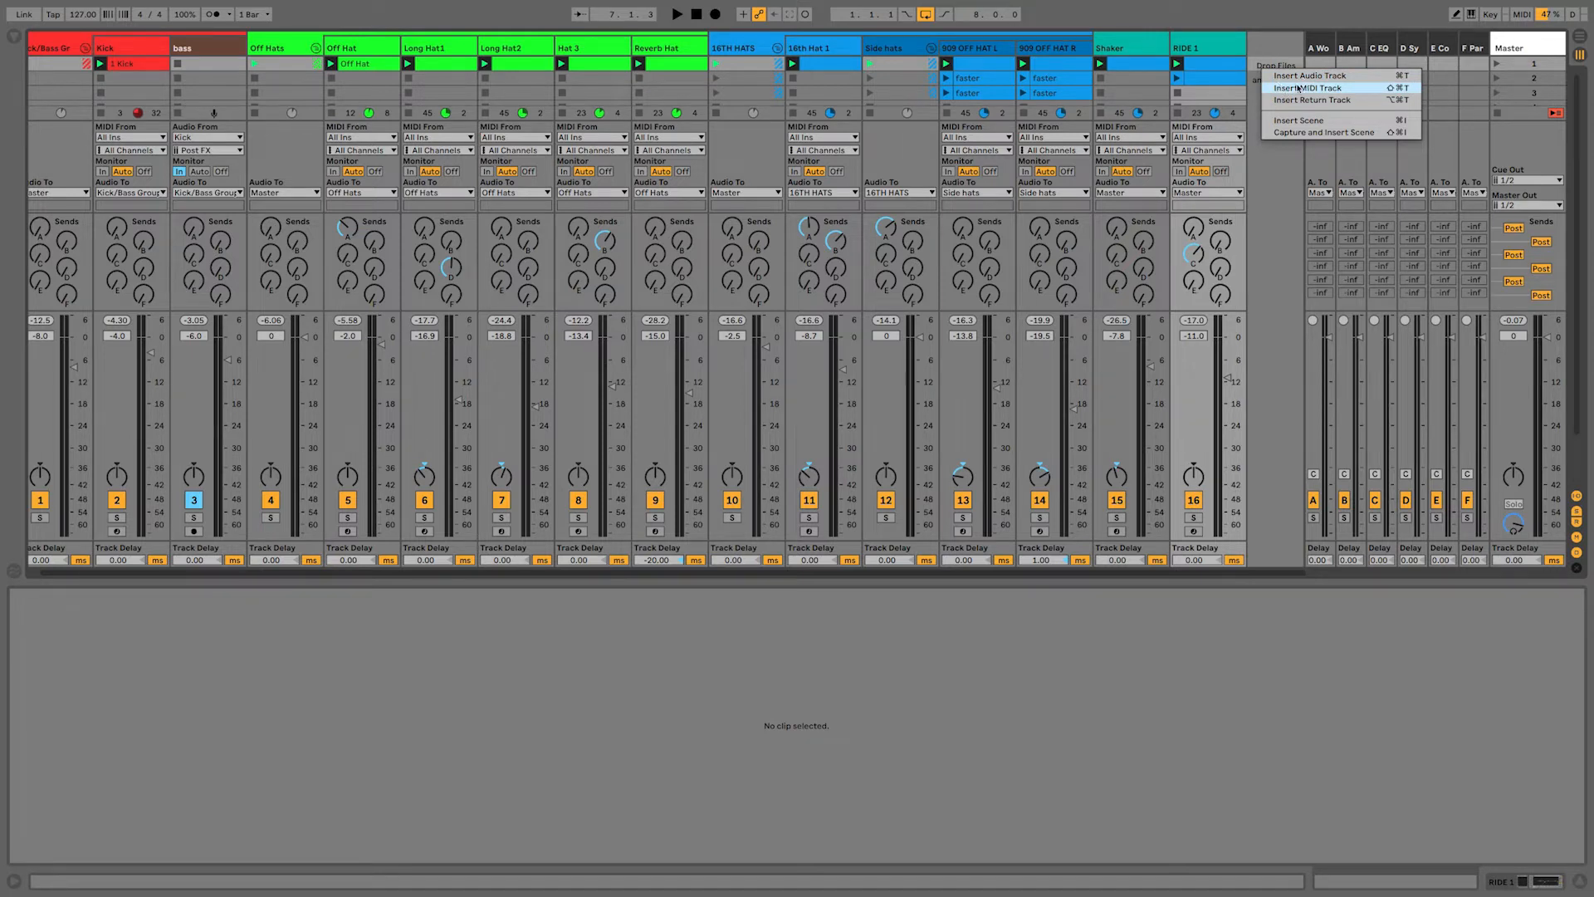
{"action": "left_click", "coordinate": [1309, 88]}
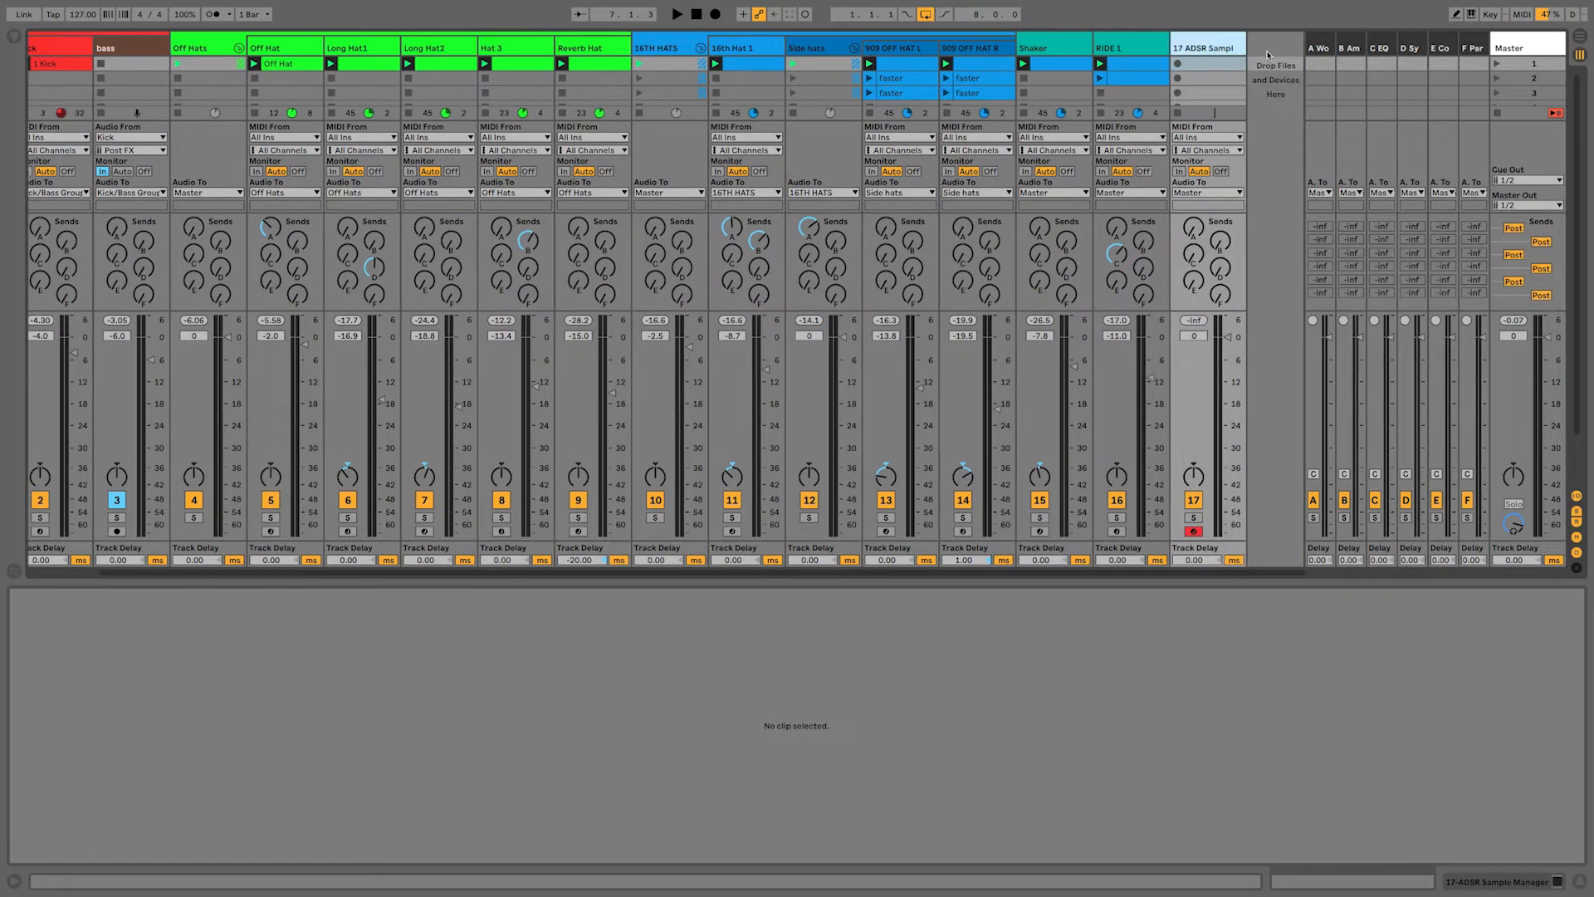
{"action": "right_click", "coordinate": [1205, 49]}
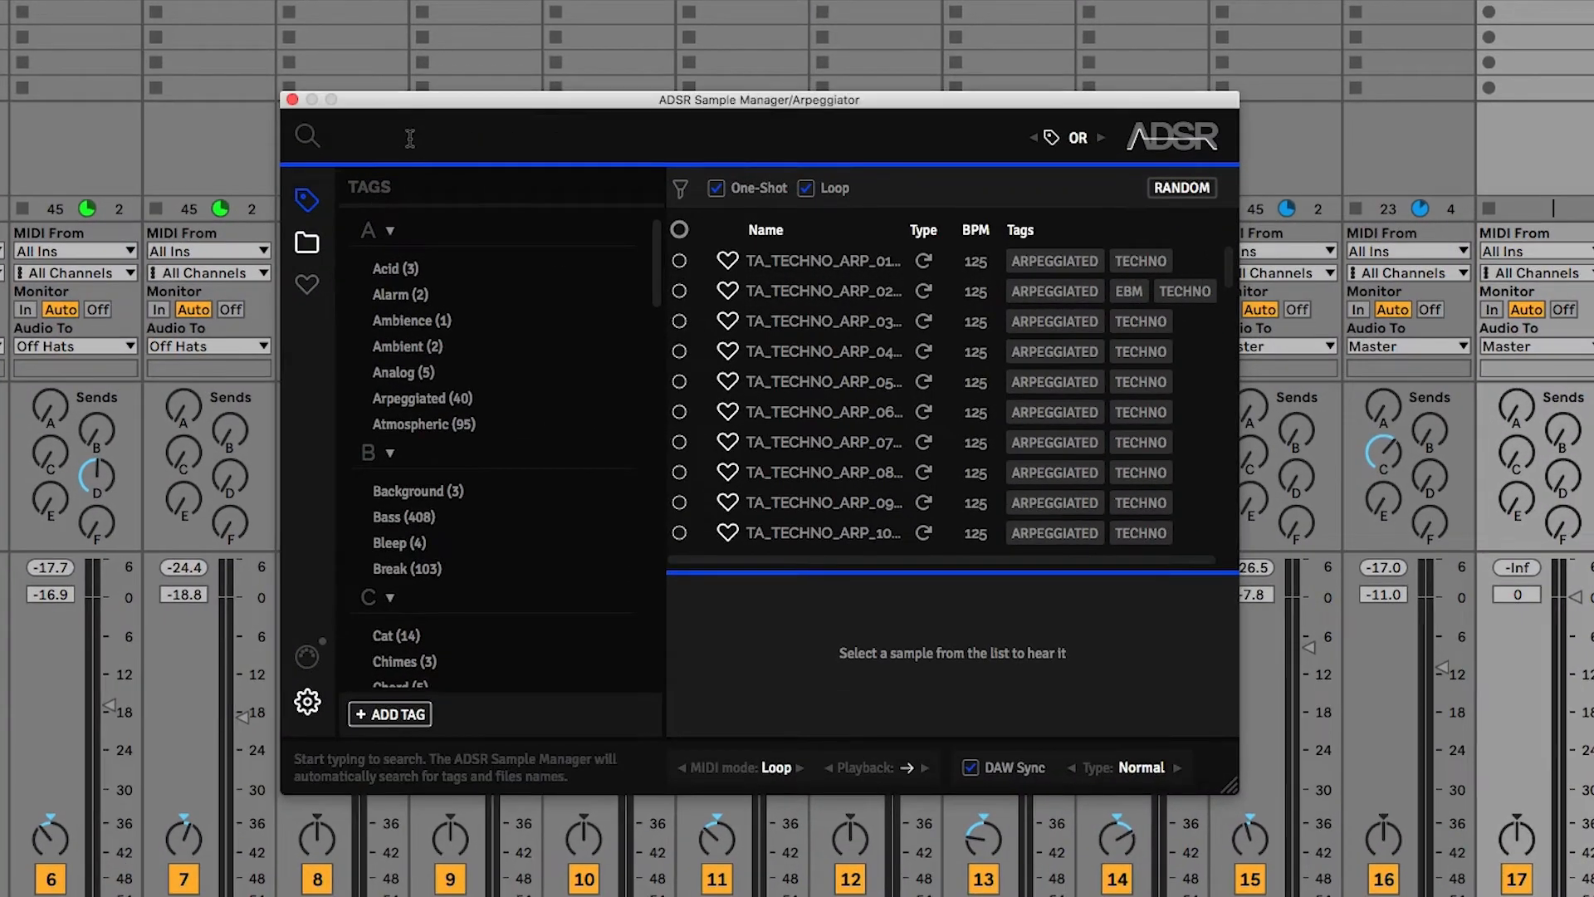
- Search 'arp' with the Arpeggiated tag, scoped to Toolroom Essential's ARP_LOOPS_125BPM folder
{"action": "type", "text": "arp"}
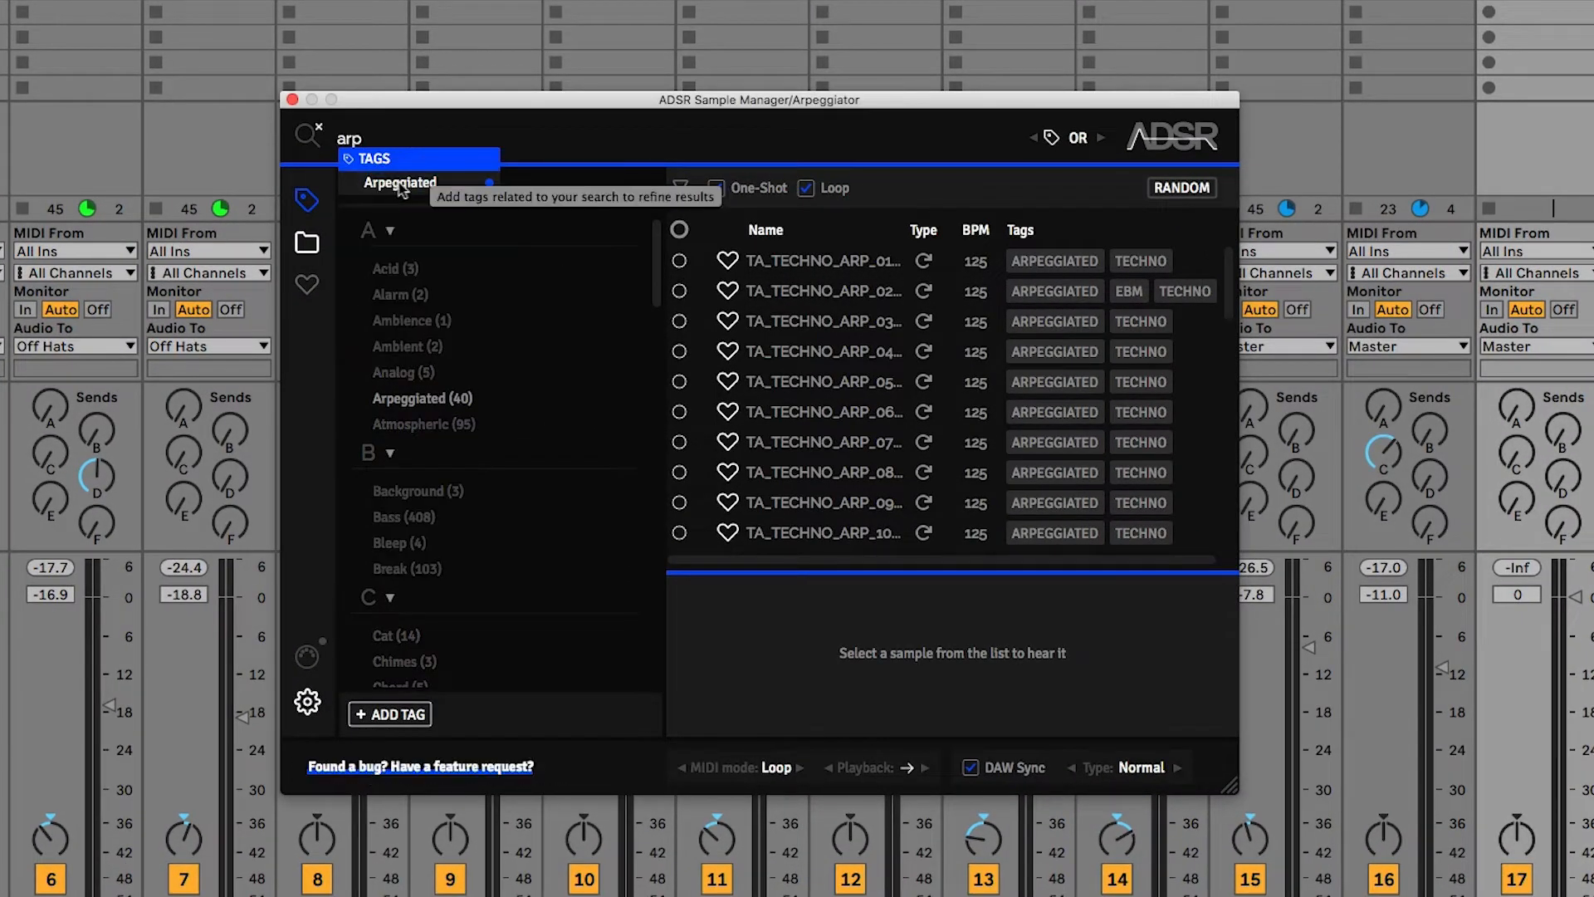
{"action": "left_click", "coordinate": [400, 181]}
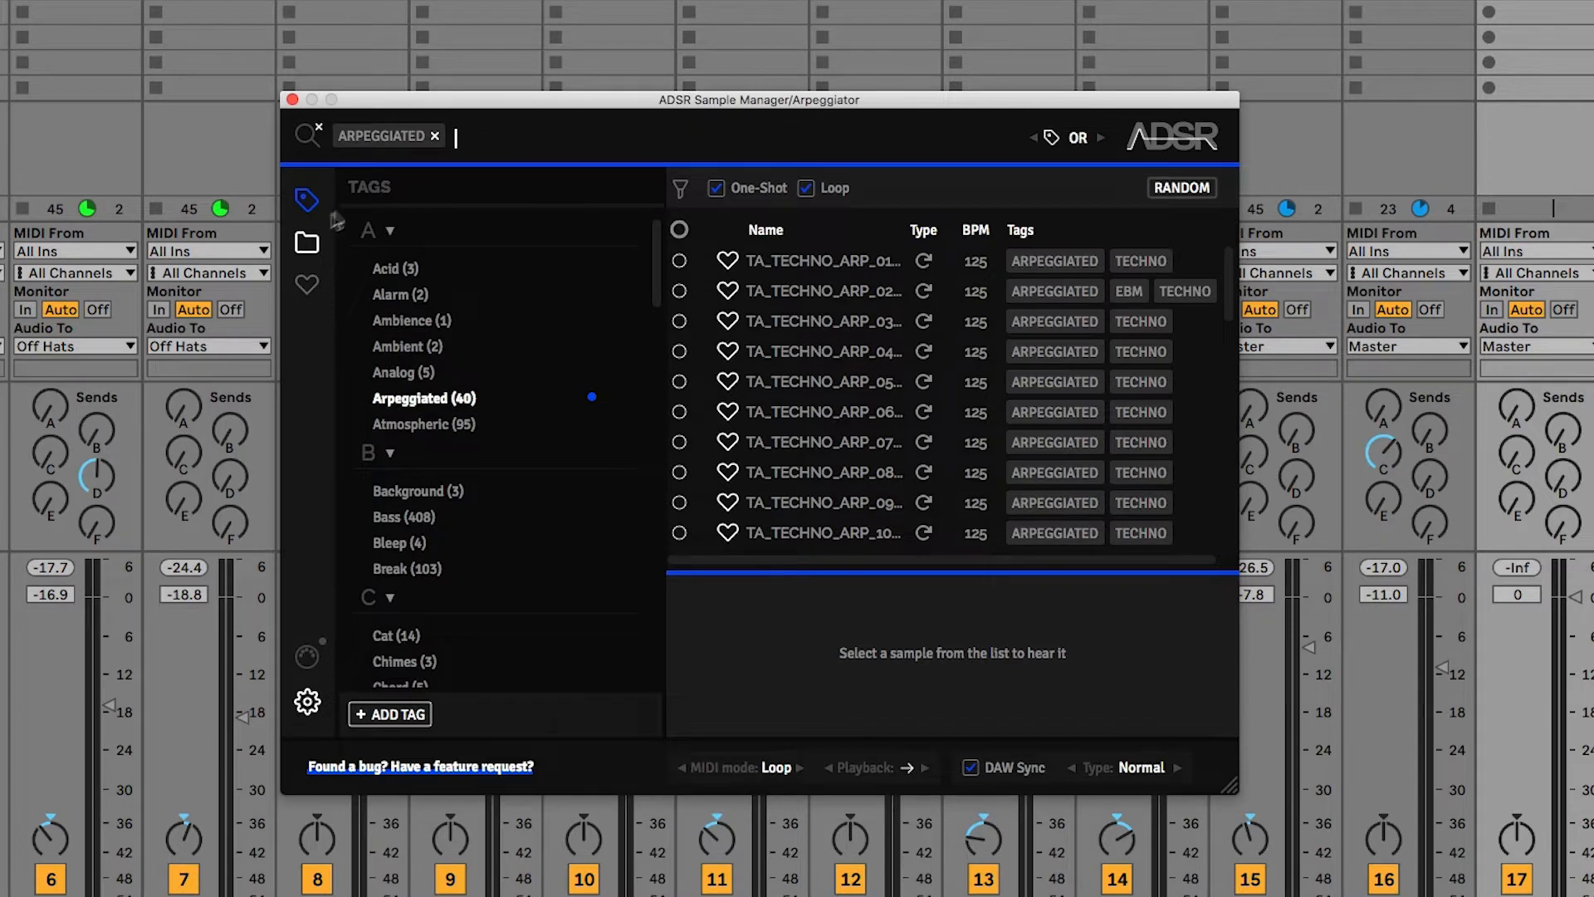
{"action": "left_click", "coordinate": [308, 241]}
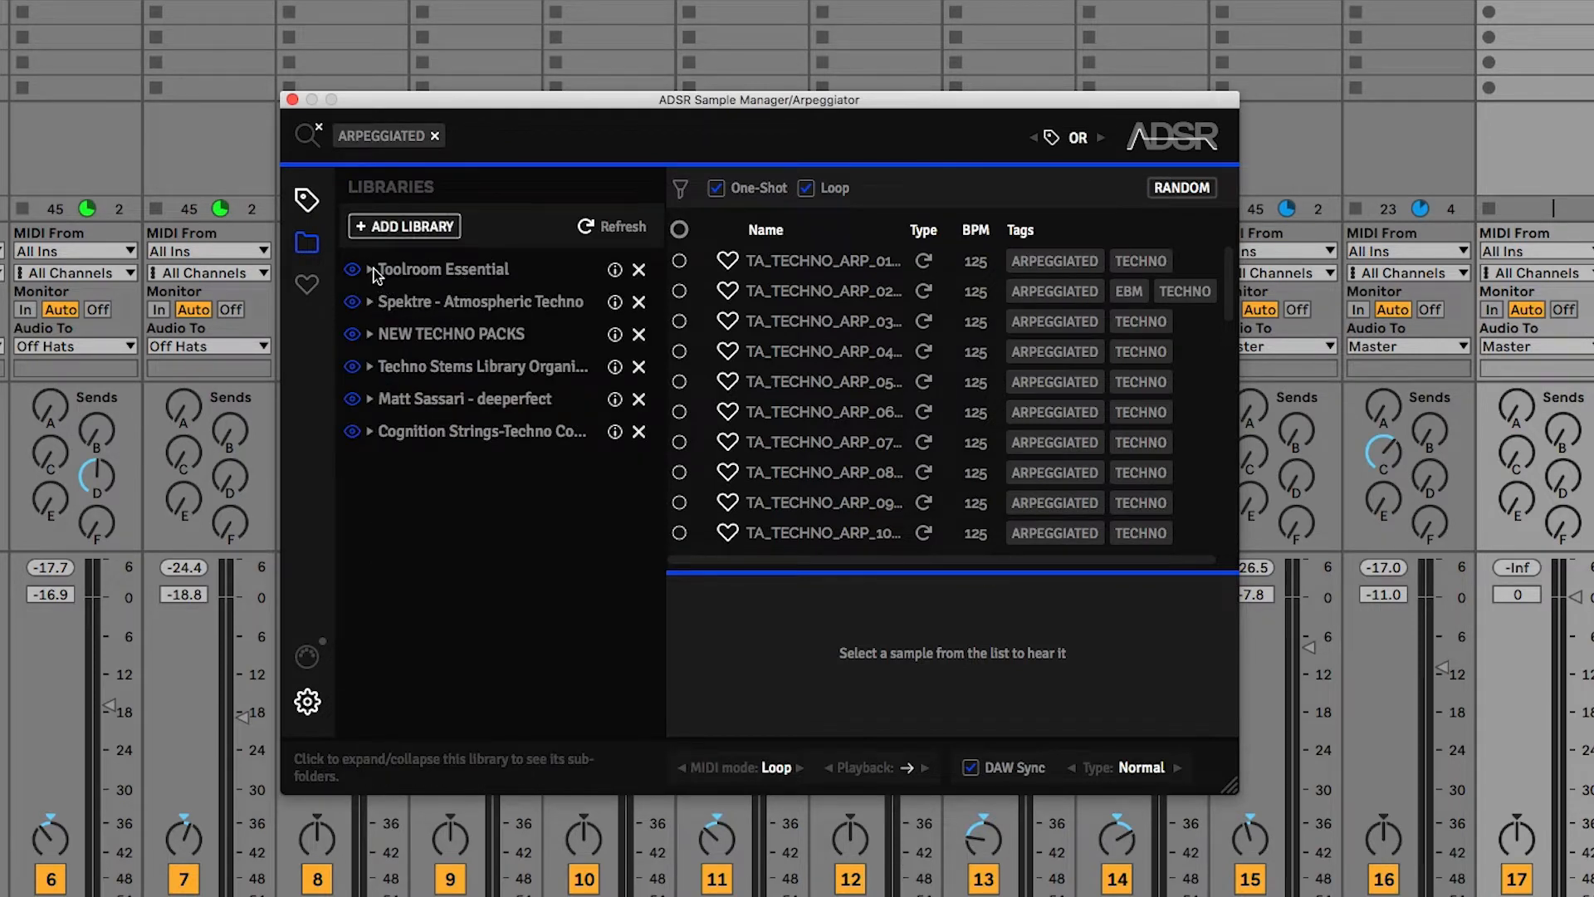
{"action": "left_click", "coordinate": [371, 269]}
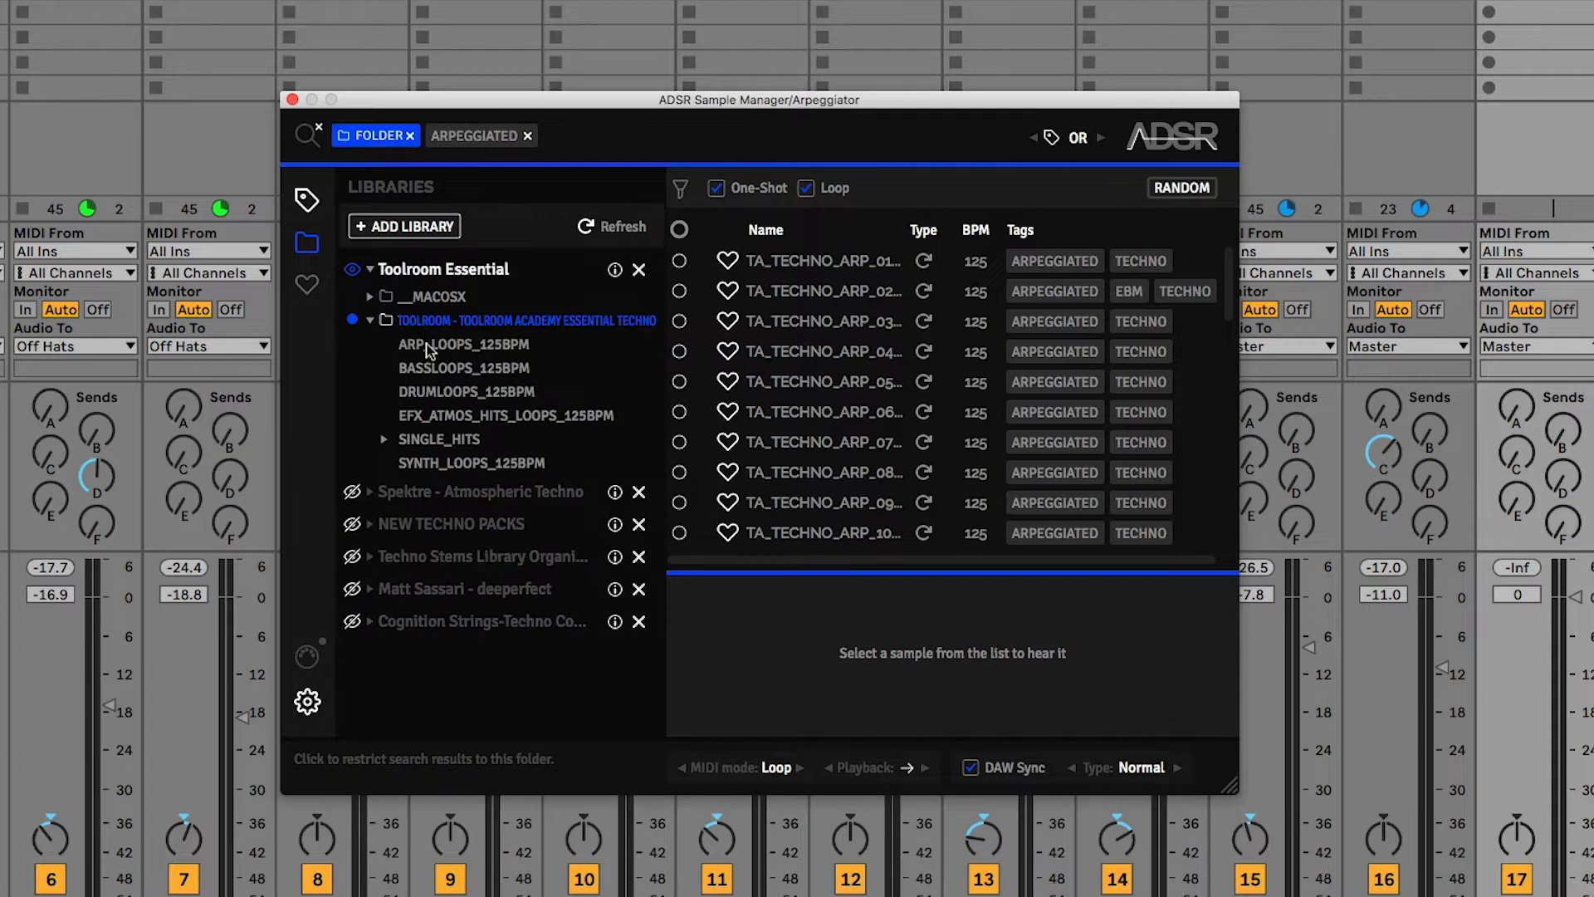
{"action": "left_click", "coordinate": [461, 344]}
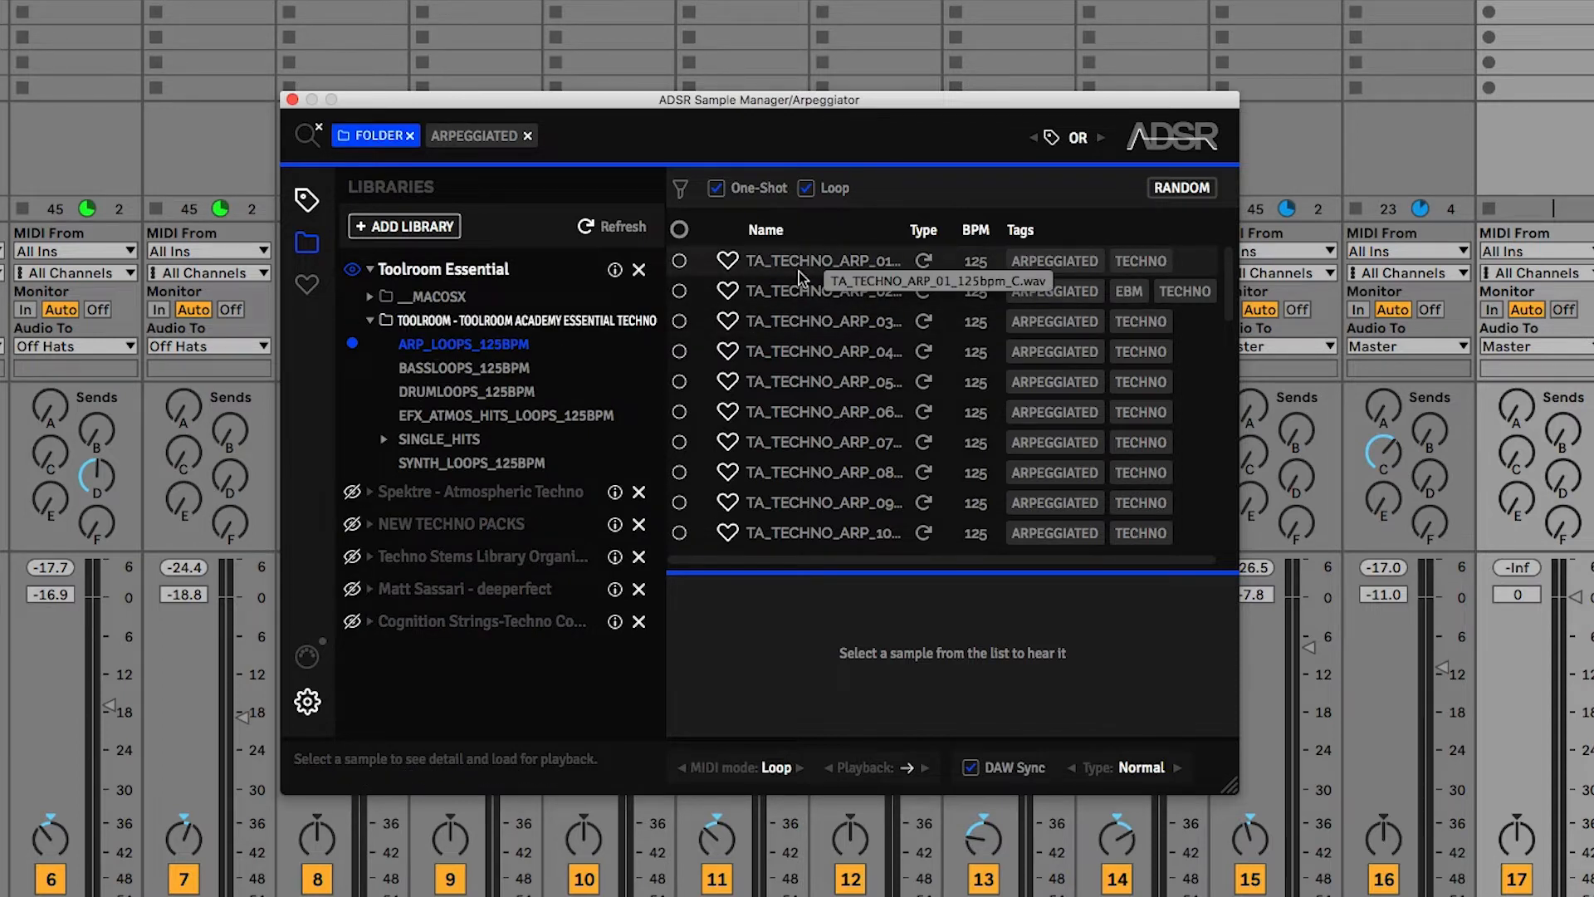
- Audition several arp loops and load TA_TECHNO_ARP_05_125bpm_Em.wav for preview
{"action": "left_click", "coordinate": [821, 260]}
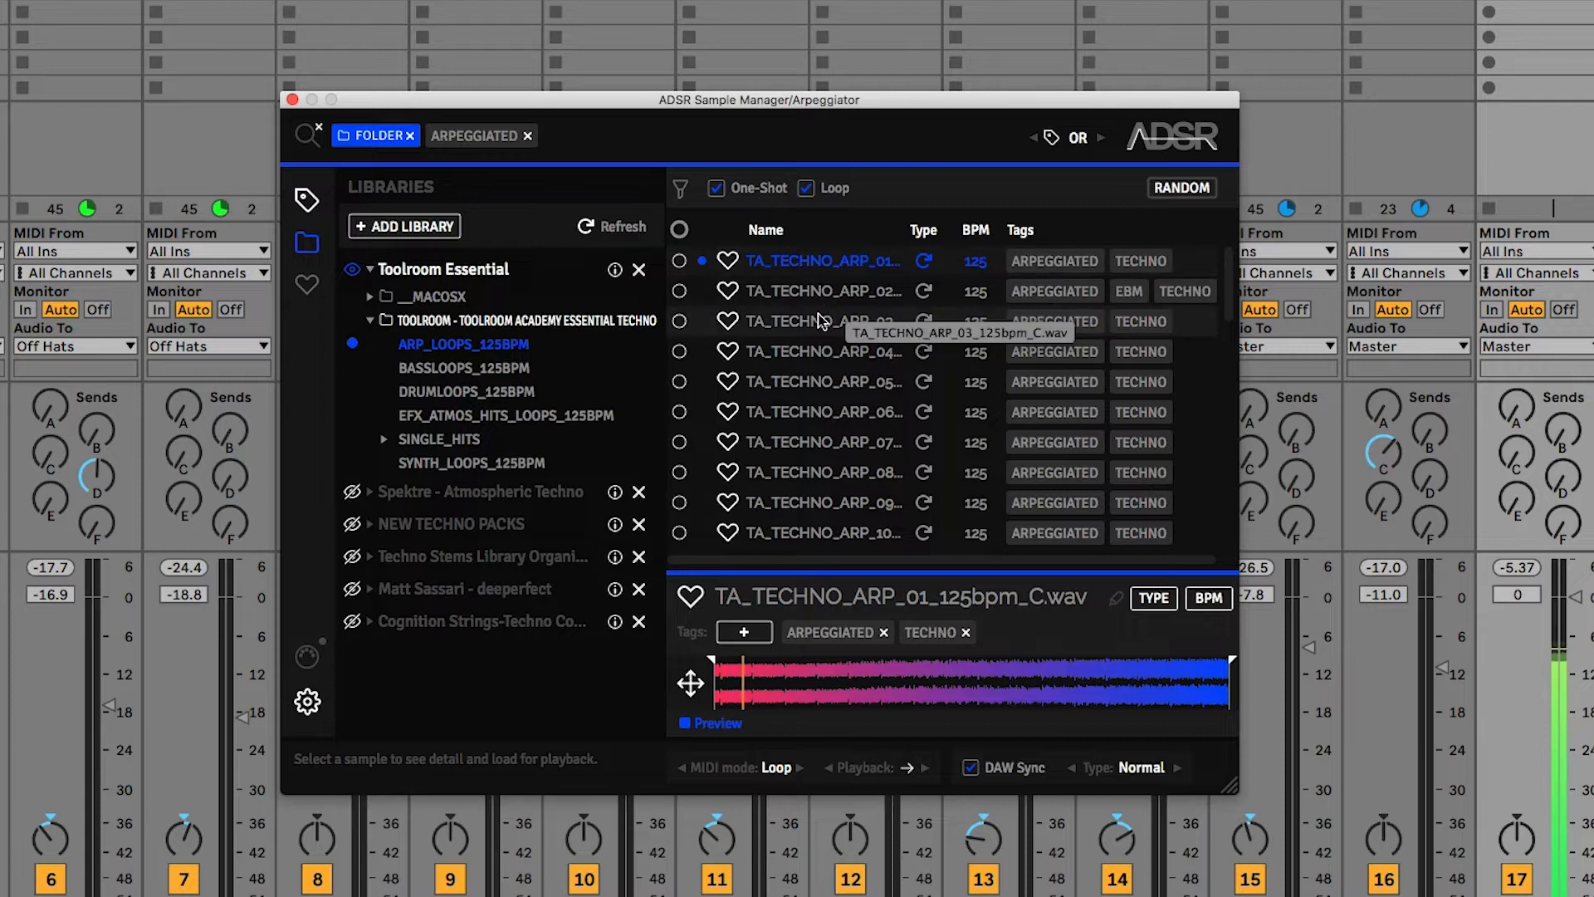
{"action": "left_click", "coordinate": [824, 411]}
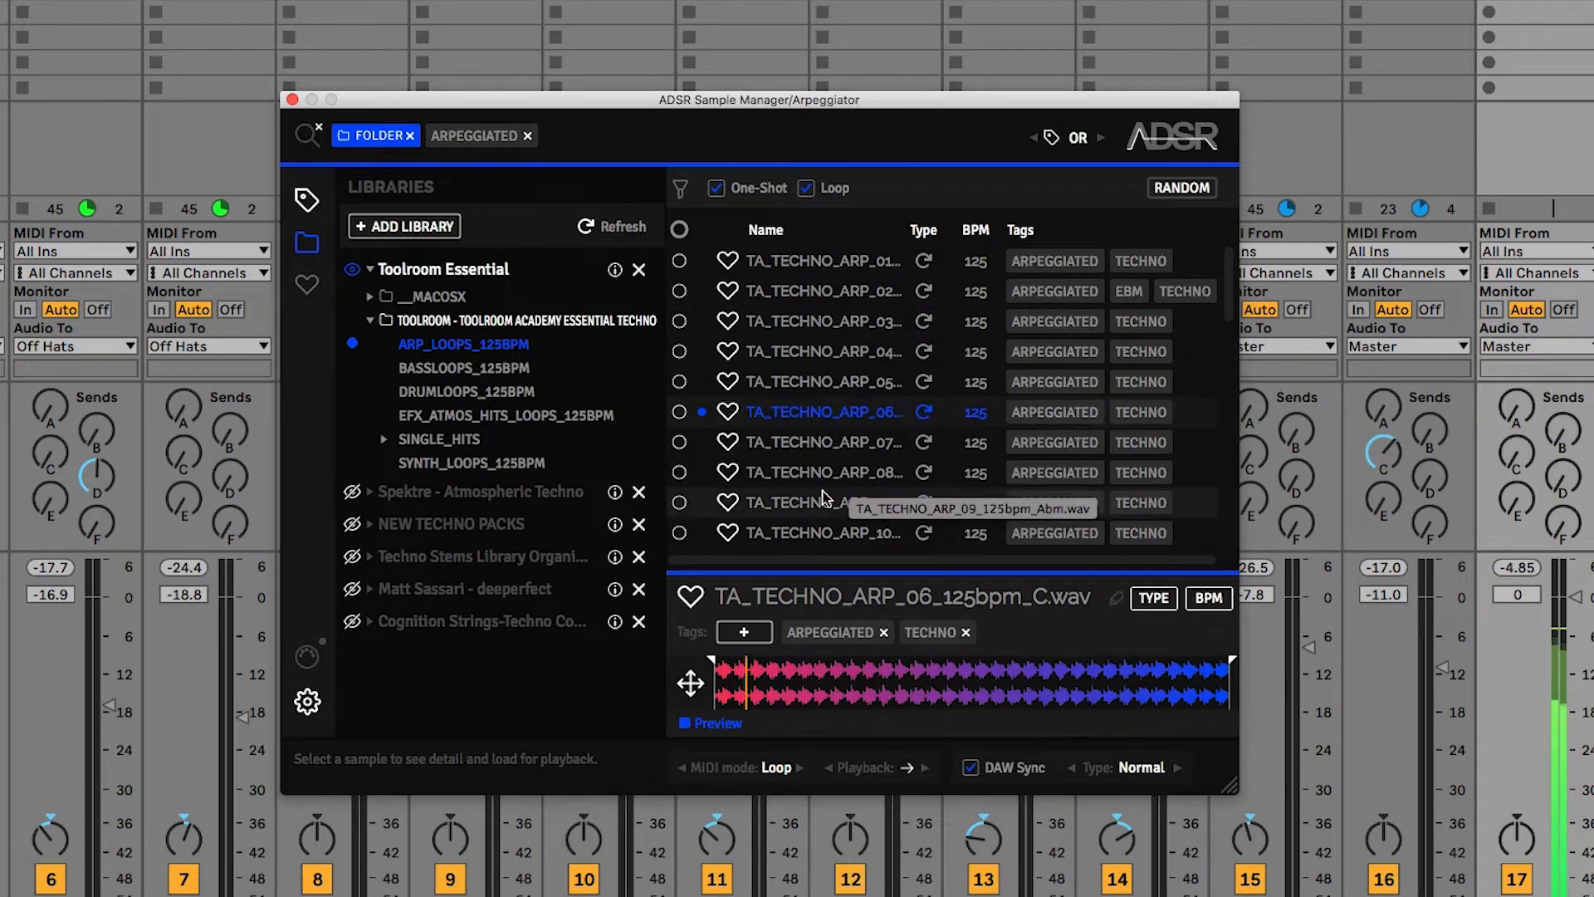
{"action": "left_click", "coordinate": [823, 472]}
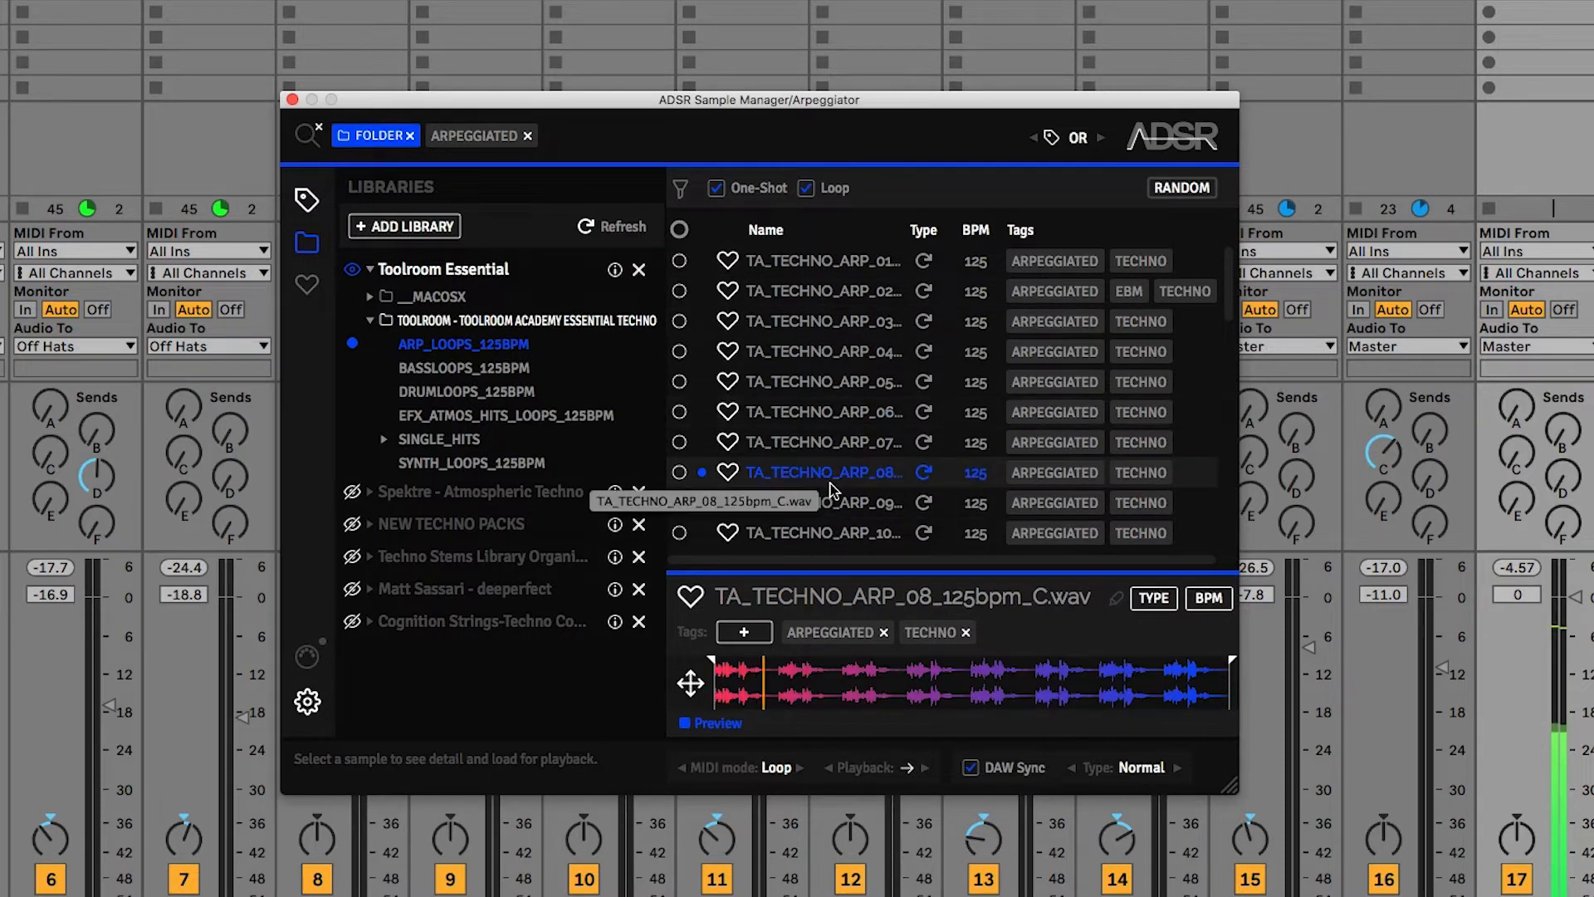
{"action": "left_click", "coordinate": [694, 723]}
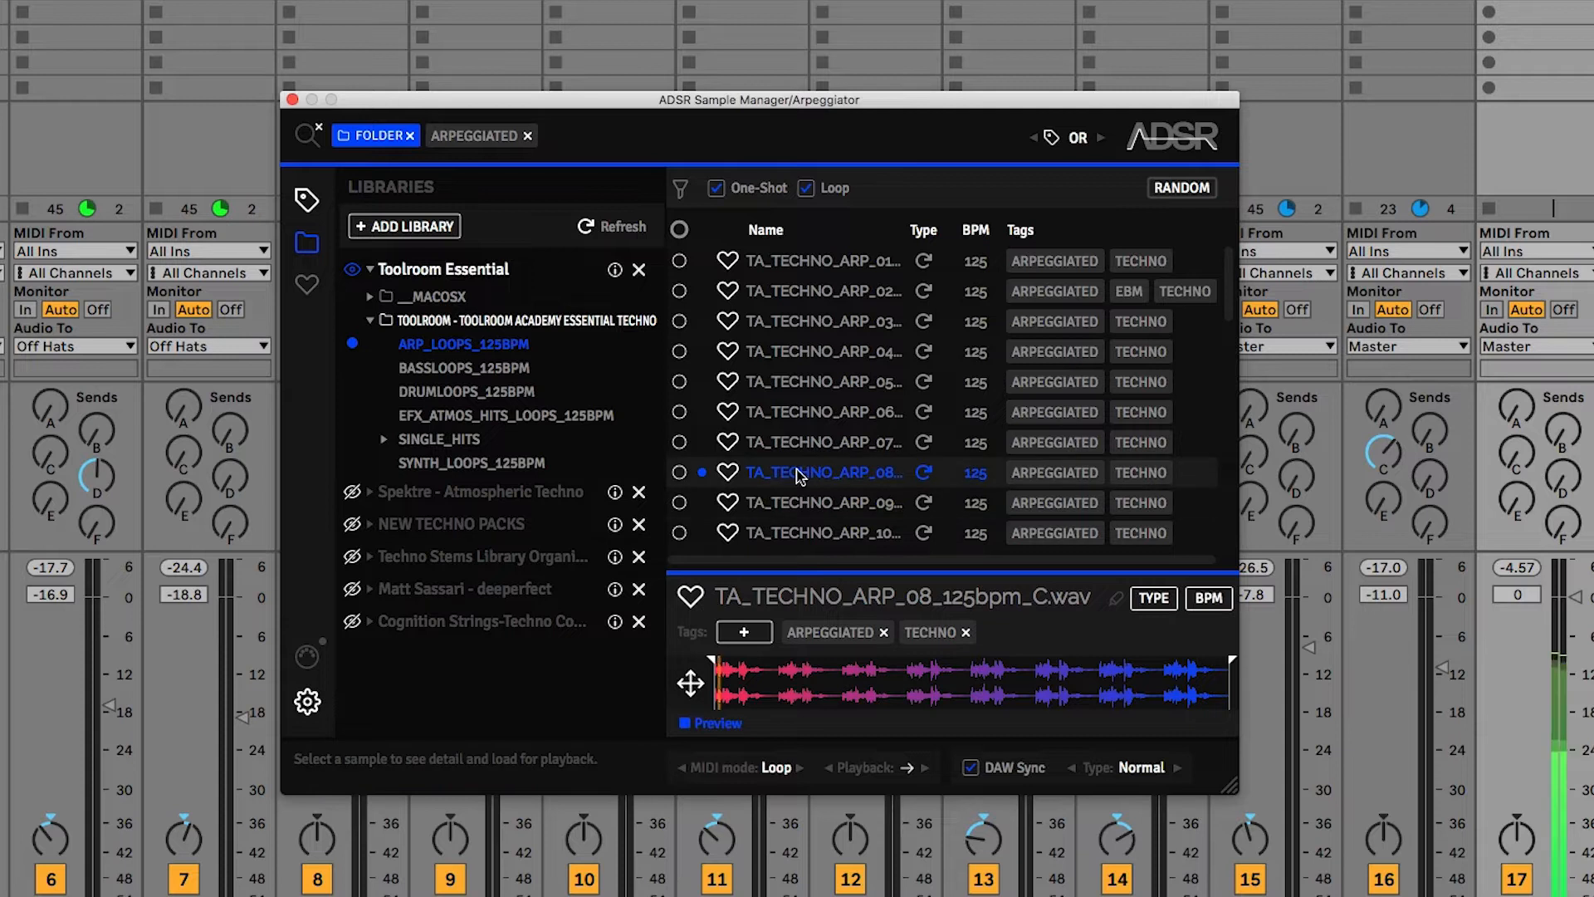
{"action": "left_click", "coordinate": [824, 381]}
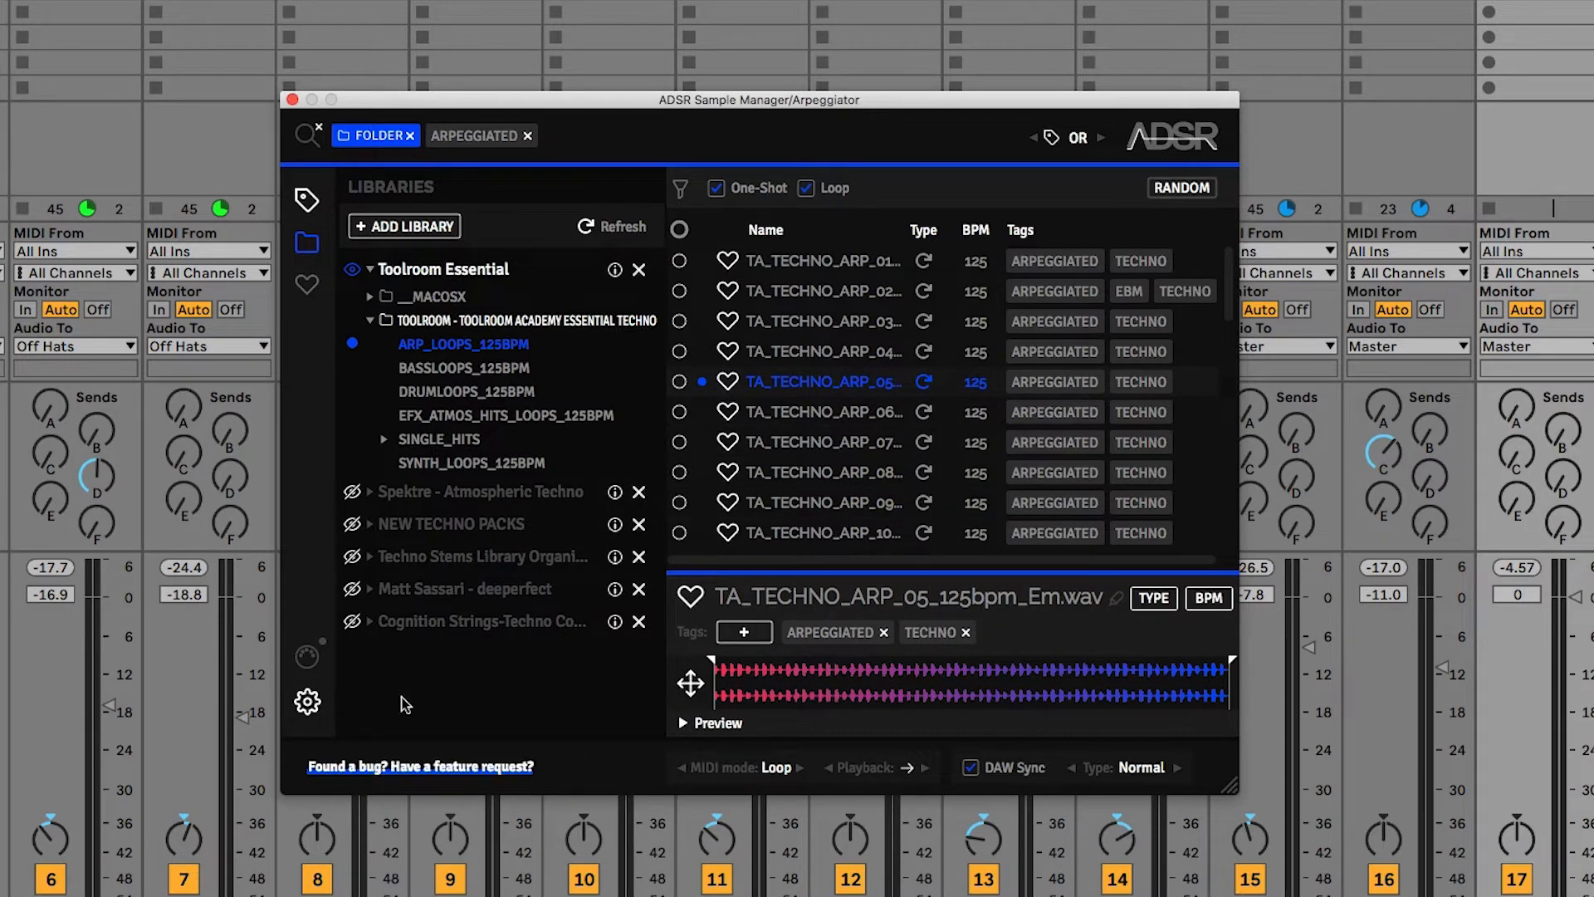
{"action": "left_click", "coordinate": [307, 701]}
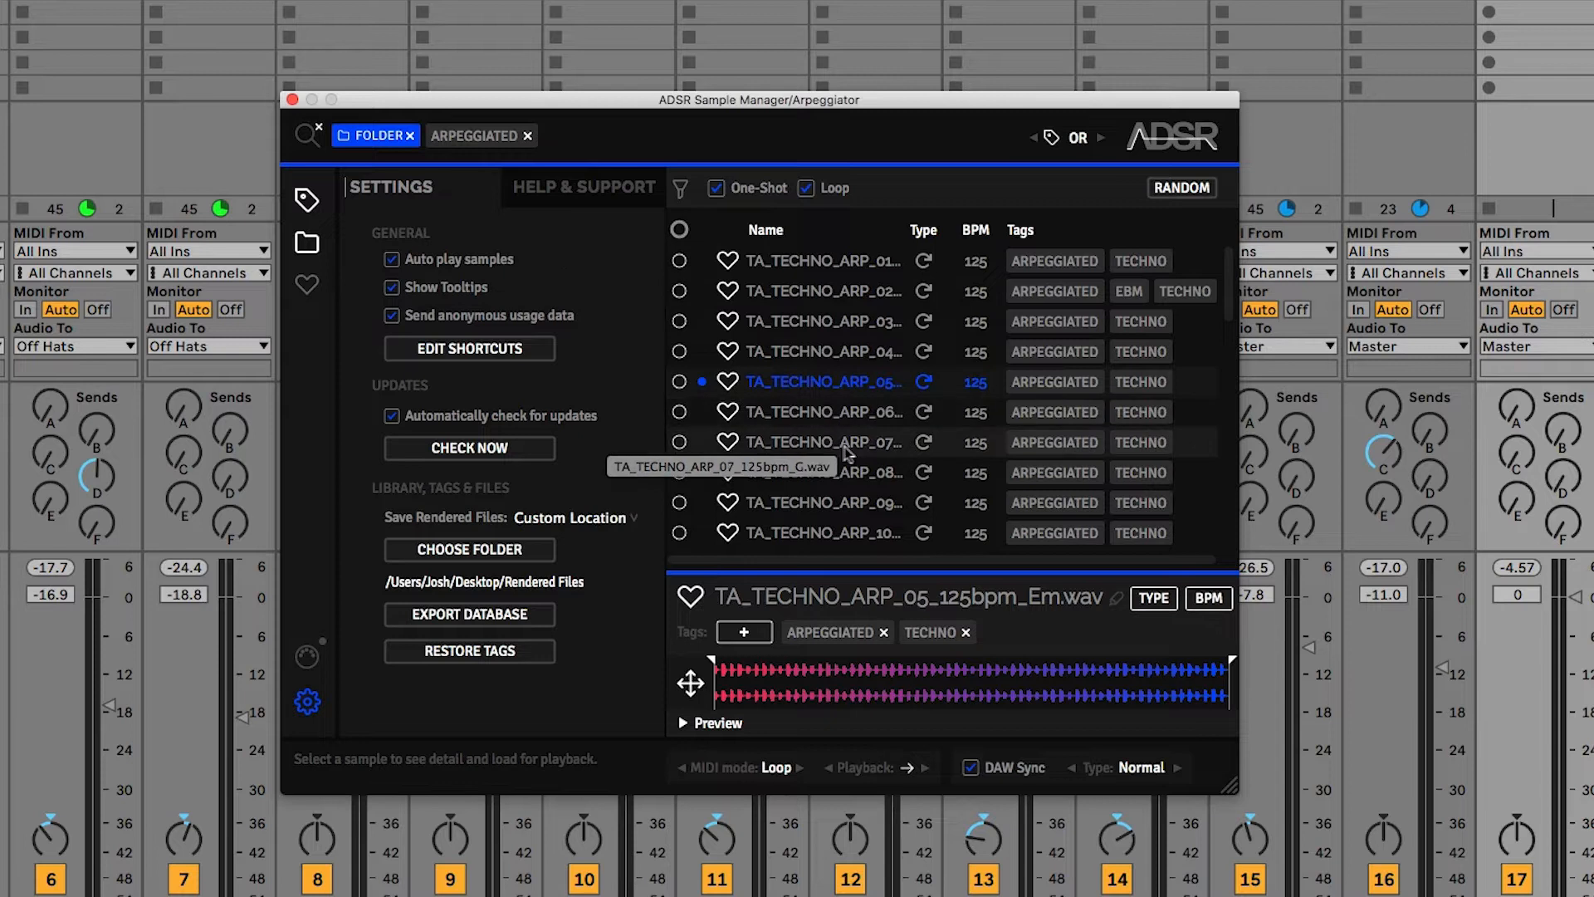
- Preview ARP_11, add ARP_38 to the selection, and set the selected files' loop type
{"action": "scroll", "scroll_direction": "down", "scroll_amount": 3}
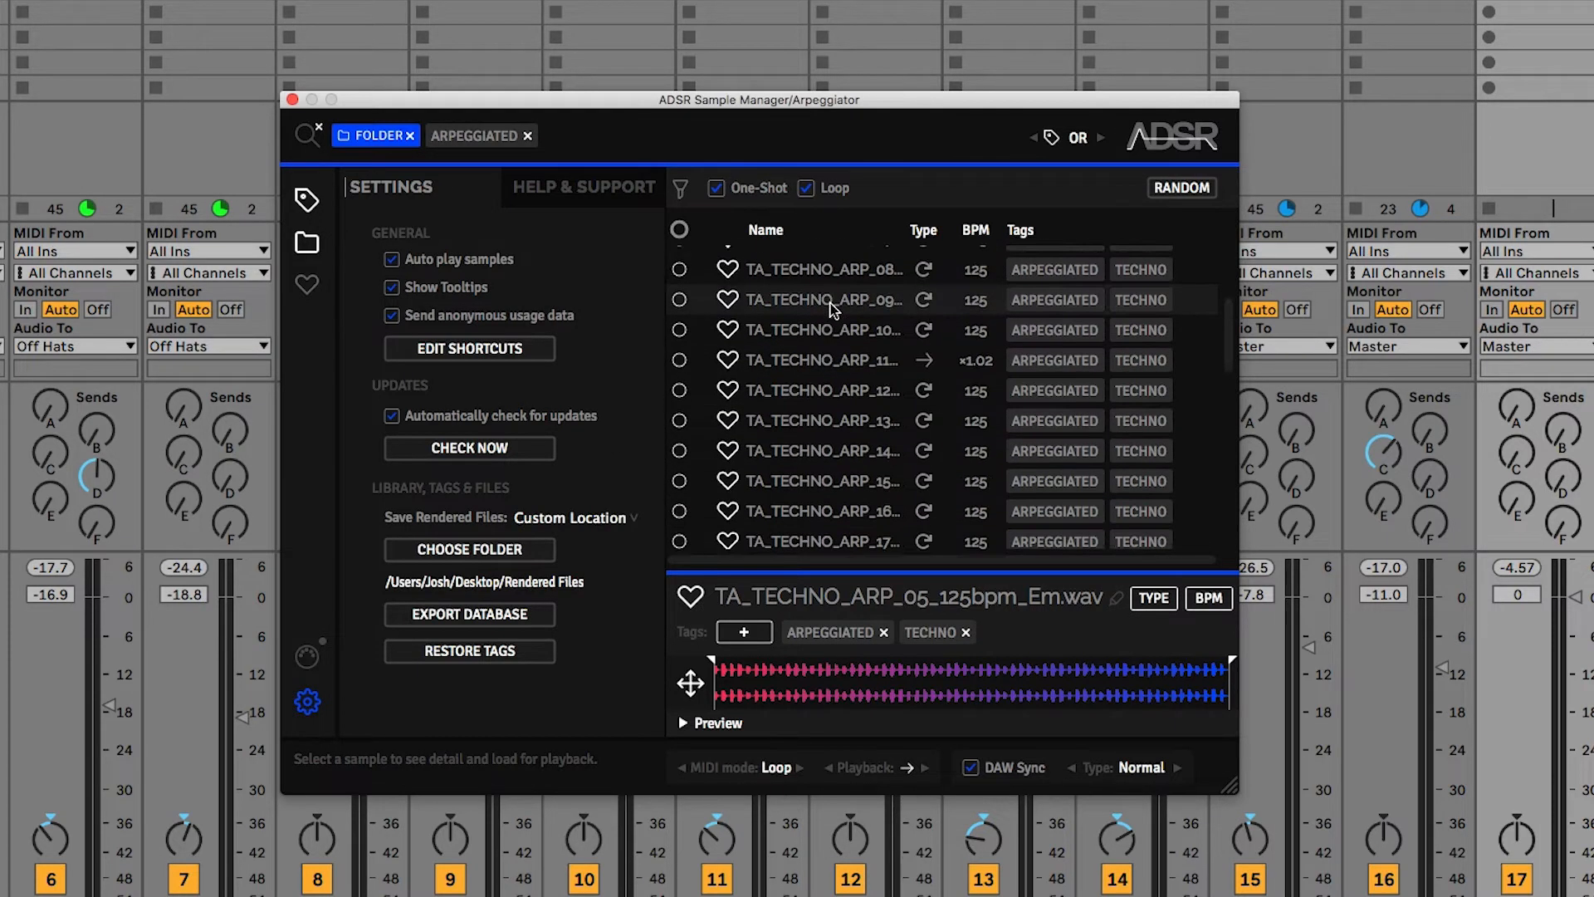
{"action": "scroll", "scroll_direction": "down", "scroll_amount": 3}
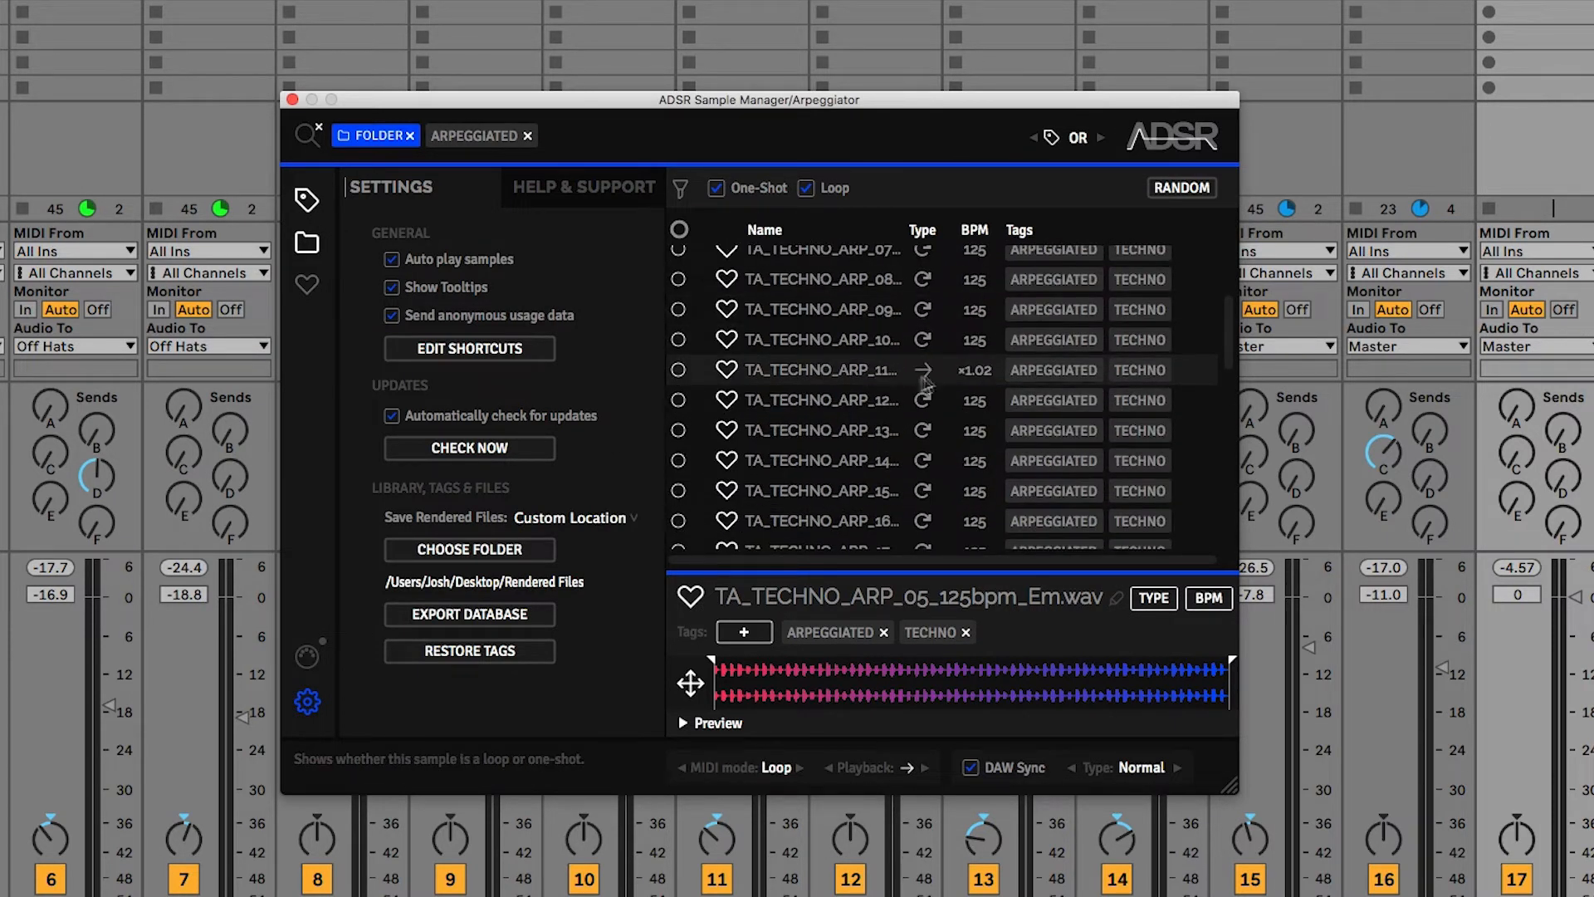
{"action": "mouse_move", "coordinate": [819, 384]}
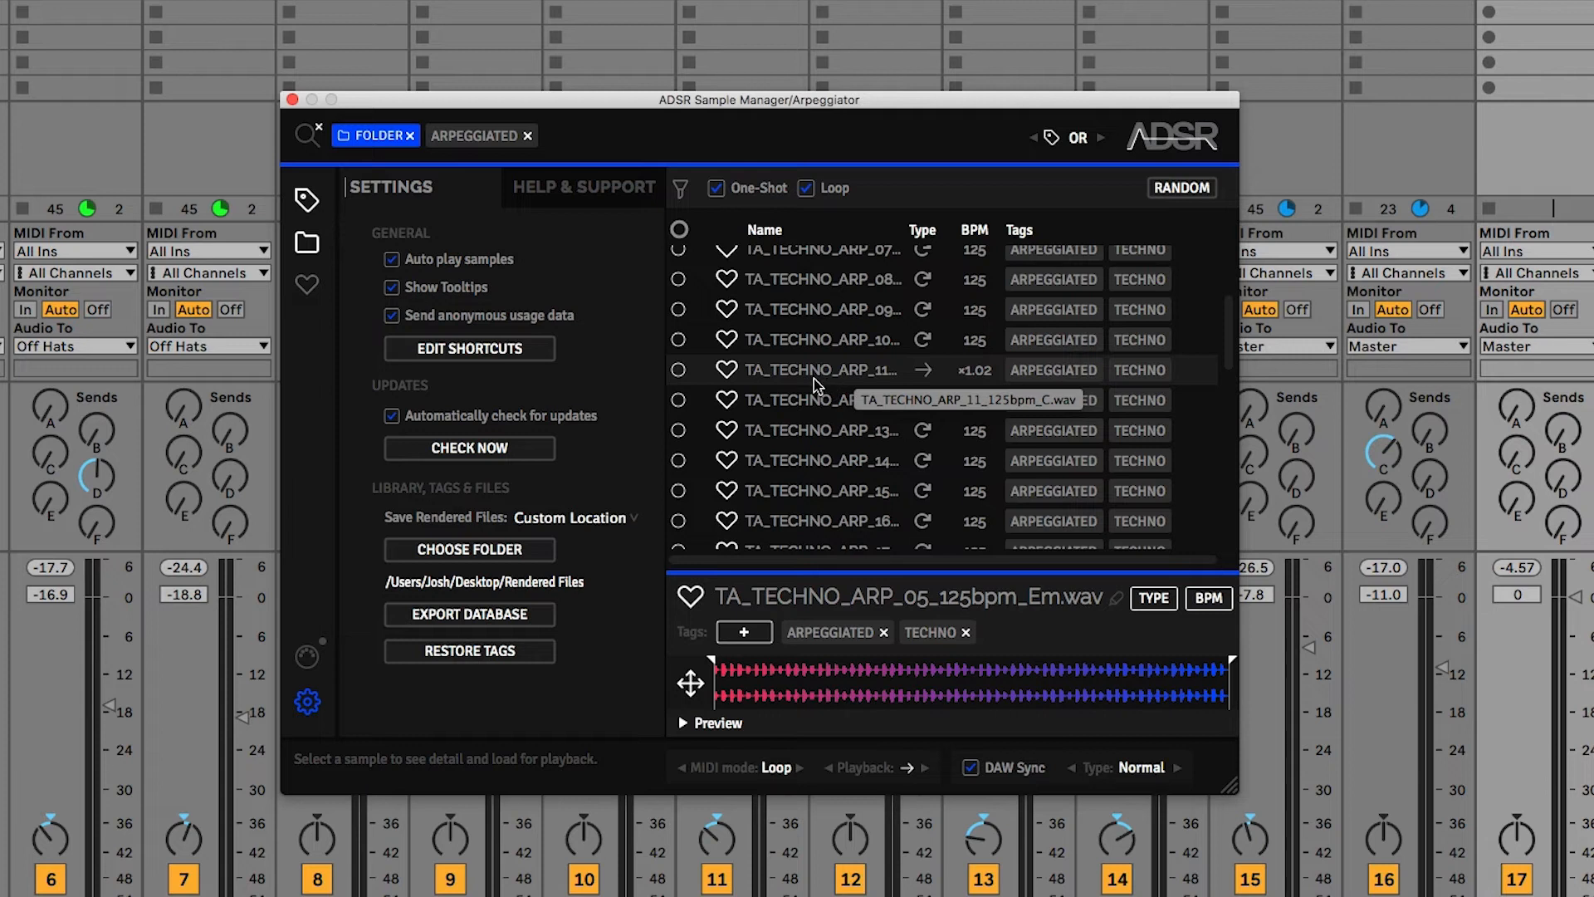
{"action": "left_click", "coordinate": [824, 368]}
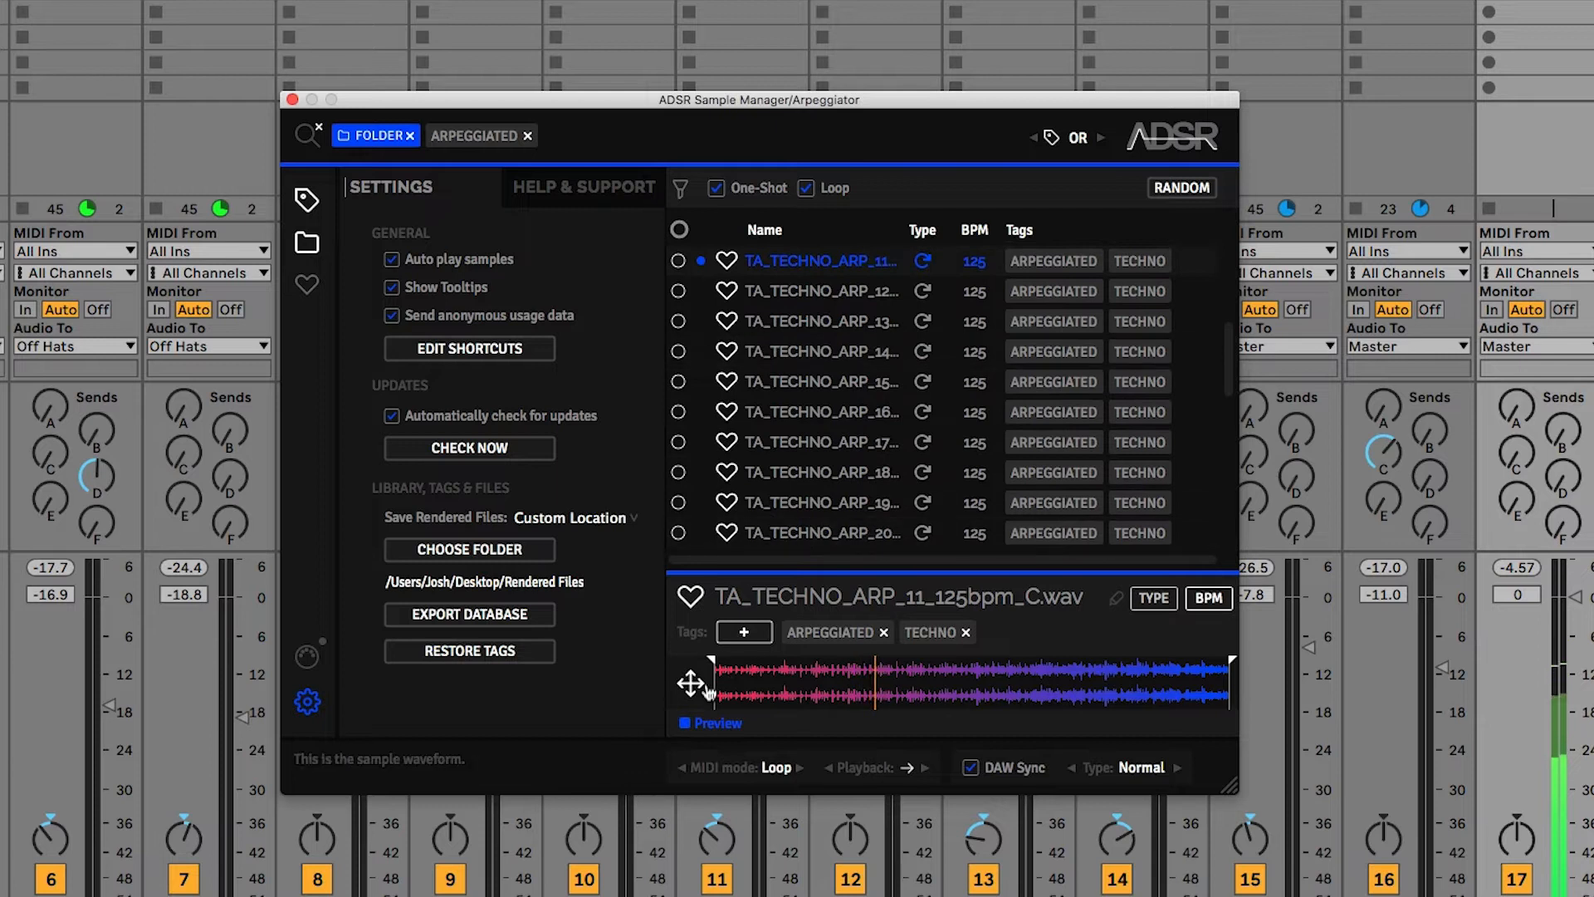
{"action": "scroll", "scroll_direction": "down", "scroll_amount": 3}
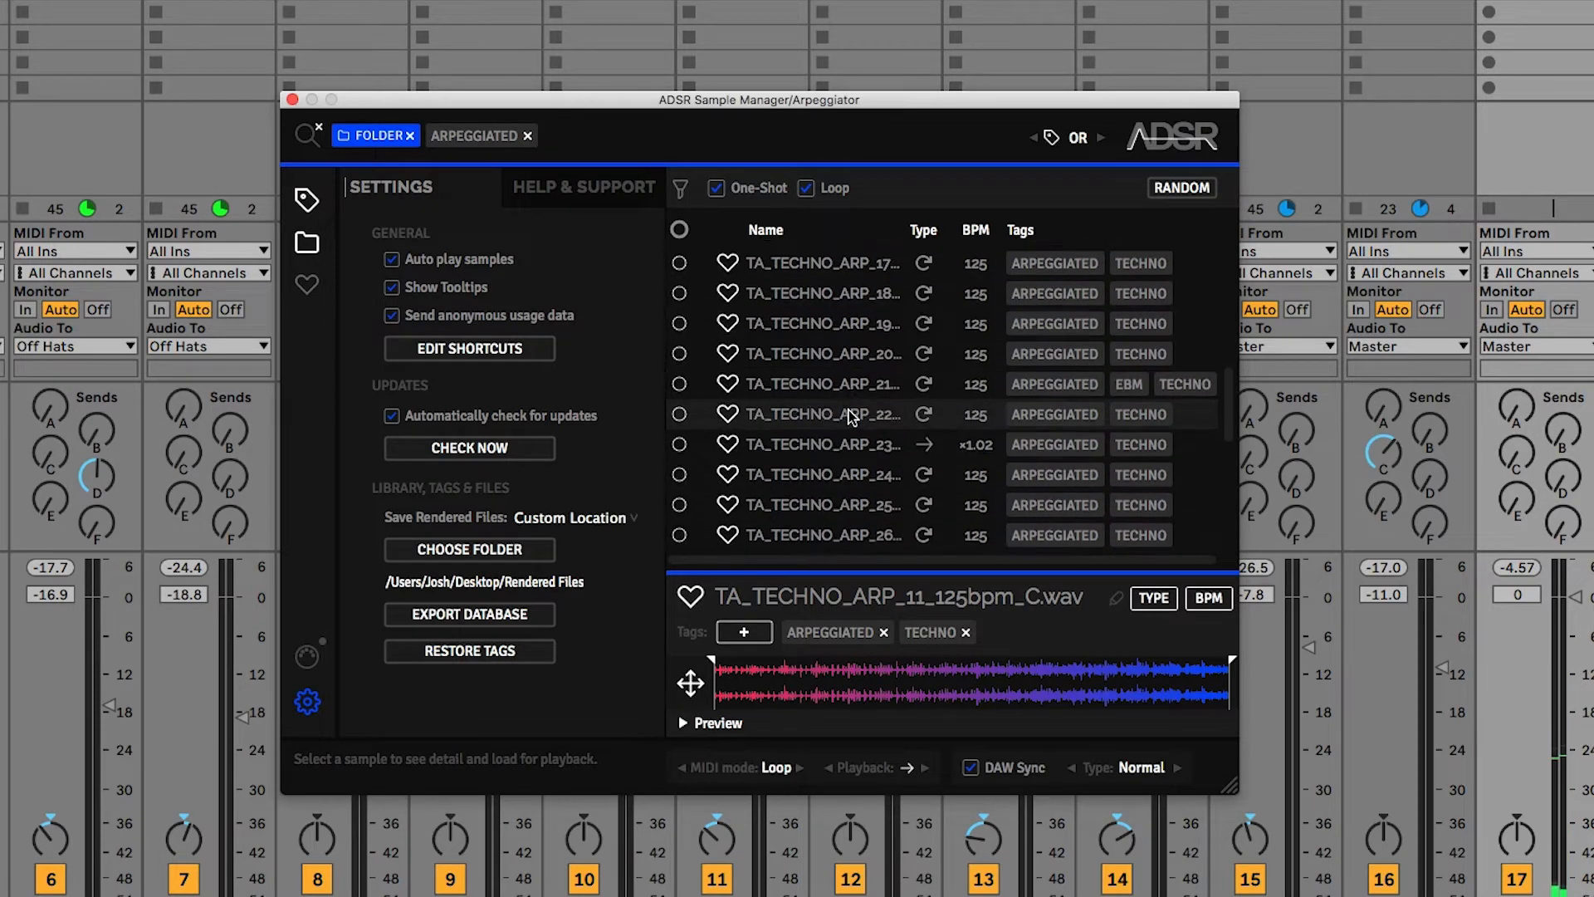
{"action": "mouse_move", "coordinate": [824, 444]}
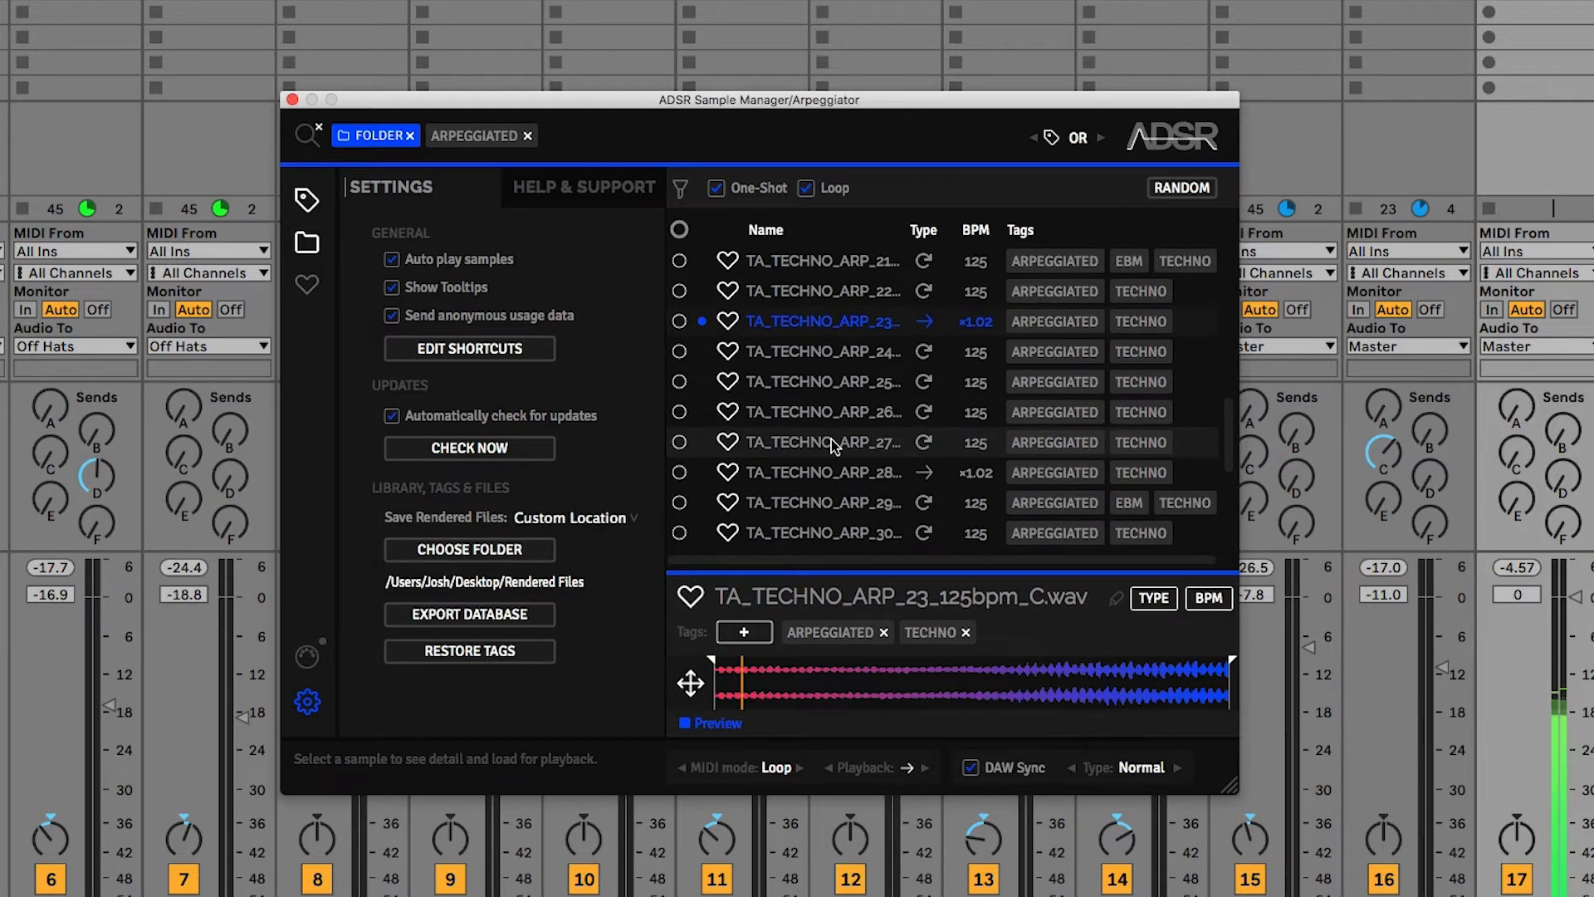
{"action": "scroll", "scroll_direction": "down", "scroll_amount": 3}
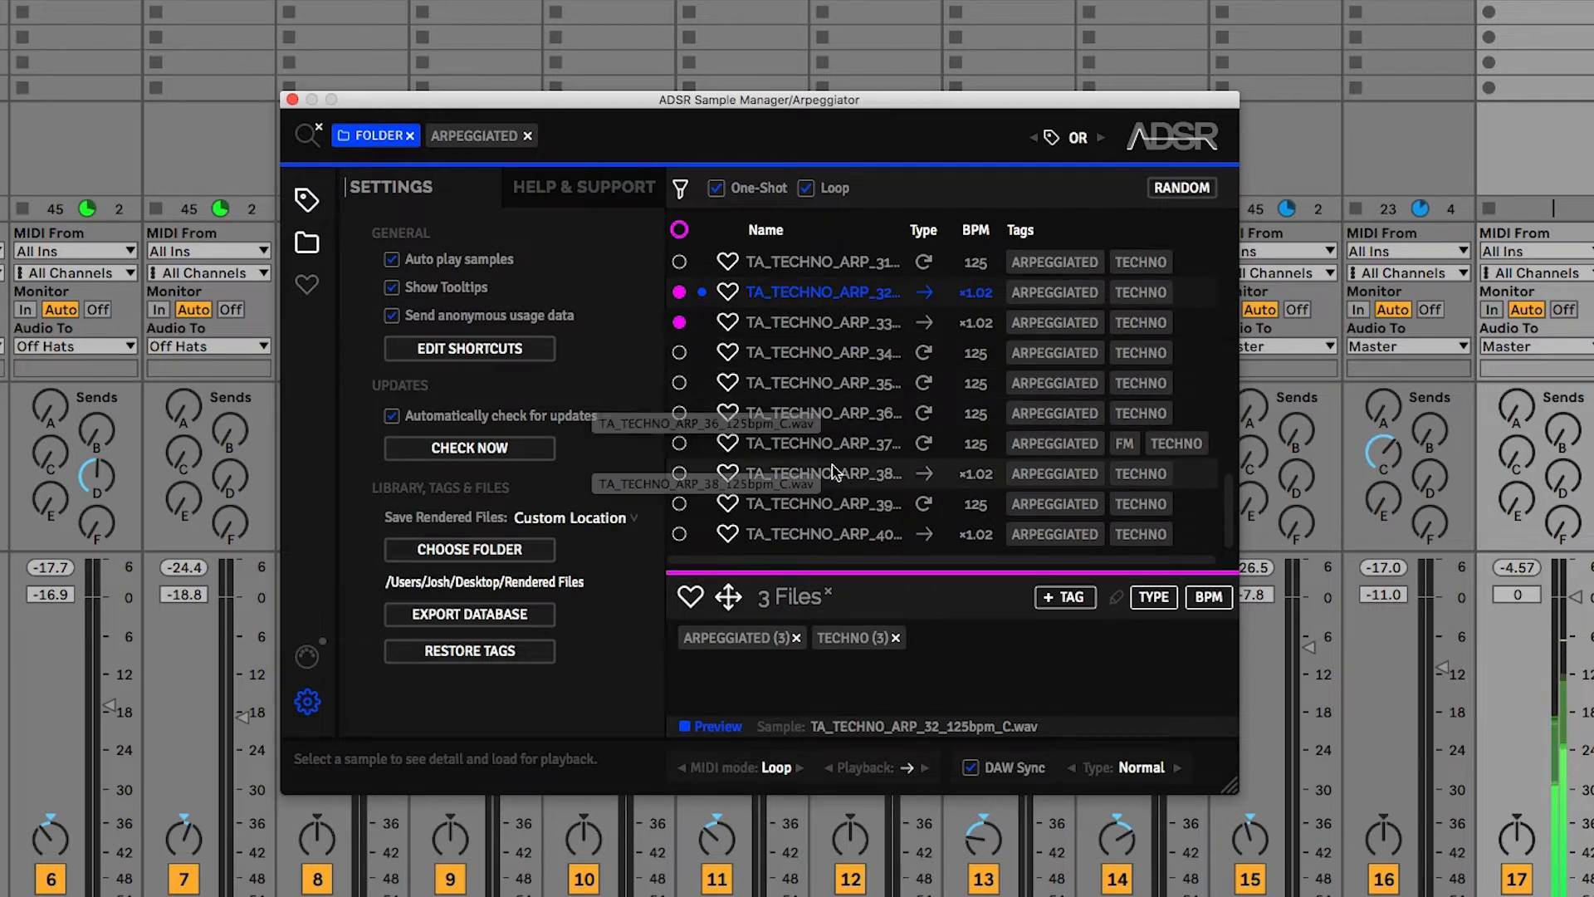
{"action": "left_click", "coordinate": [823, 473]}
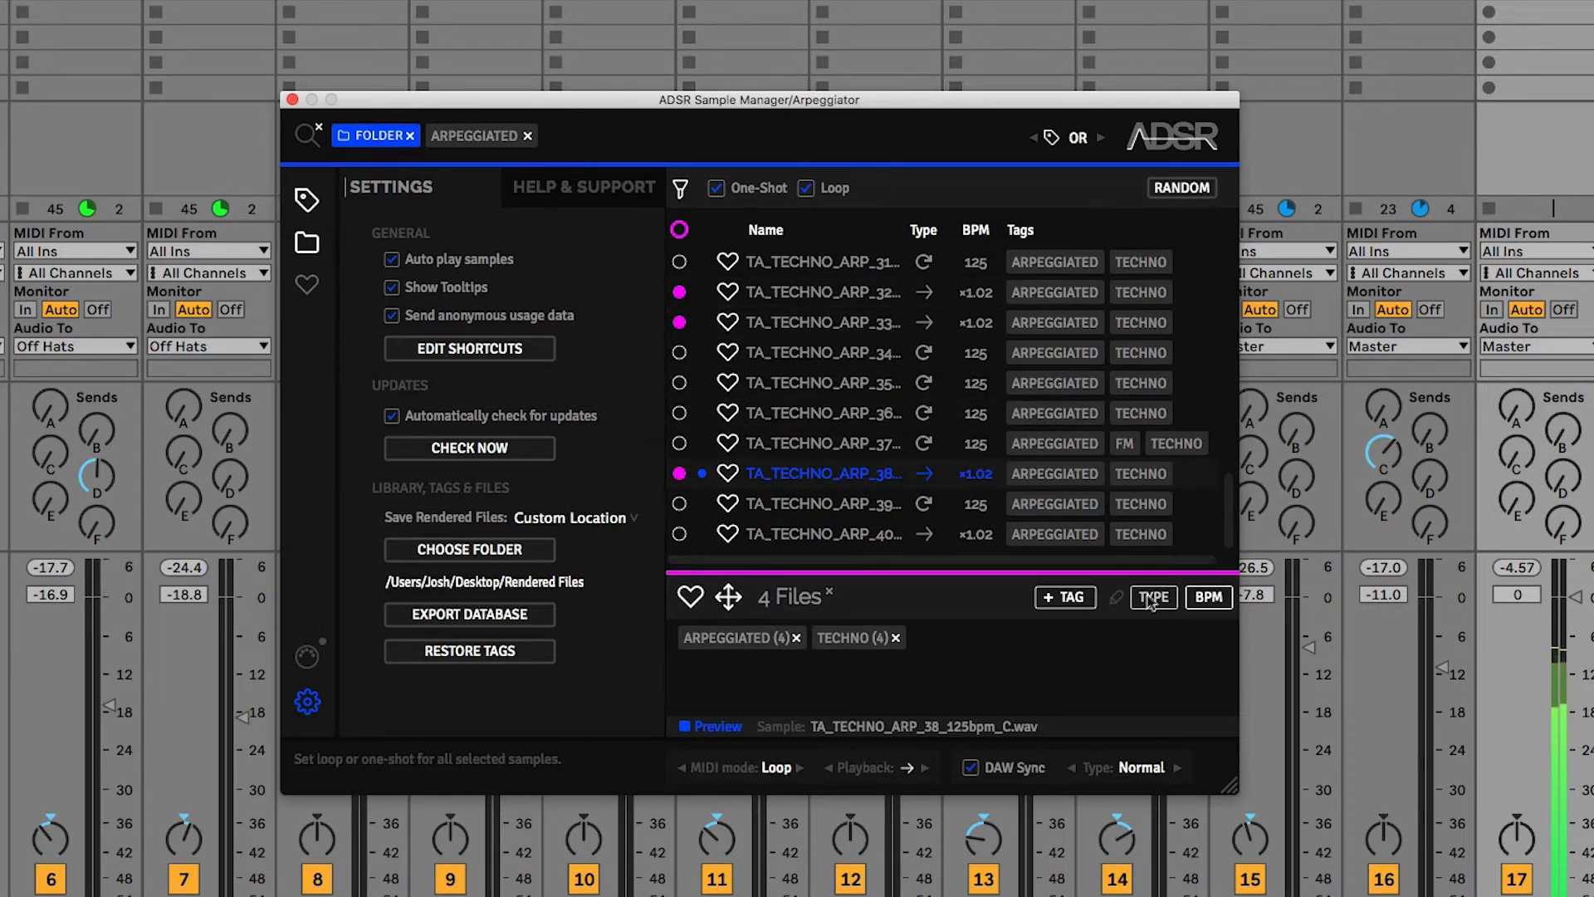
{"action": "left_click", "coordinate": [1153, 597]}
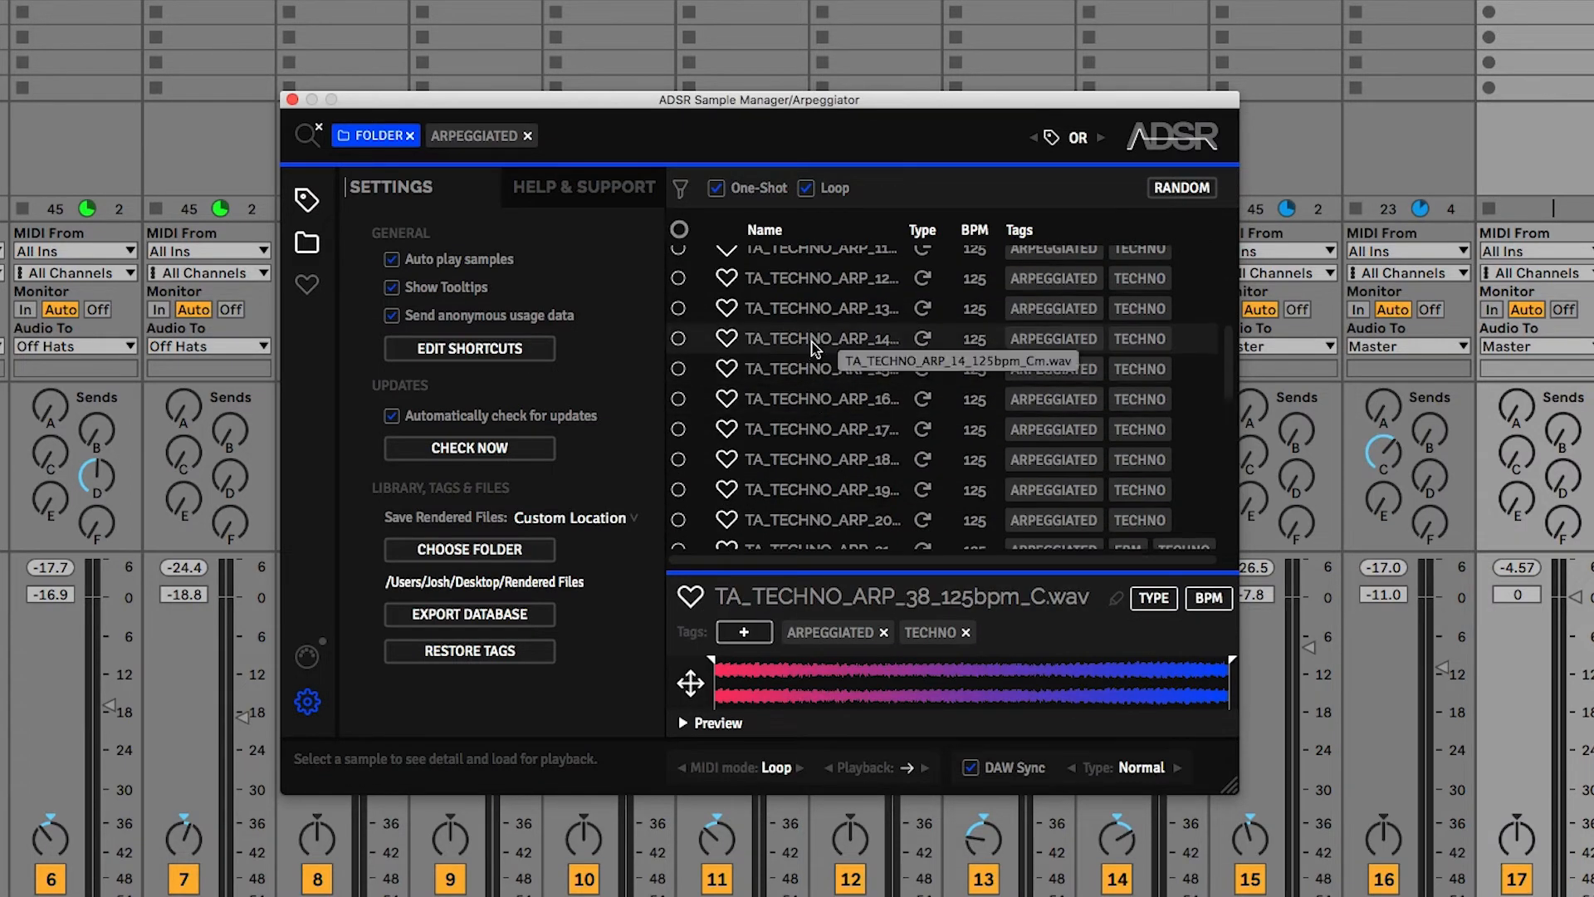
- Audition ARP_14, ARP_17, ARP_20 and ARP_21, then load TA_TECHNO_ARP_25_125bpm_C
{"action": "left_click", "coordinate": [813, 338]}
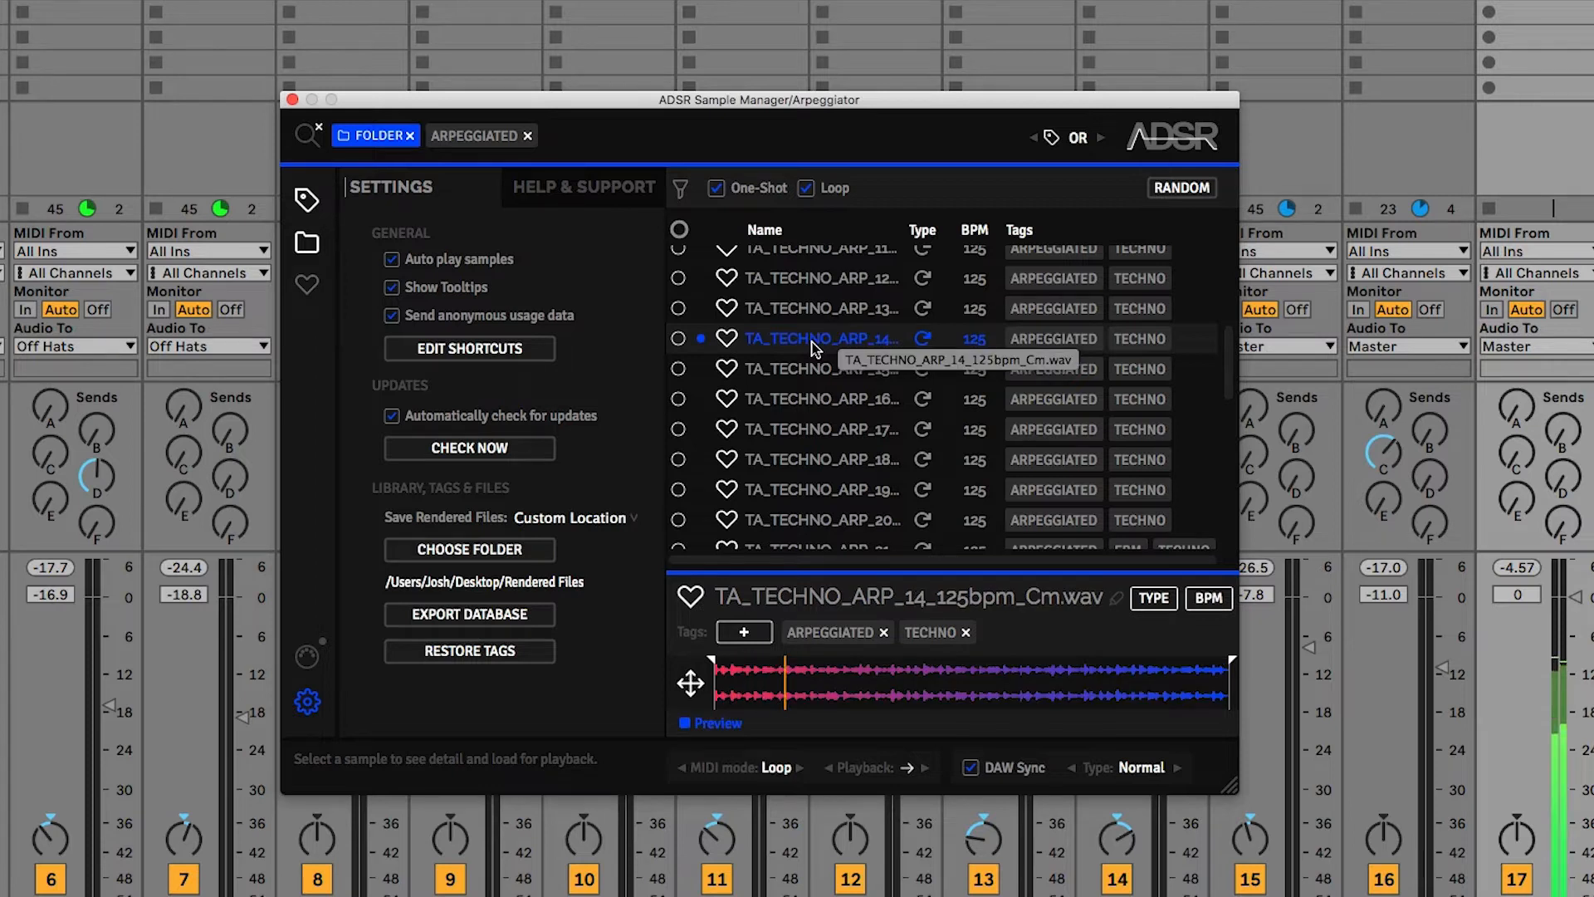
{"action": "left_click", "coordinate": [819, 429]}
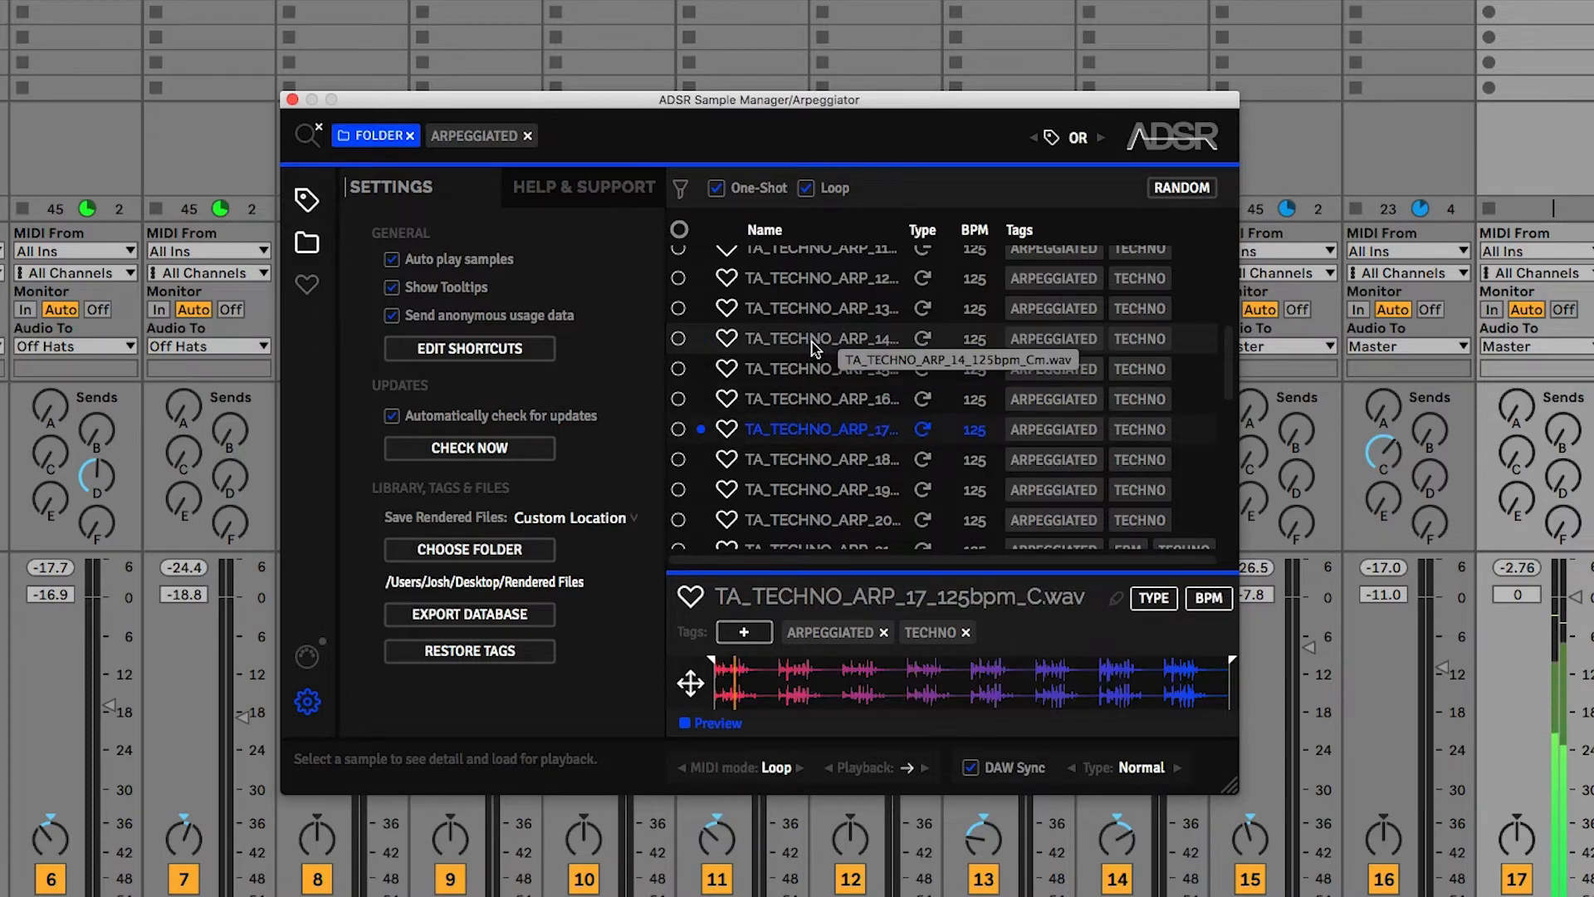
{"action": "left_click", "coordinate": [821, 520]}
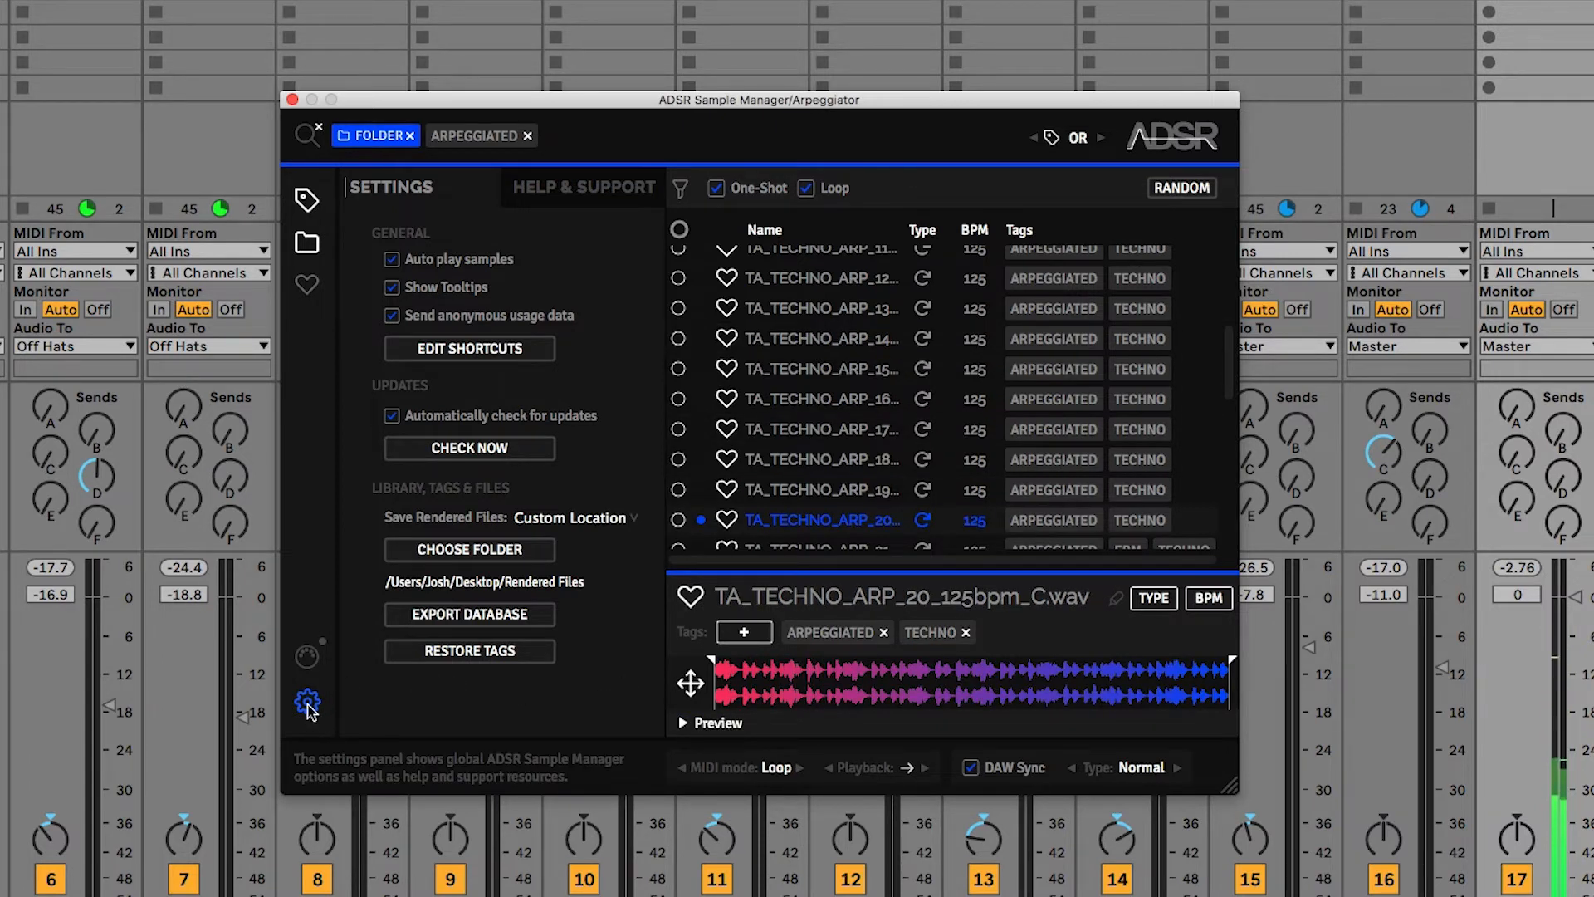
{"action": "mouse_move", "coordinate": [580, 194]}
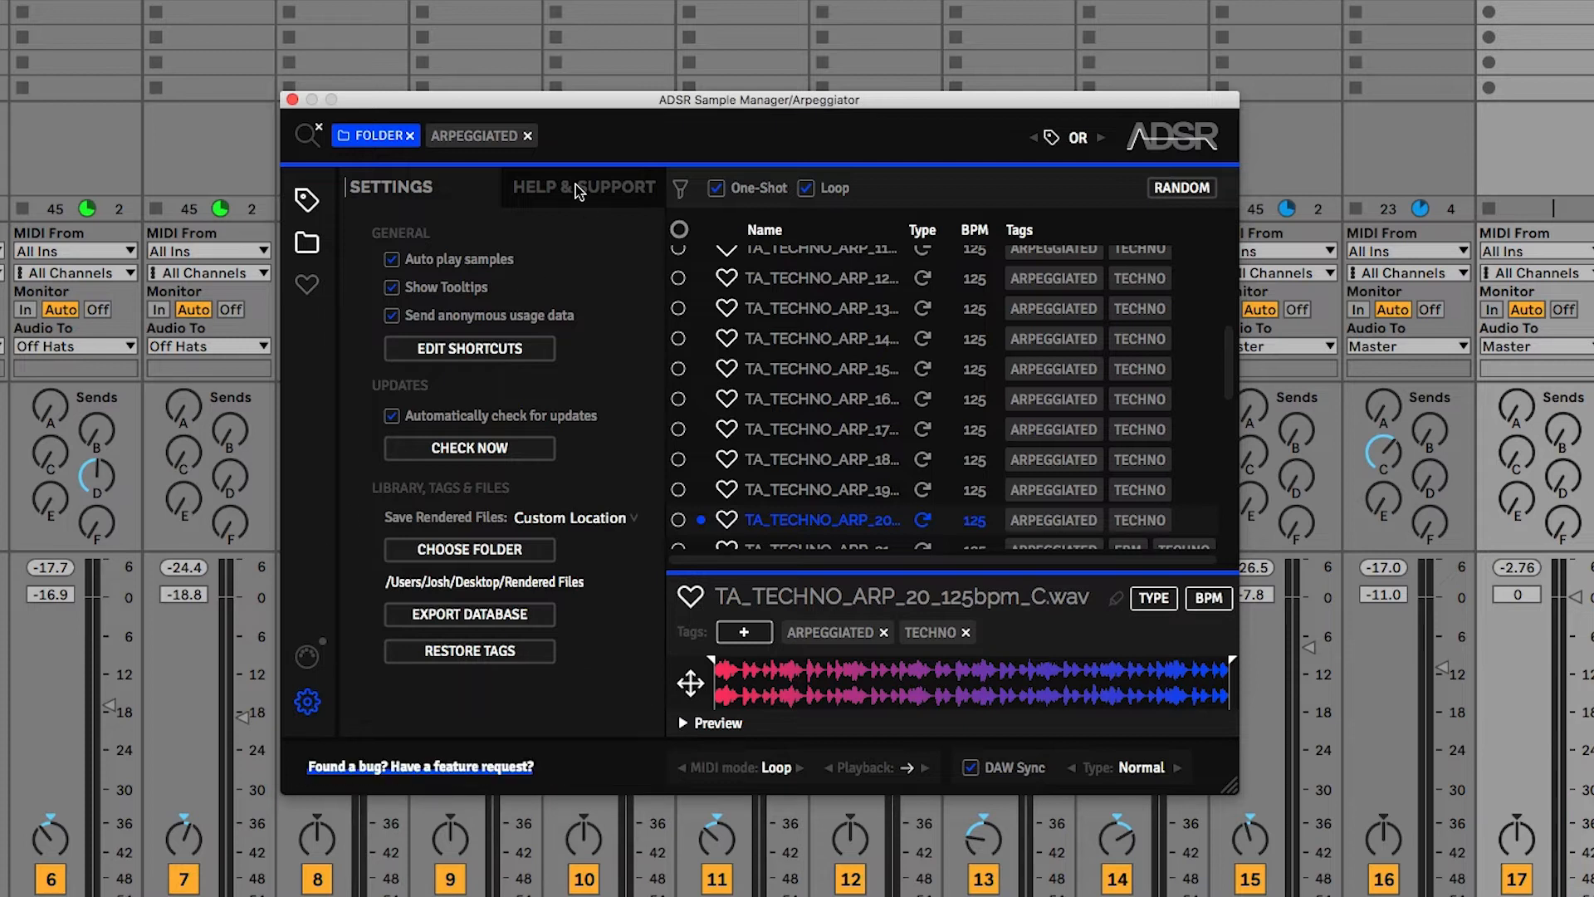
{"action": "left_click", "coordinate": [468, 347]}
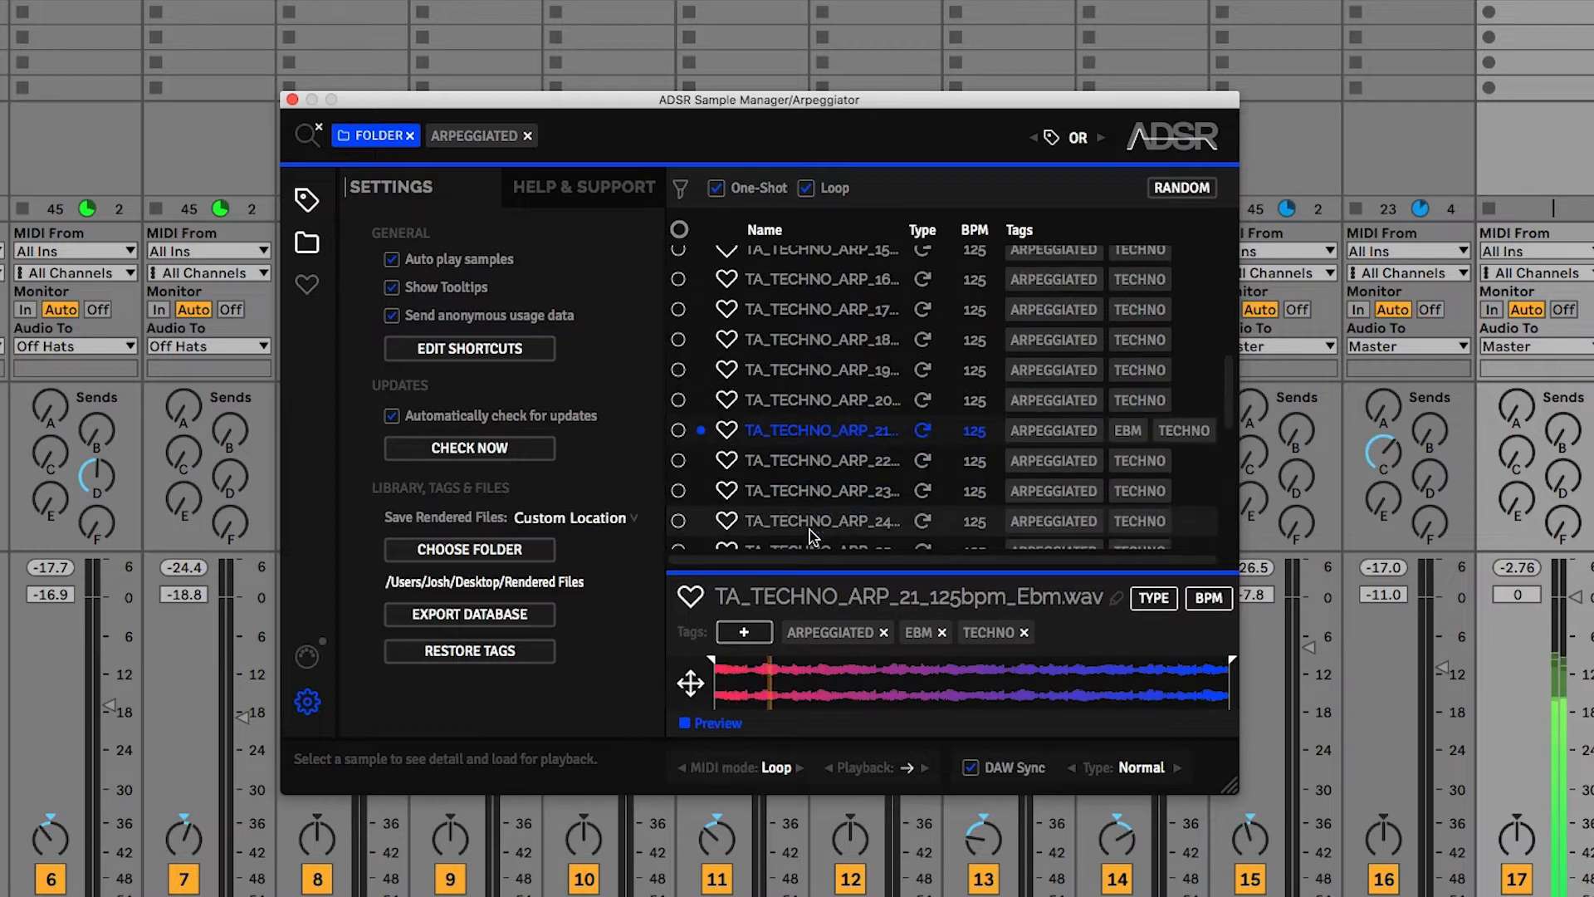
{"action": "left_click", "coordinate": [824, 521]}
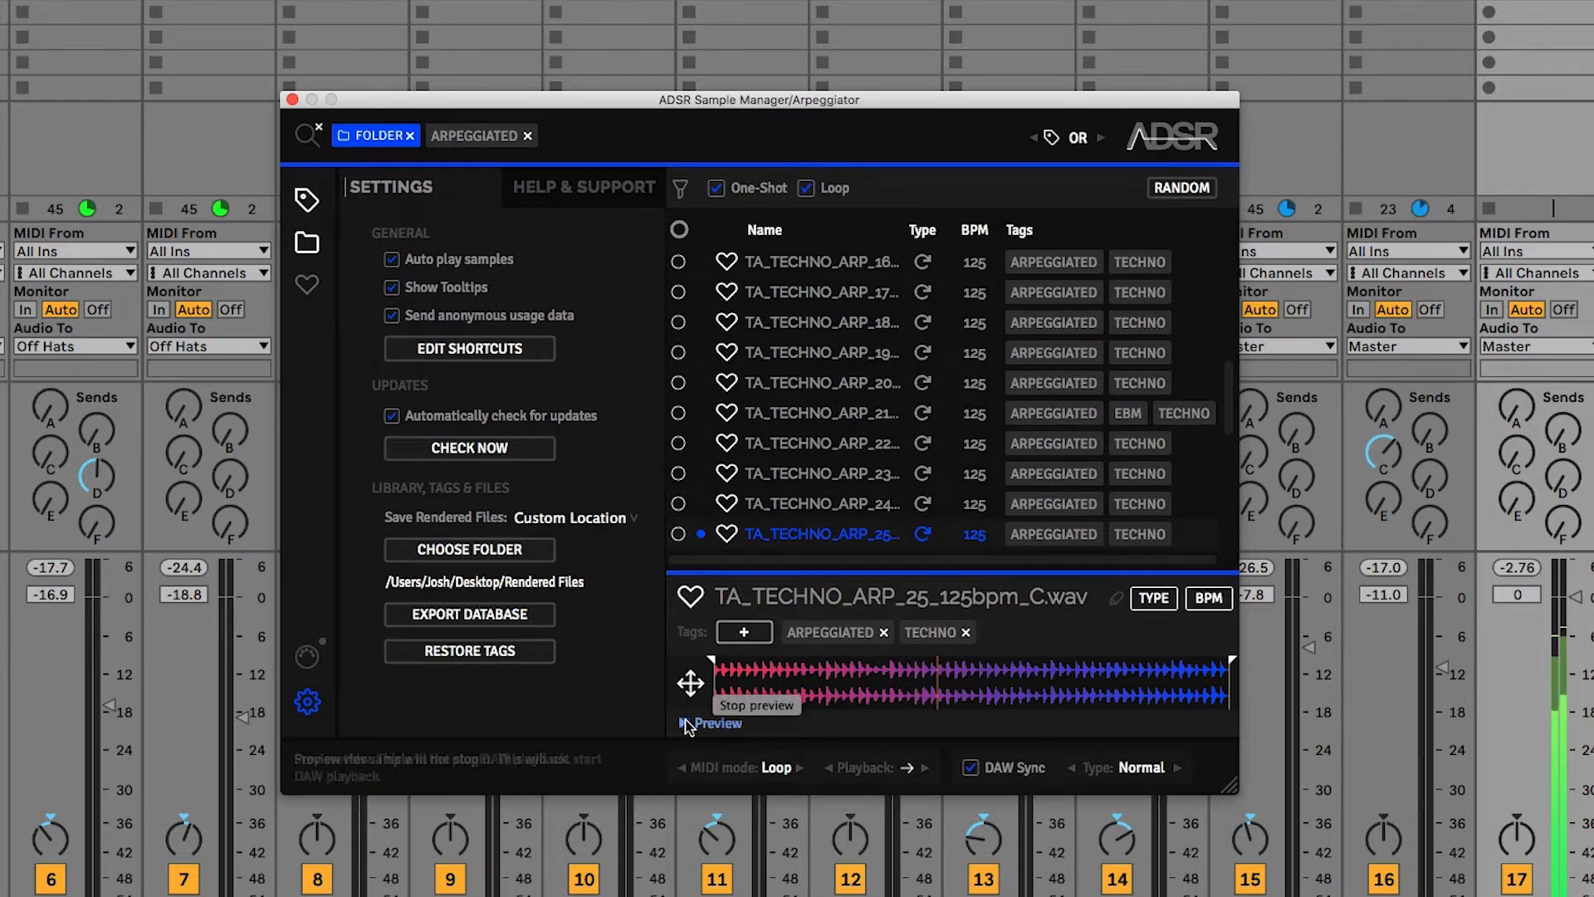
- Stop the ARP_25 preview and cycle the DAW sync type through Drums and Smooth
{"action": "left_click", "coordinate": [685, 724]}
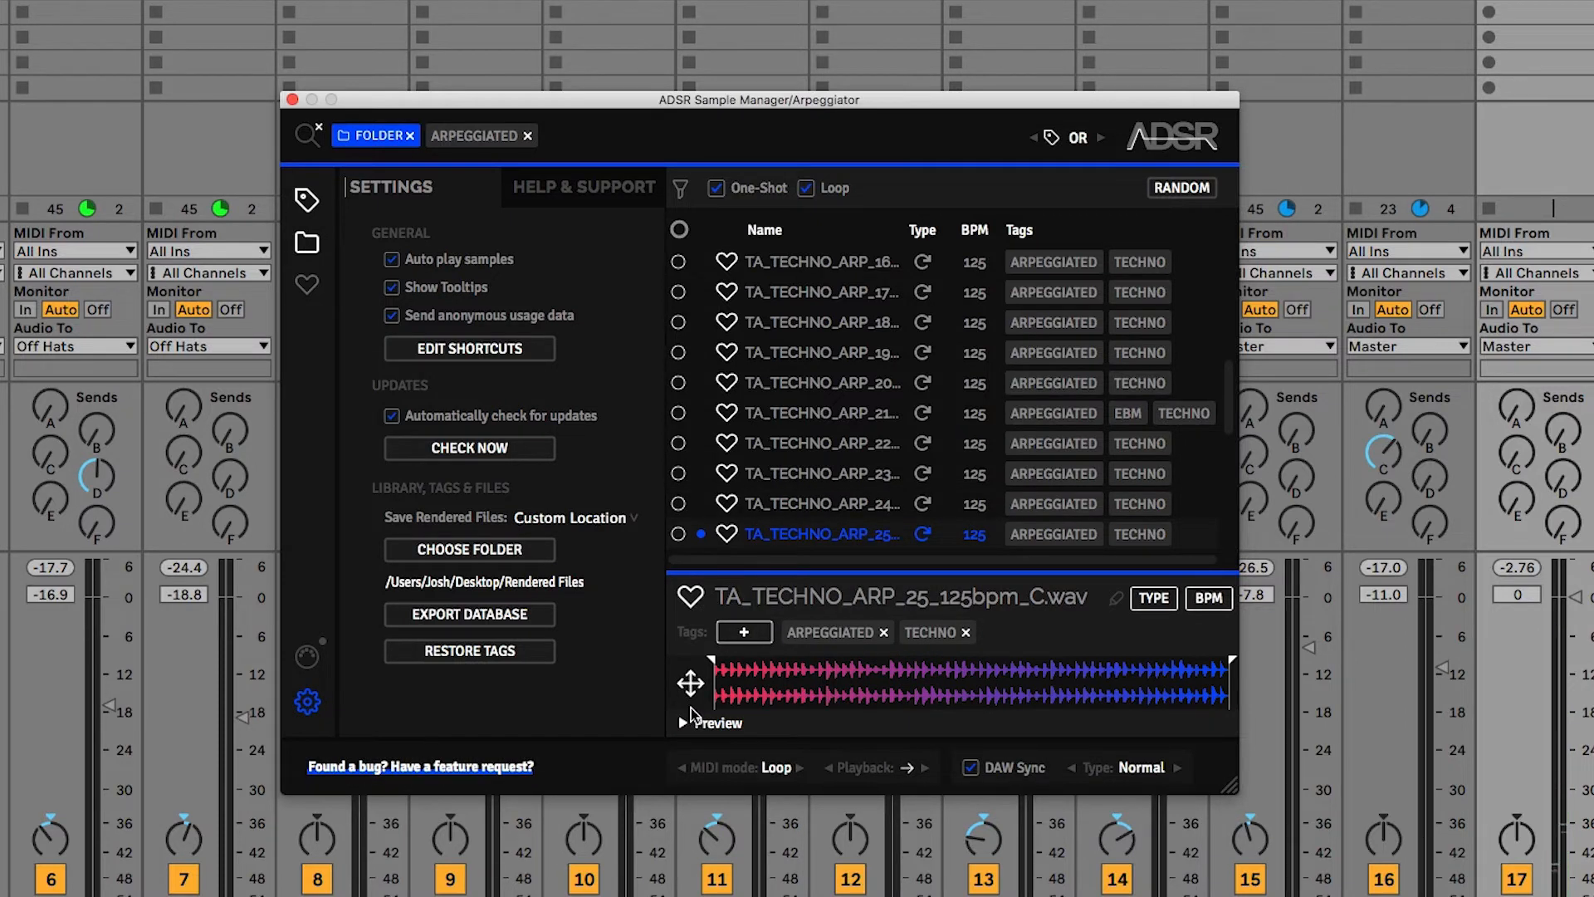
{"action": "mouse_move", "coordinate": [762, 686]}
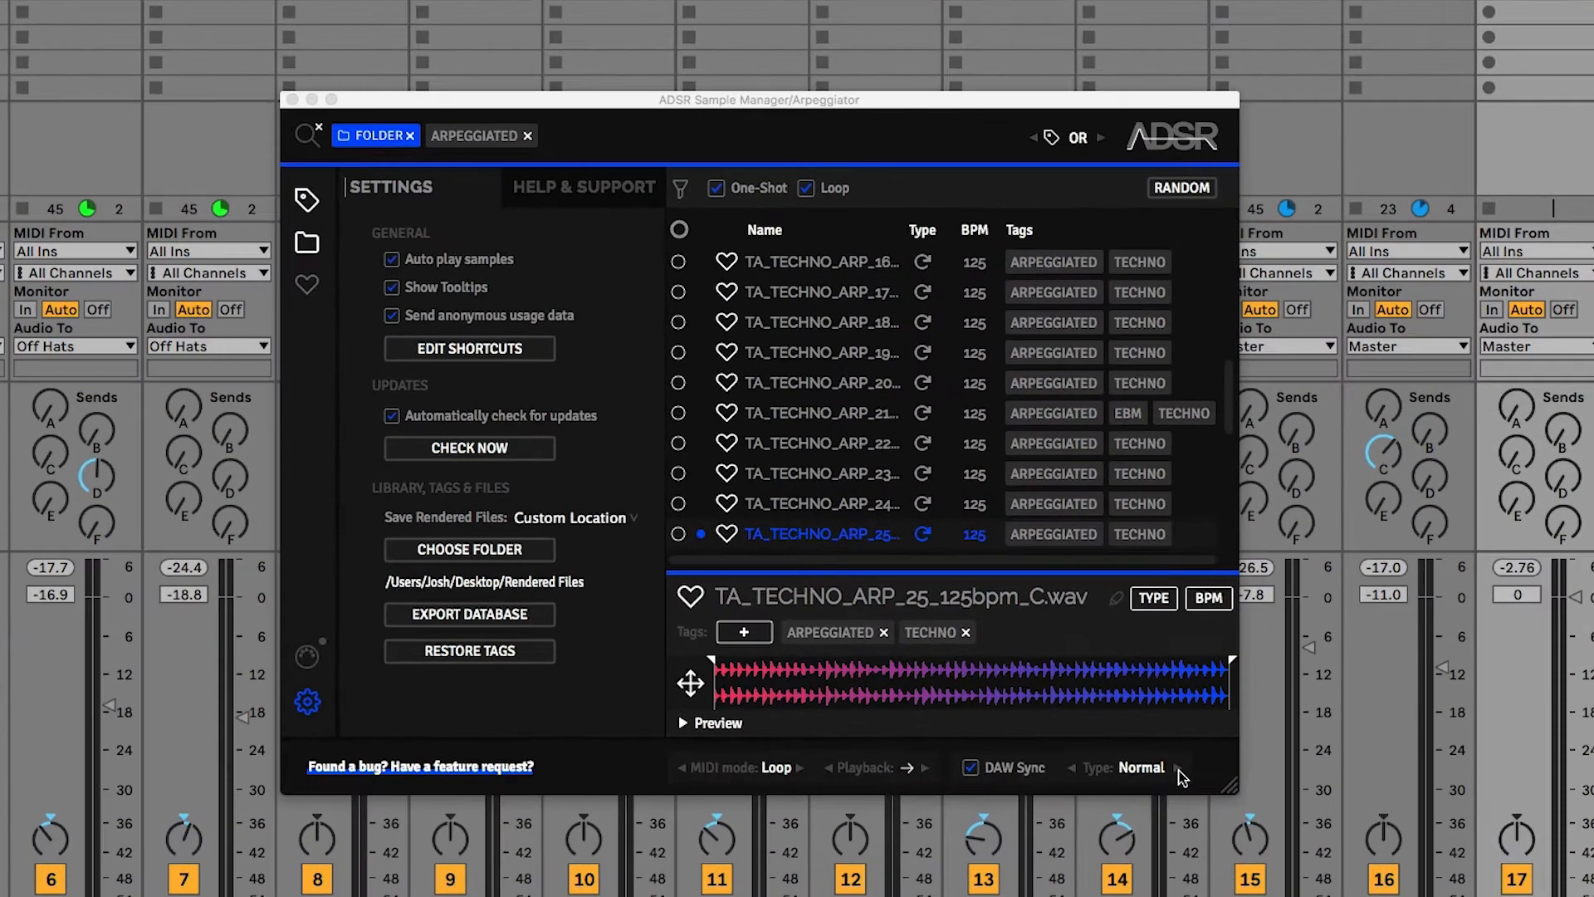
{"action": "left_click", "coordinate": [1170, 767]}
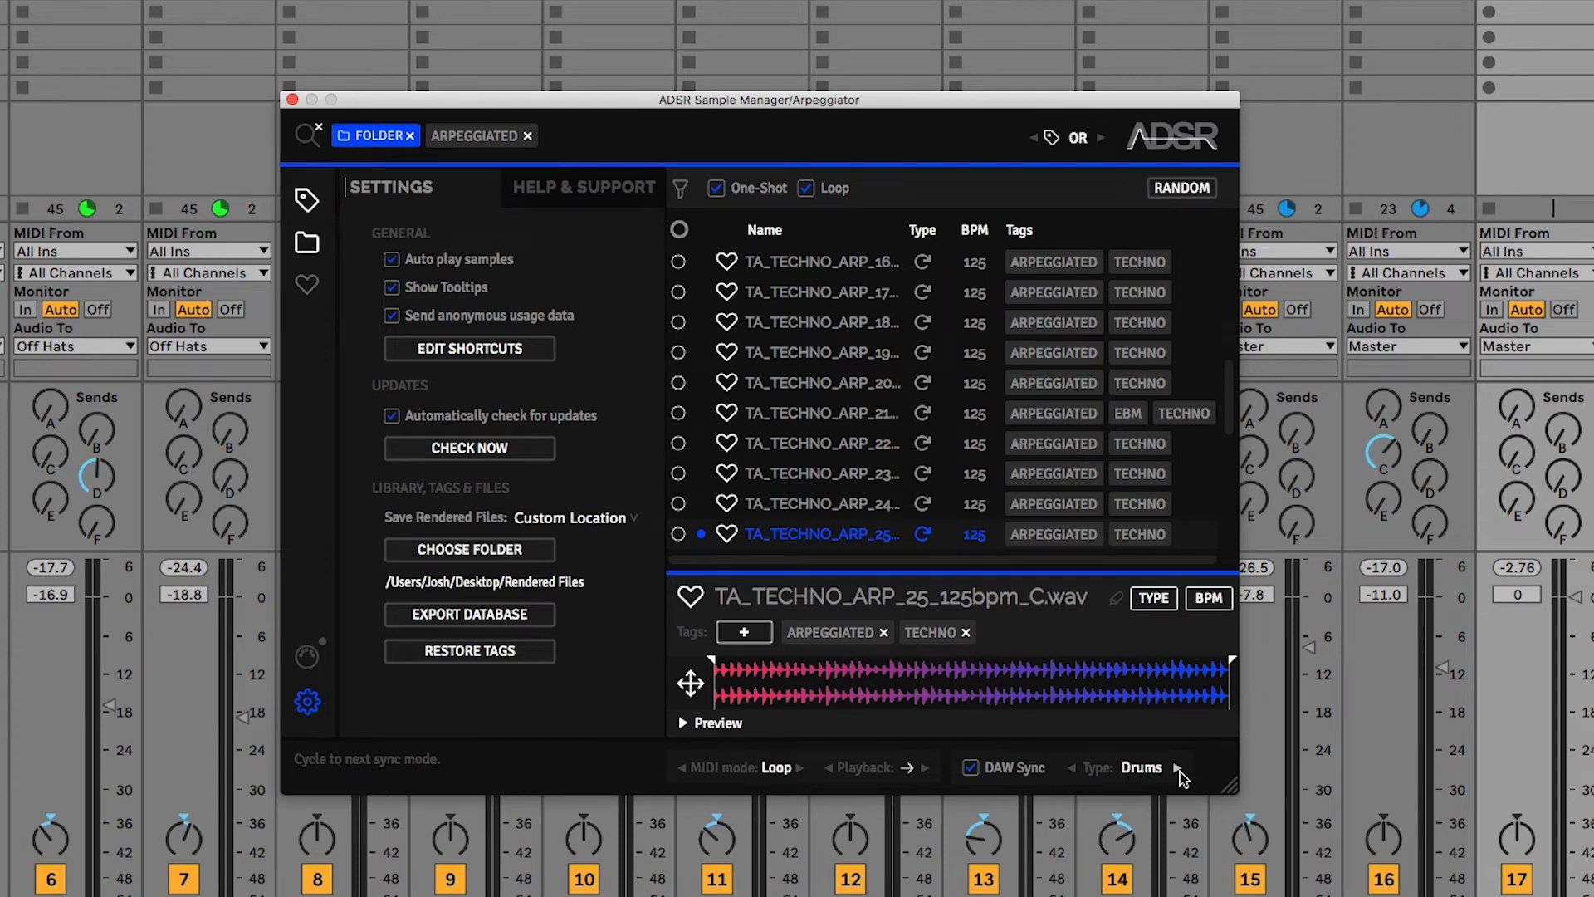
{"action": "mouse_move", "coordinate": [1179, 774]}
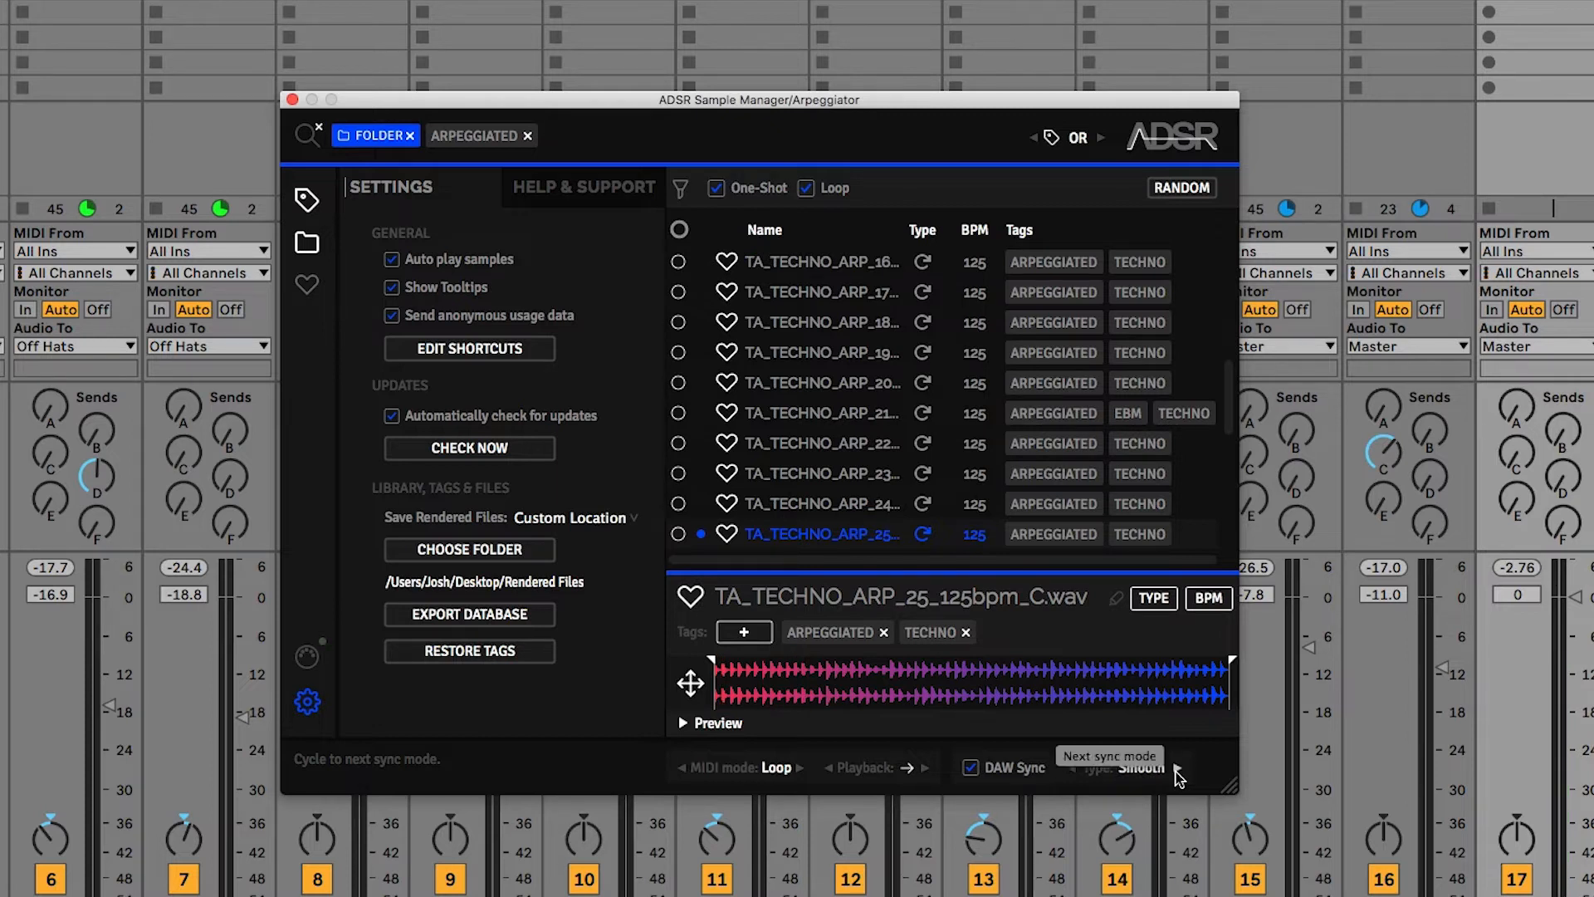
{"action": "left_click", "coordinate": [1177, 768]}
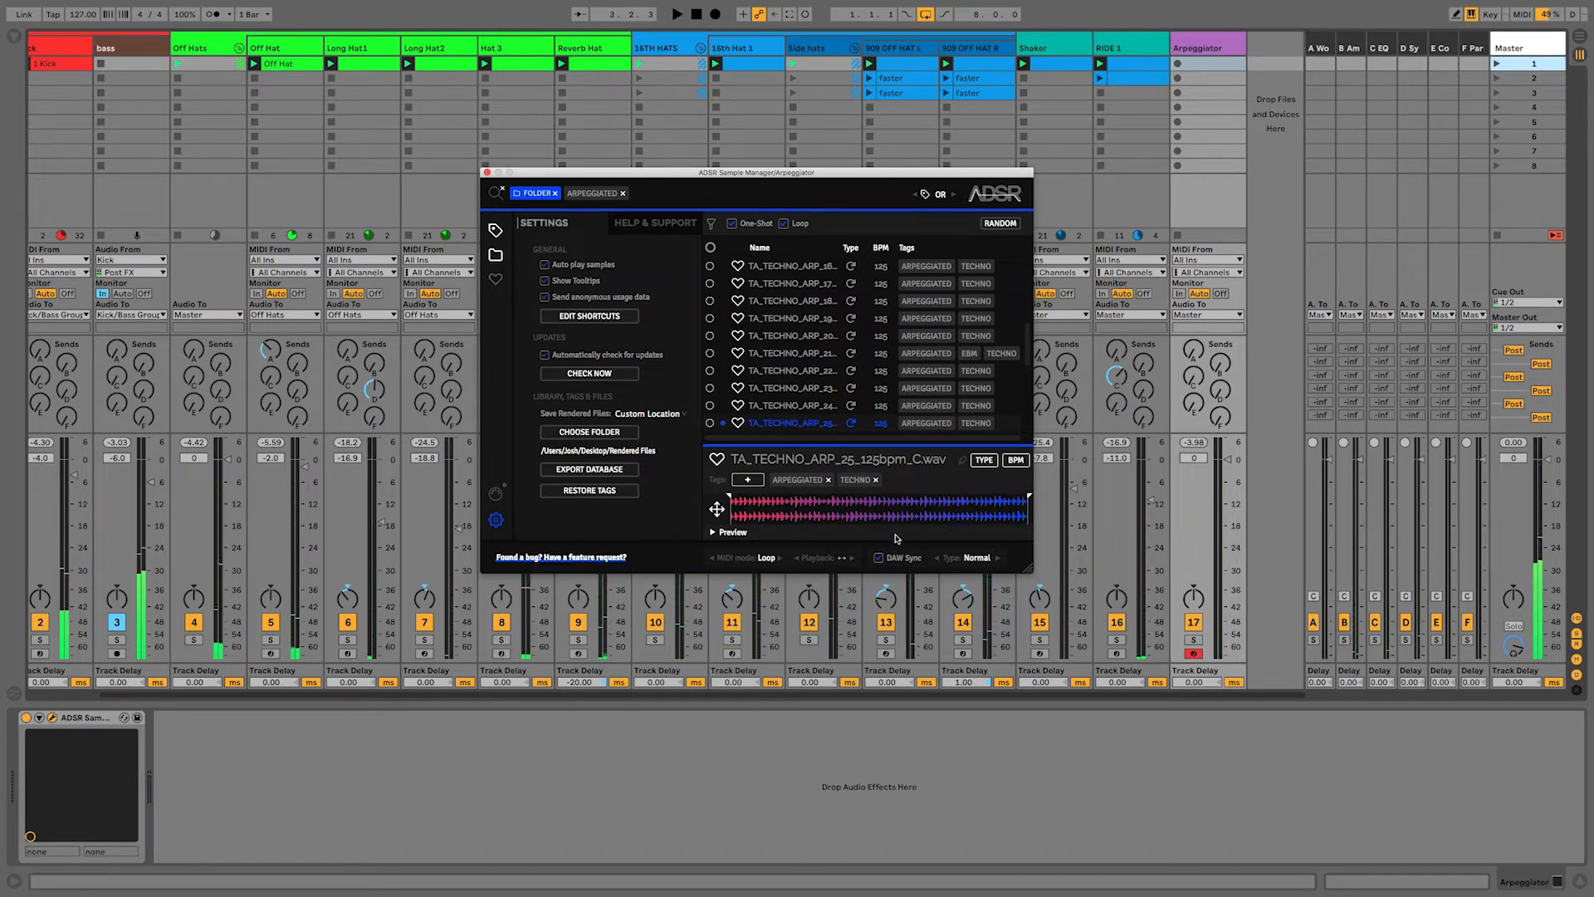
{"action": "mouse_move", "coordinate": [879, 557]}
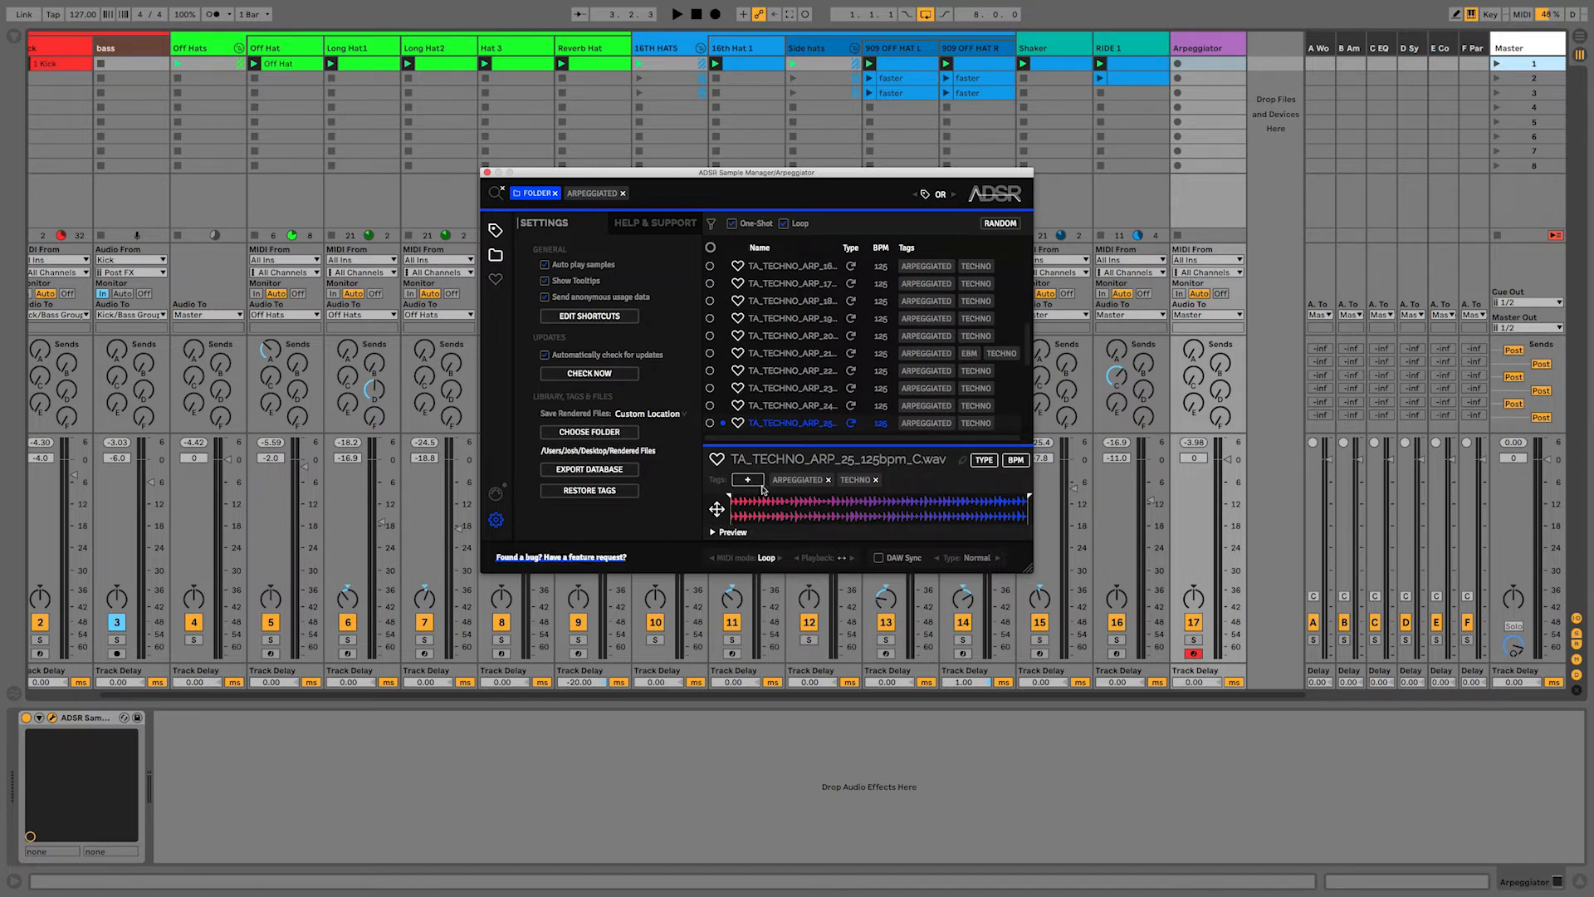
{"action": "mouse_move", "coordinate": [828, 513]}
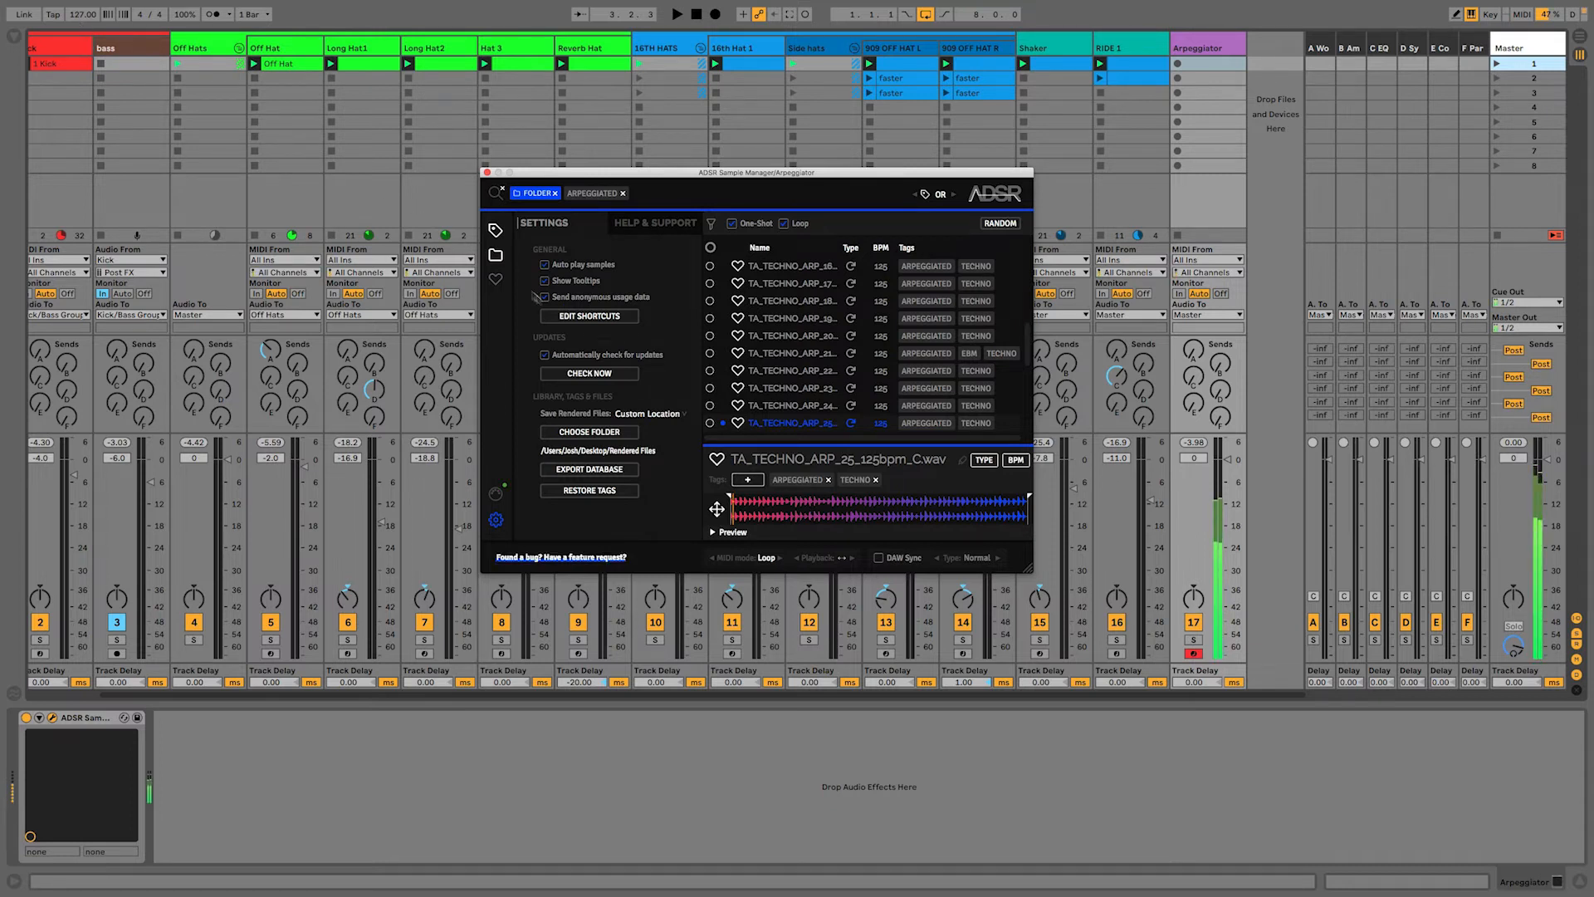
- Toggle the DAW Sync checkbox in ADSR Sample Manager
{"action": "left_click", "coordinate": [544, 295]}
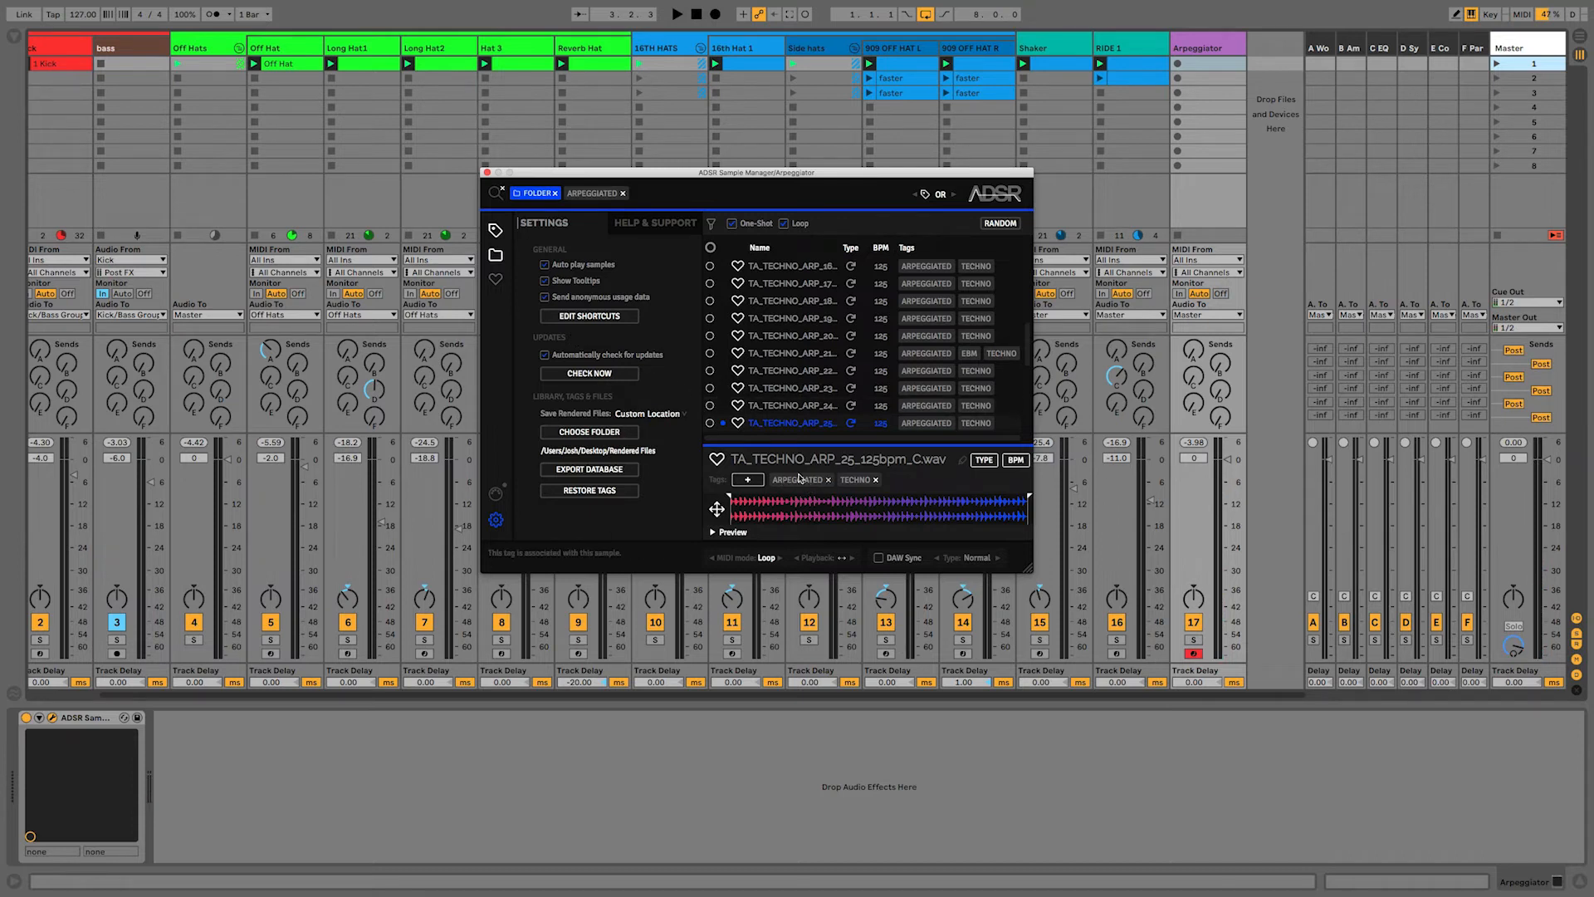
{"action": "mouse_move", "coordinate": [717, 513]}
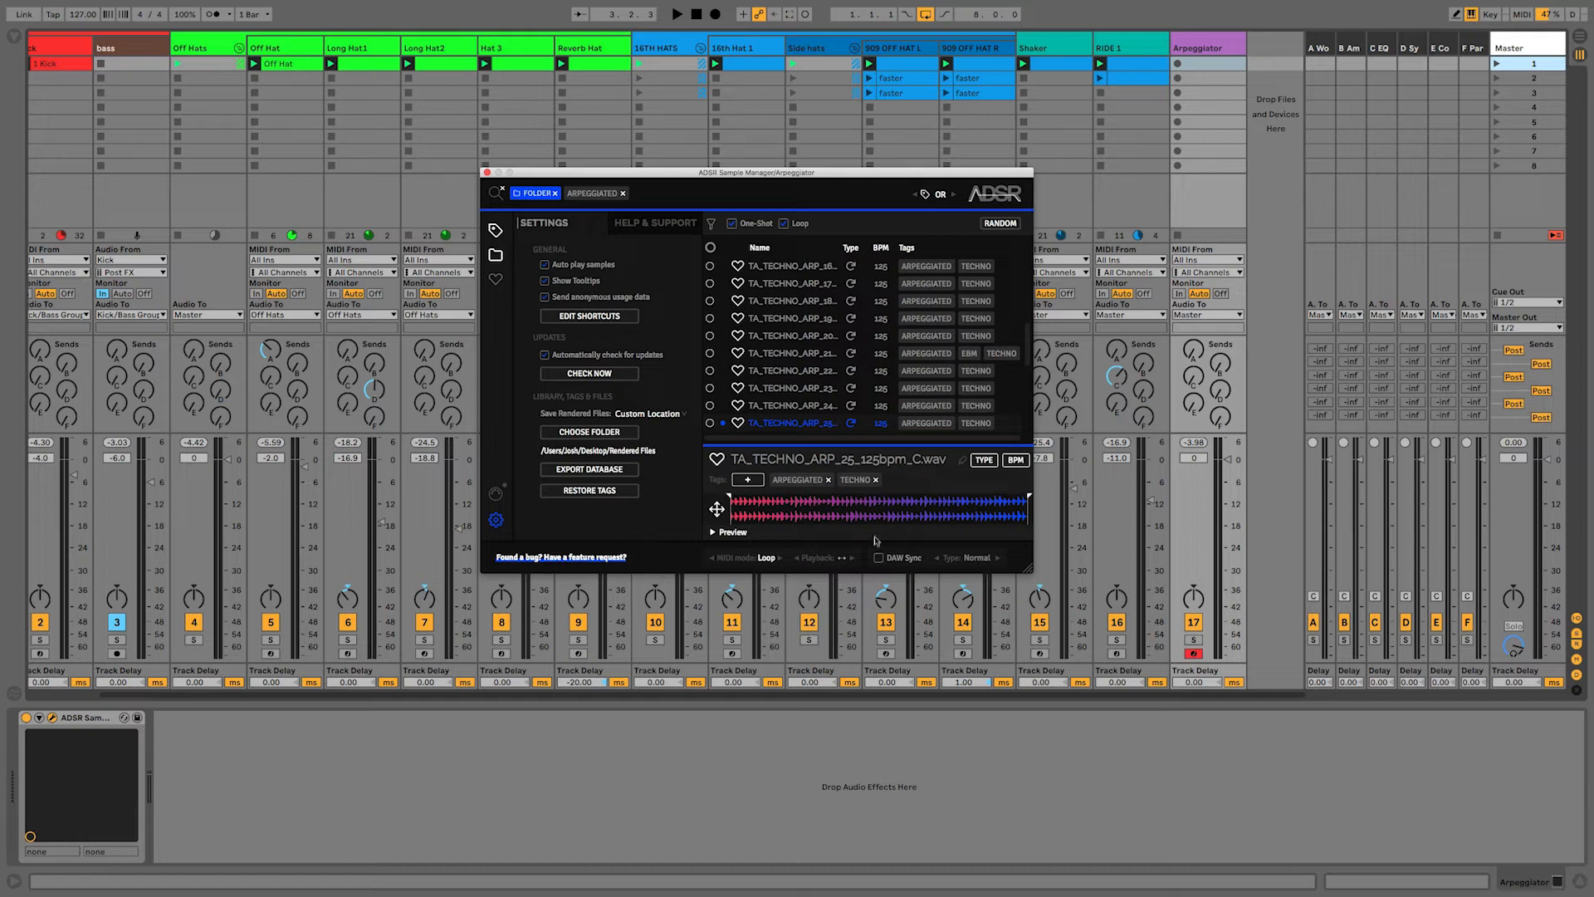
{"action": "mouse_move", "coordinate": [1126, 195]}
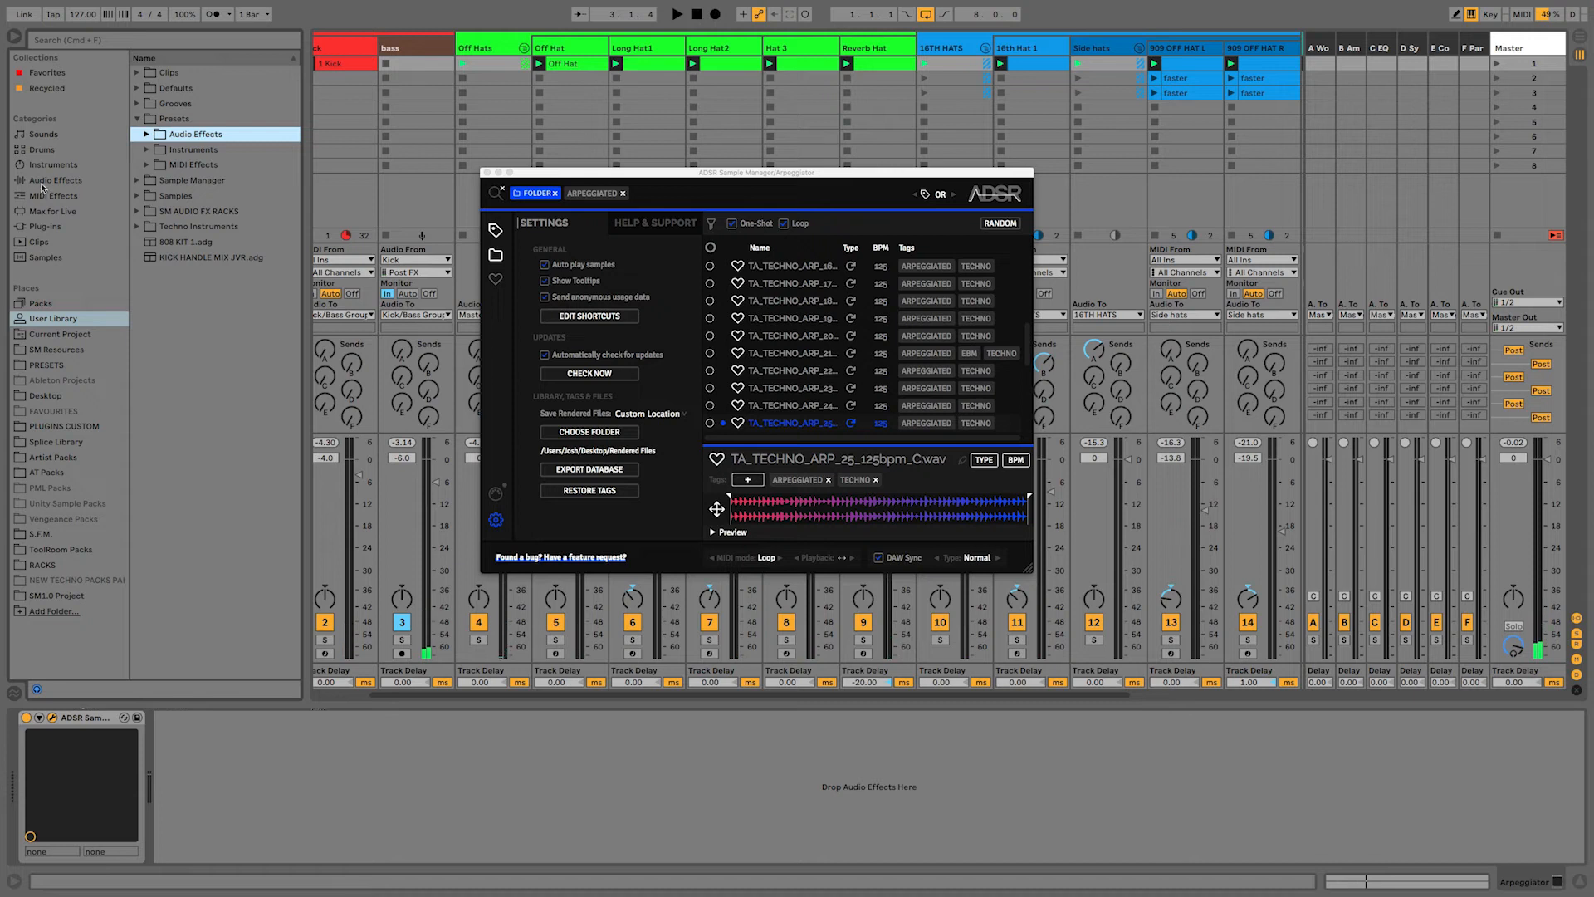
- Load Auto Filter and the Diffused Long Cascades echo preset onto the Arpeggiator track
{"action": "left_click", "coordinate": [55, 180]}
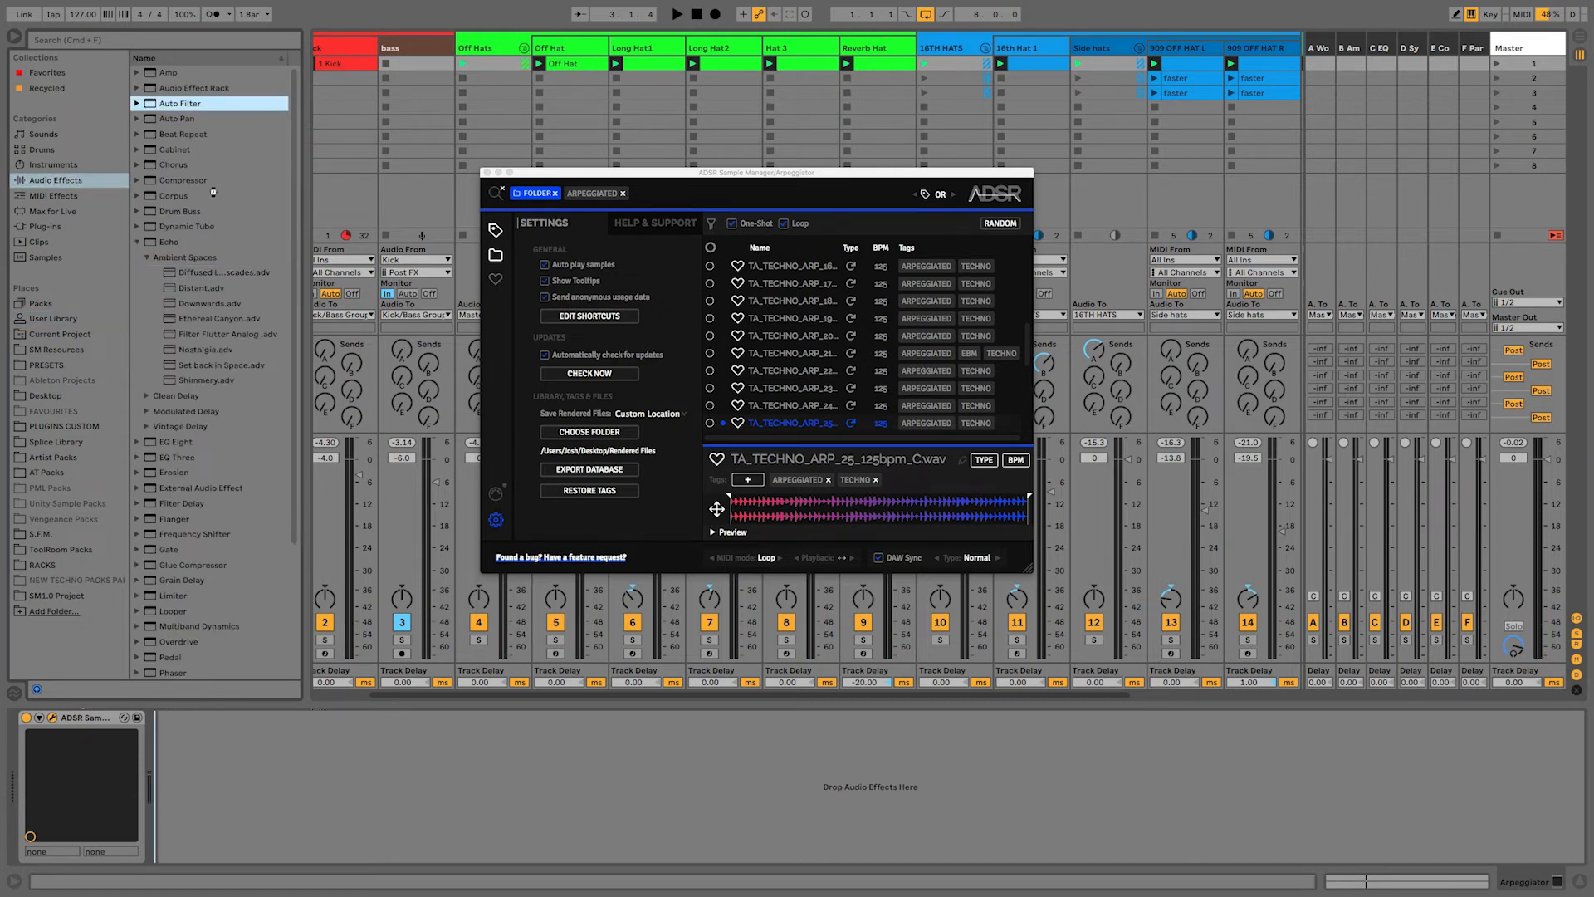
{"action": "double_click", "coordinate": [180, 103]}
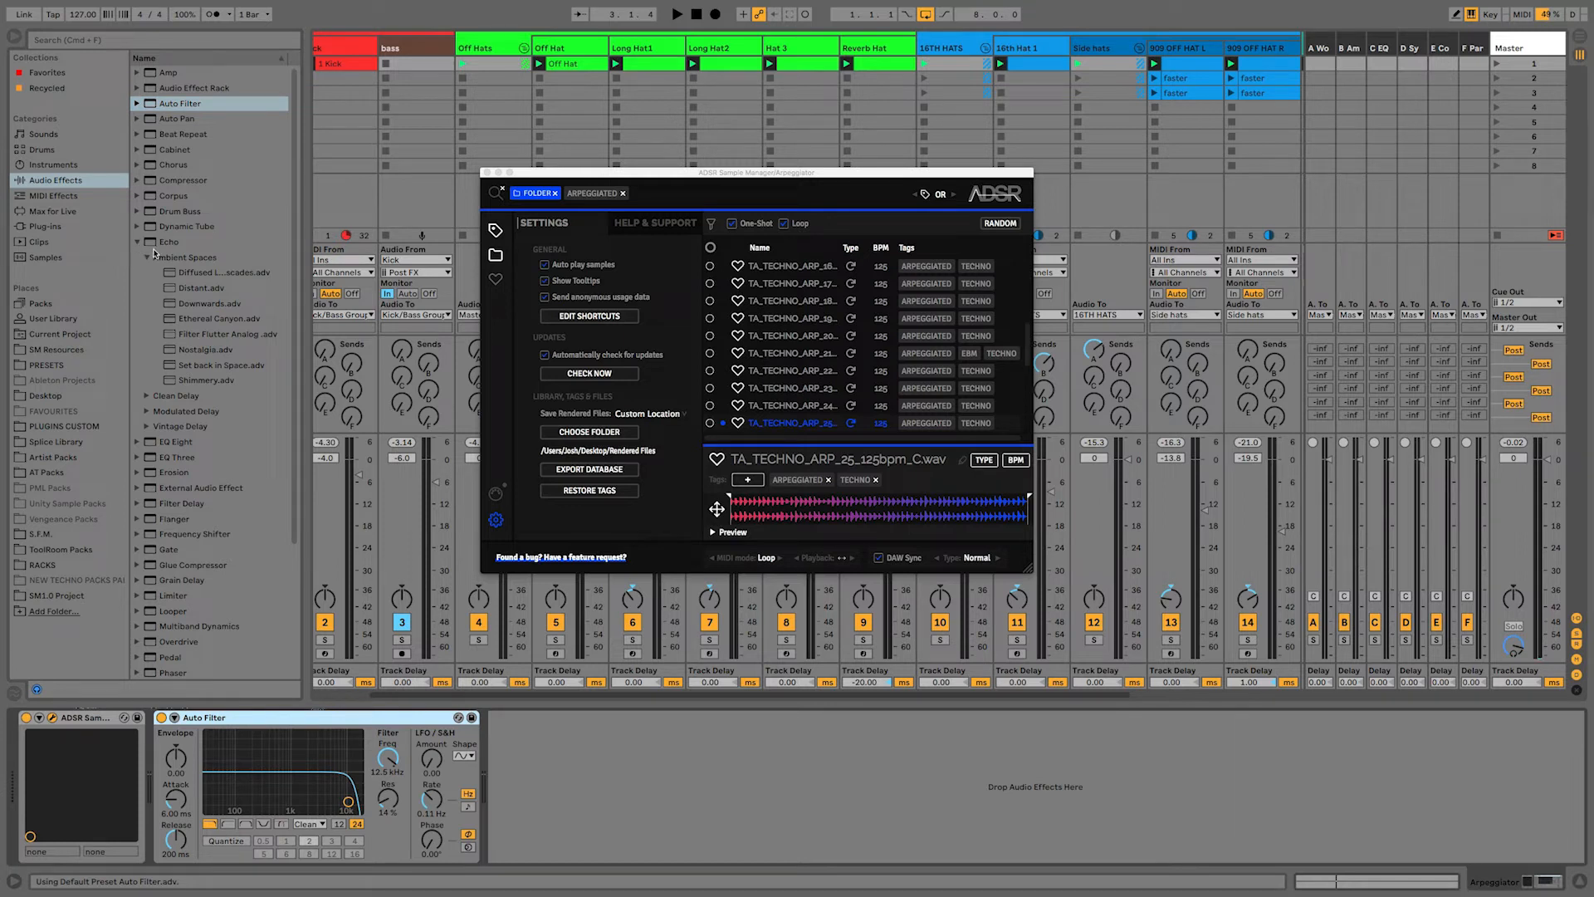
{"action": "left_click", "coordinate": [187, 258]}
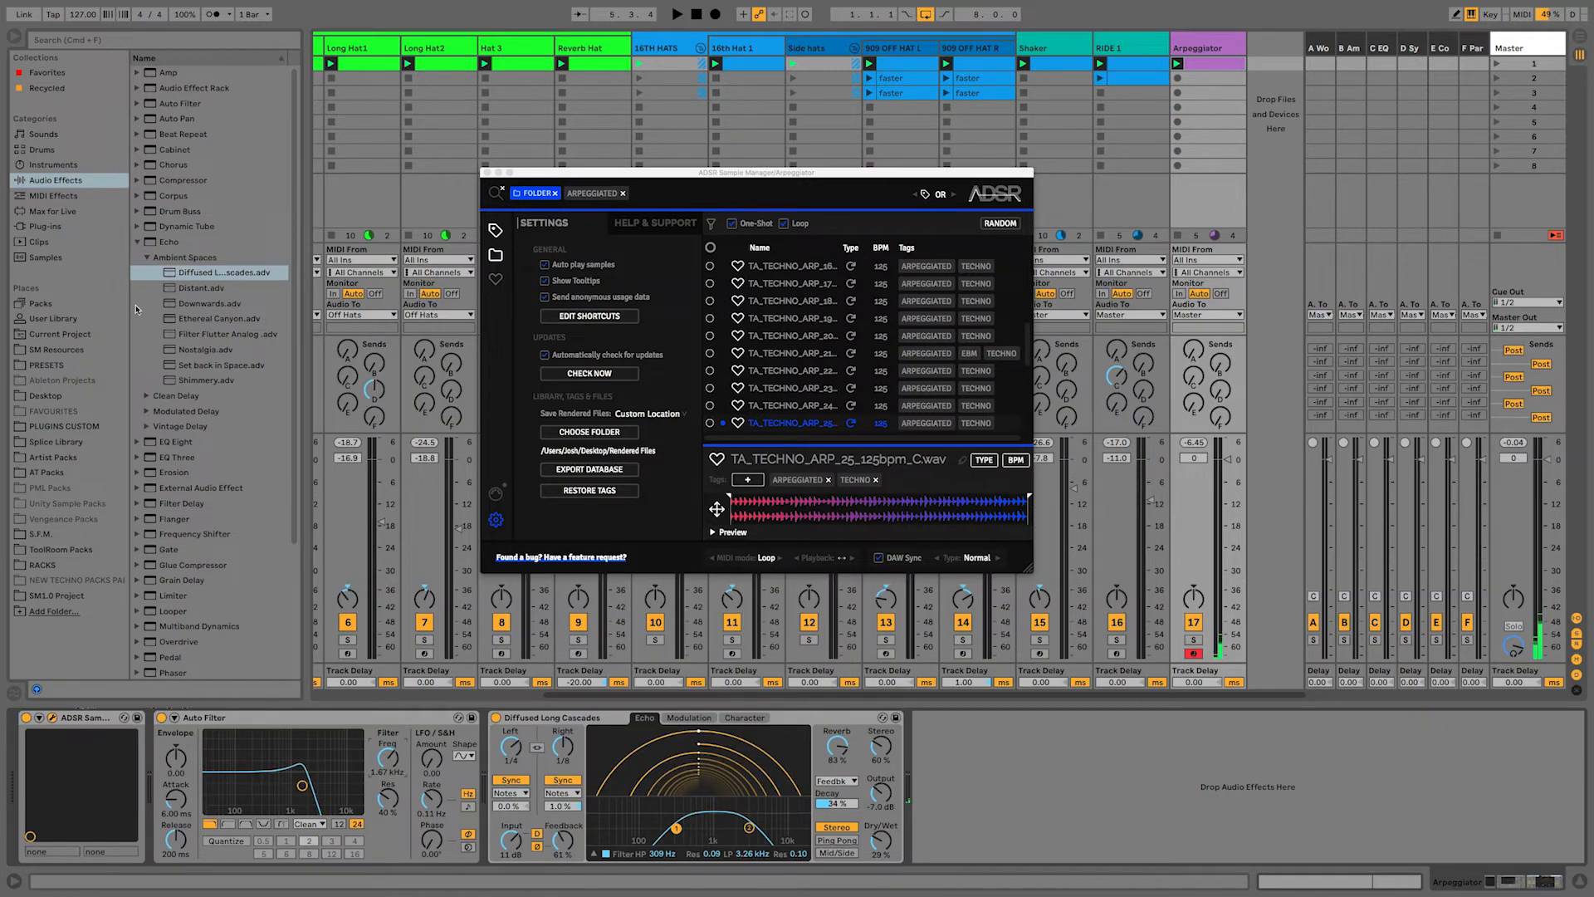
- Add Mono Sequencer from Max for Live to the Arpeggiator track, then select it for removal
{"action": "left_click", "coordinate": [51, 210]}
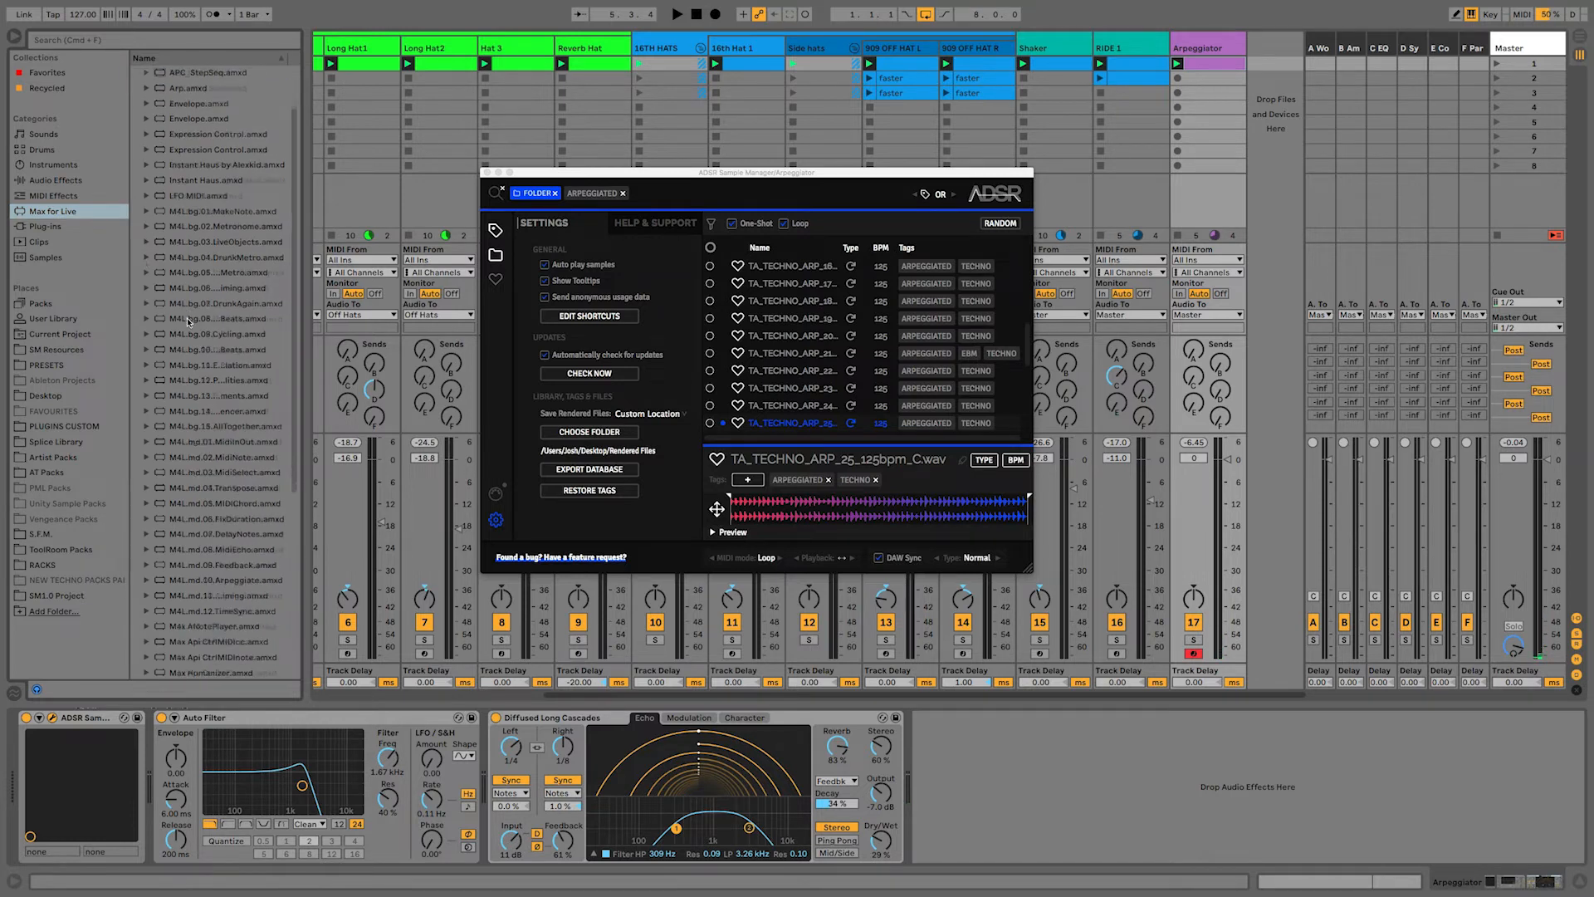
{"action": "scroll", "scroll_direction": "down", "scroll_amount": 3}
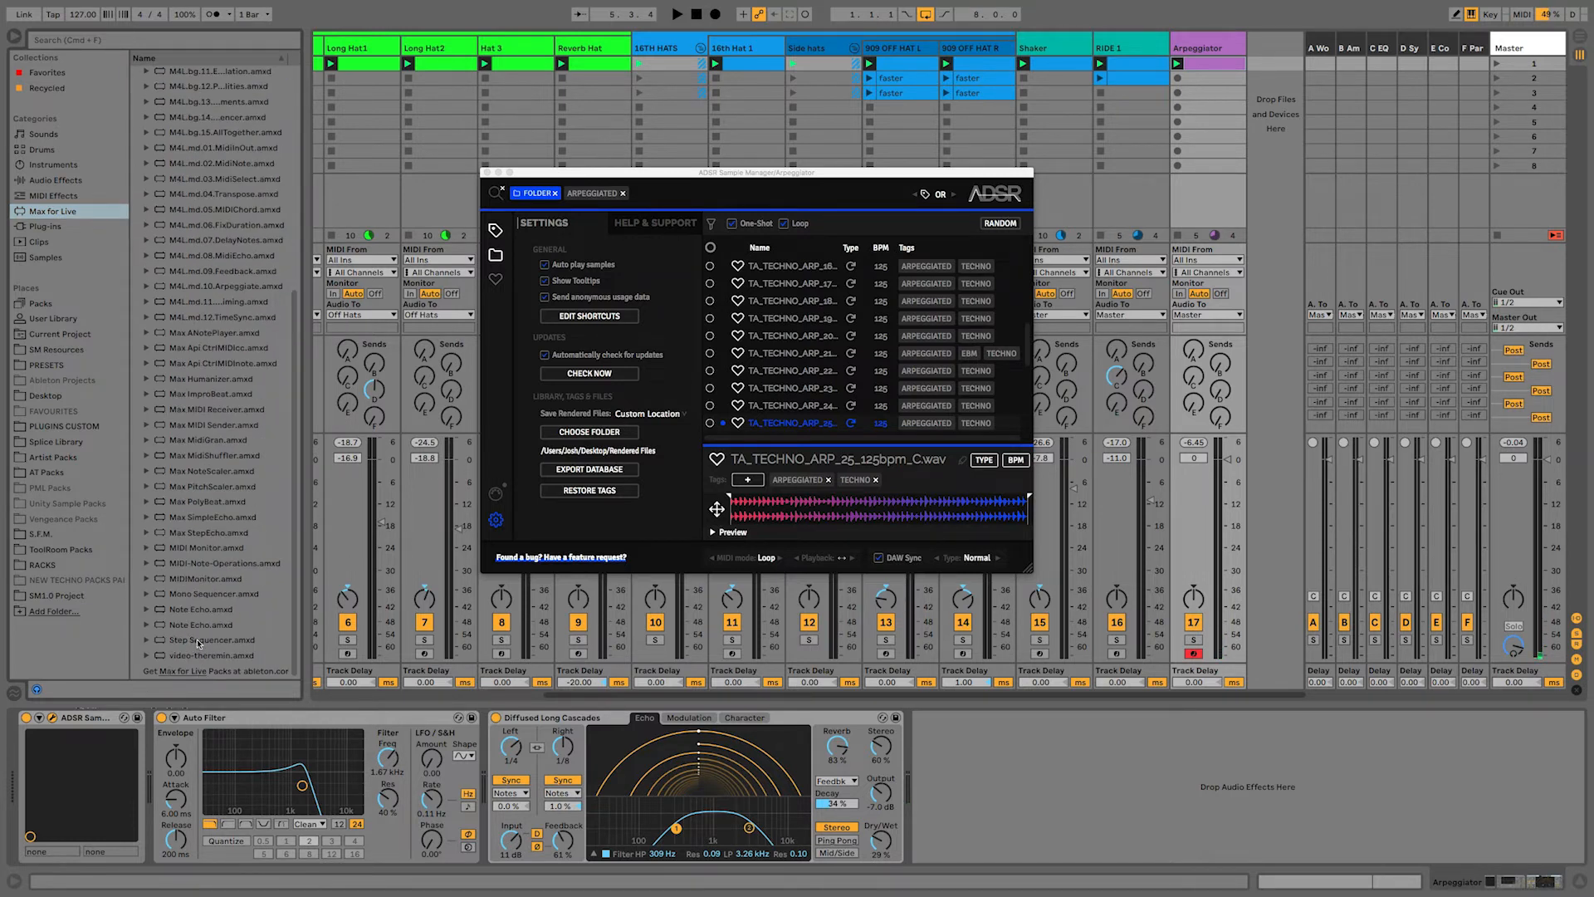
{"action": "left_click", "coordinate": [214, 593]}
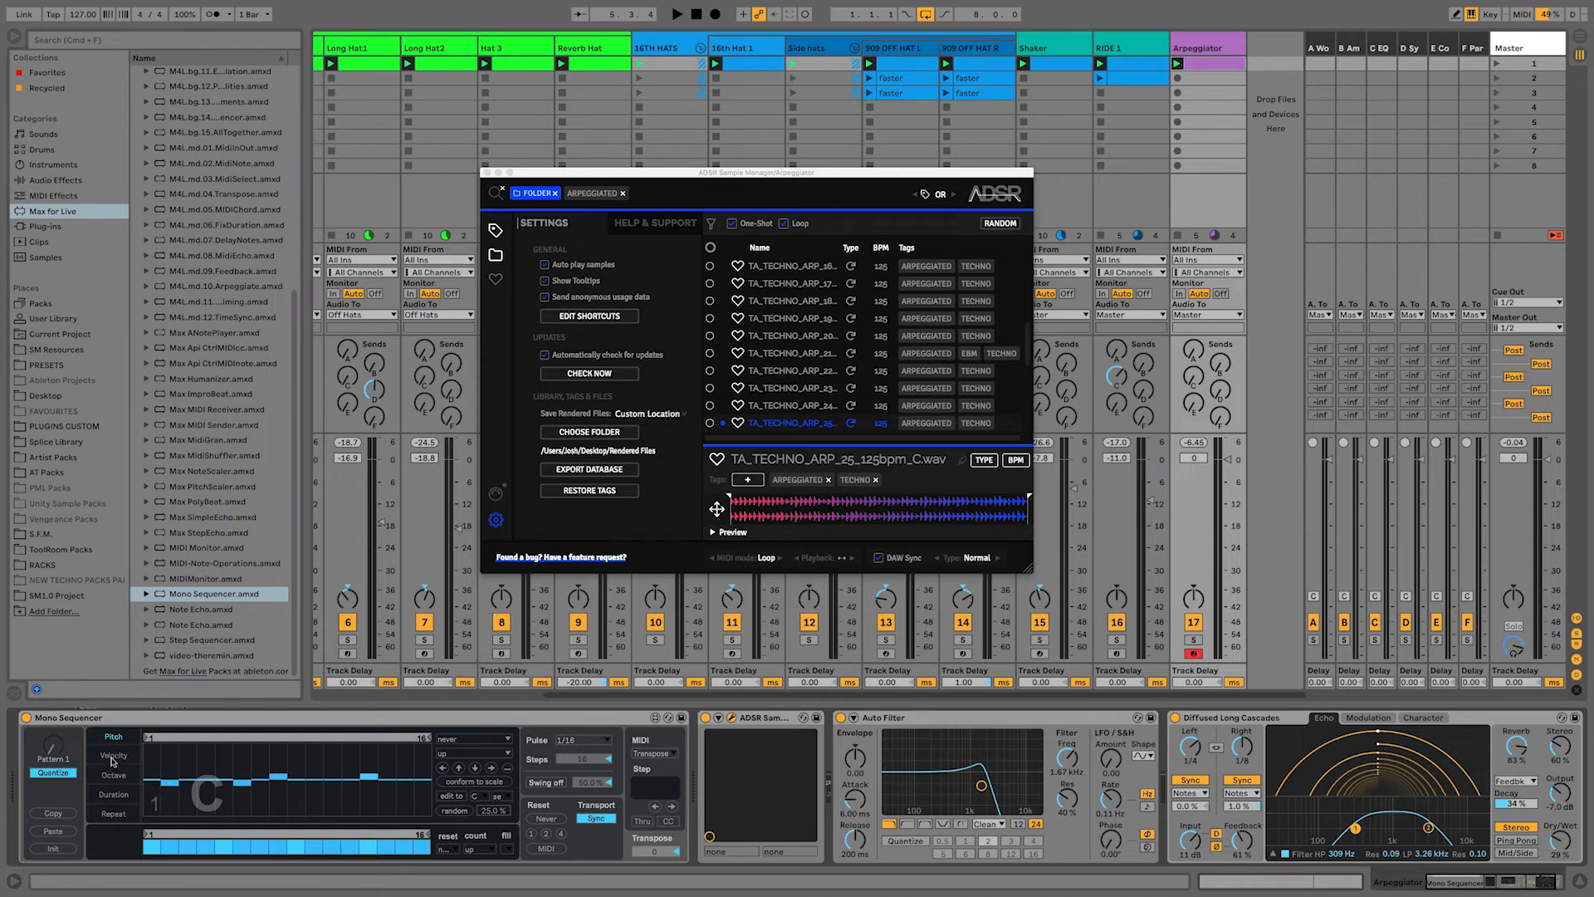
{"action": "left_click", "coordinate": [112, 756]}
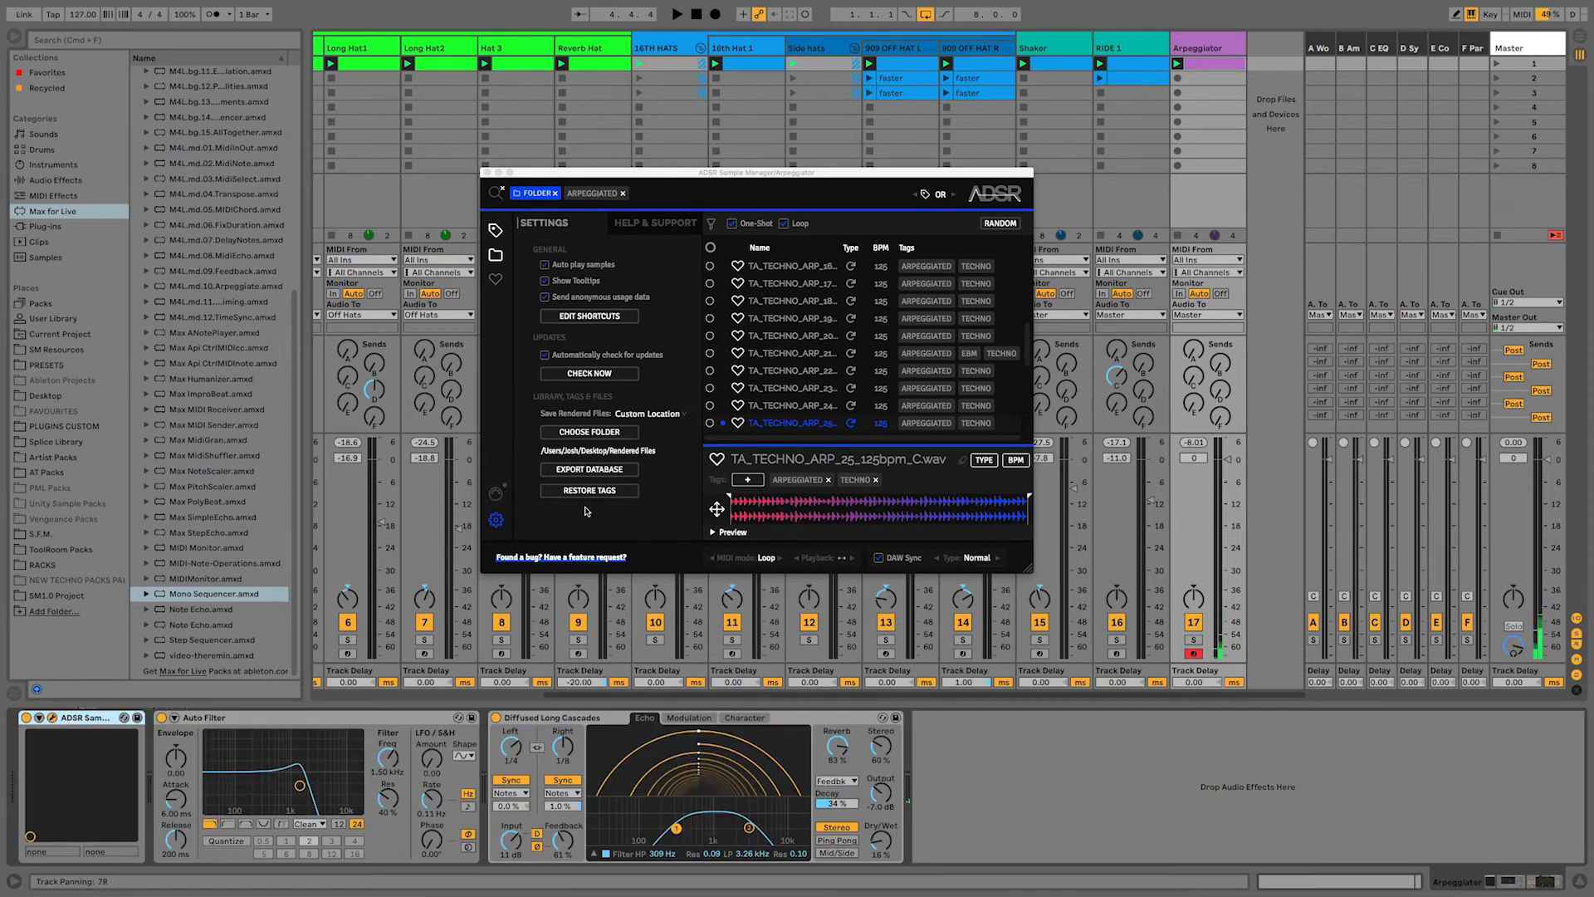
{"action": "mouse_move", "coordinate": [966, 135]}
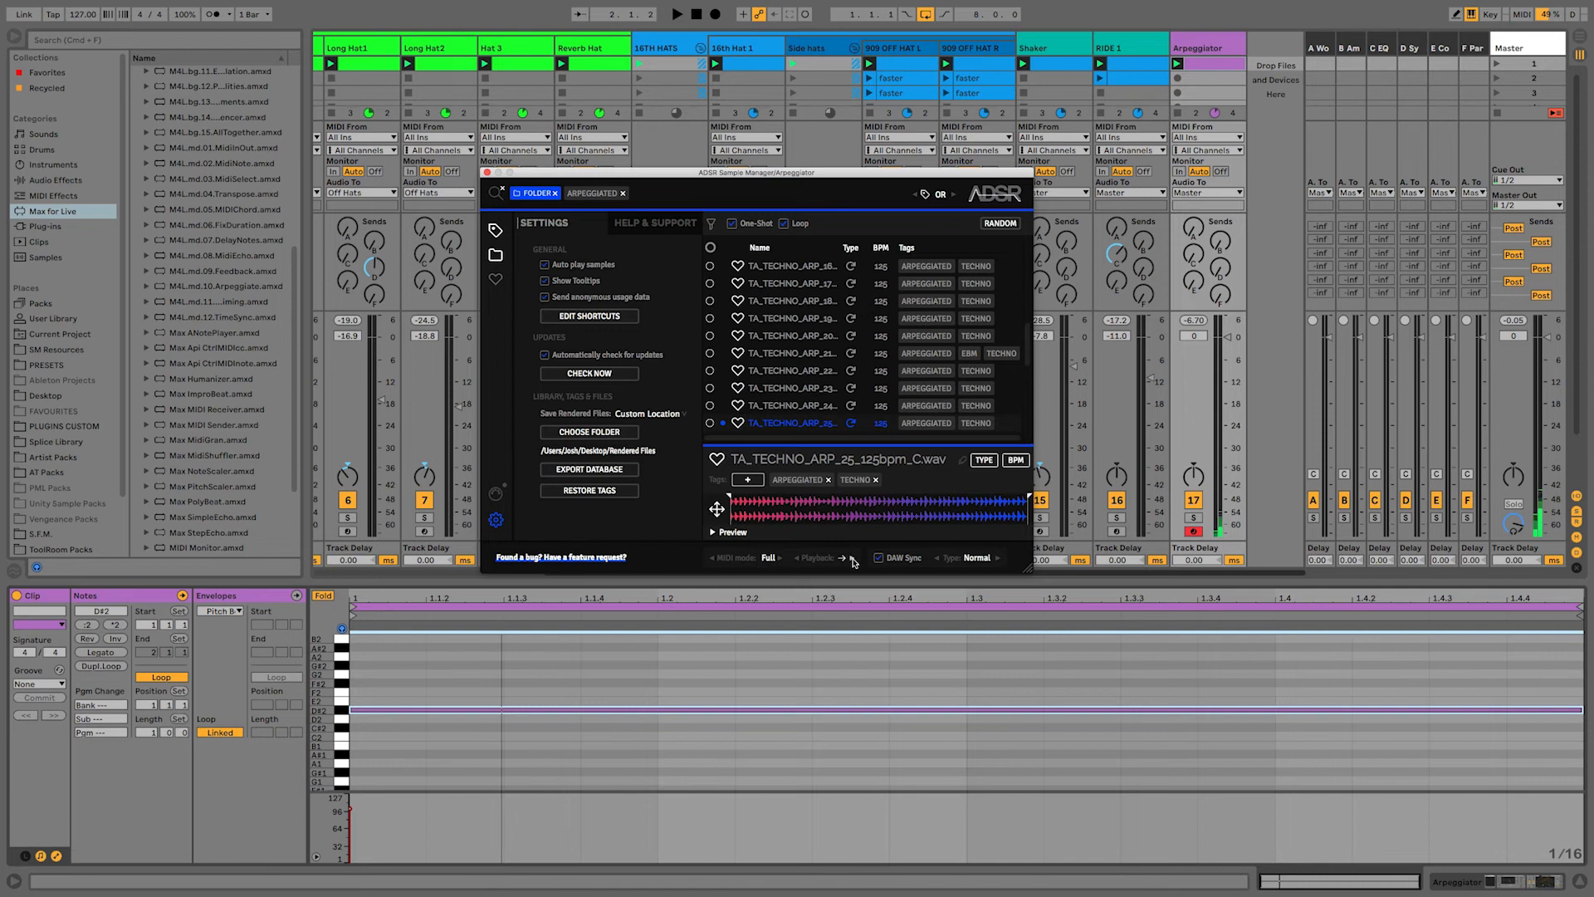
{"action": "mouse_move", "coordinate": [848, 560]}
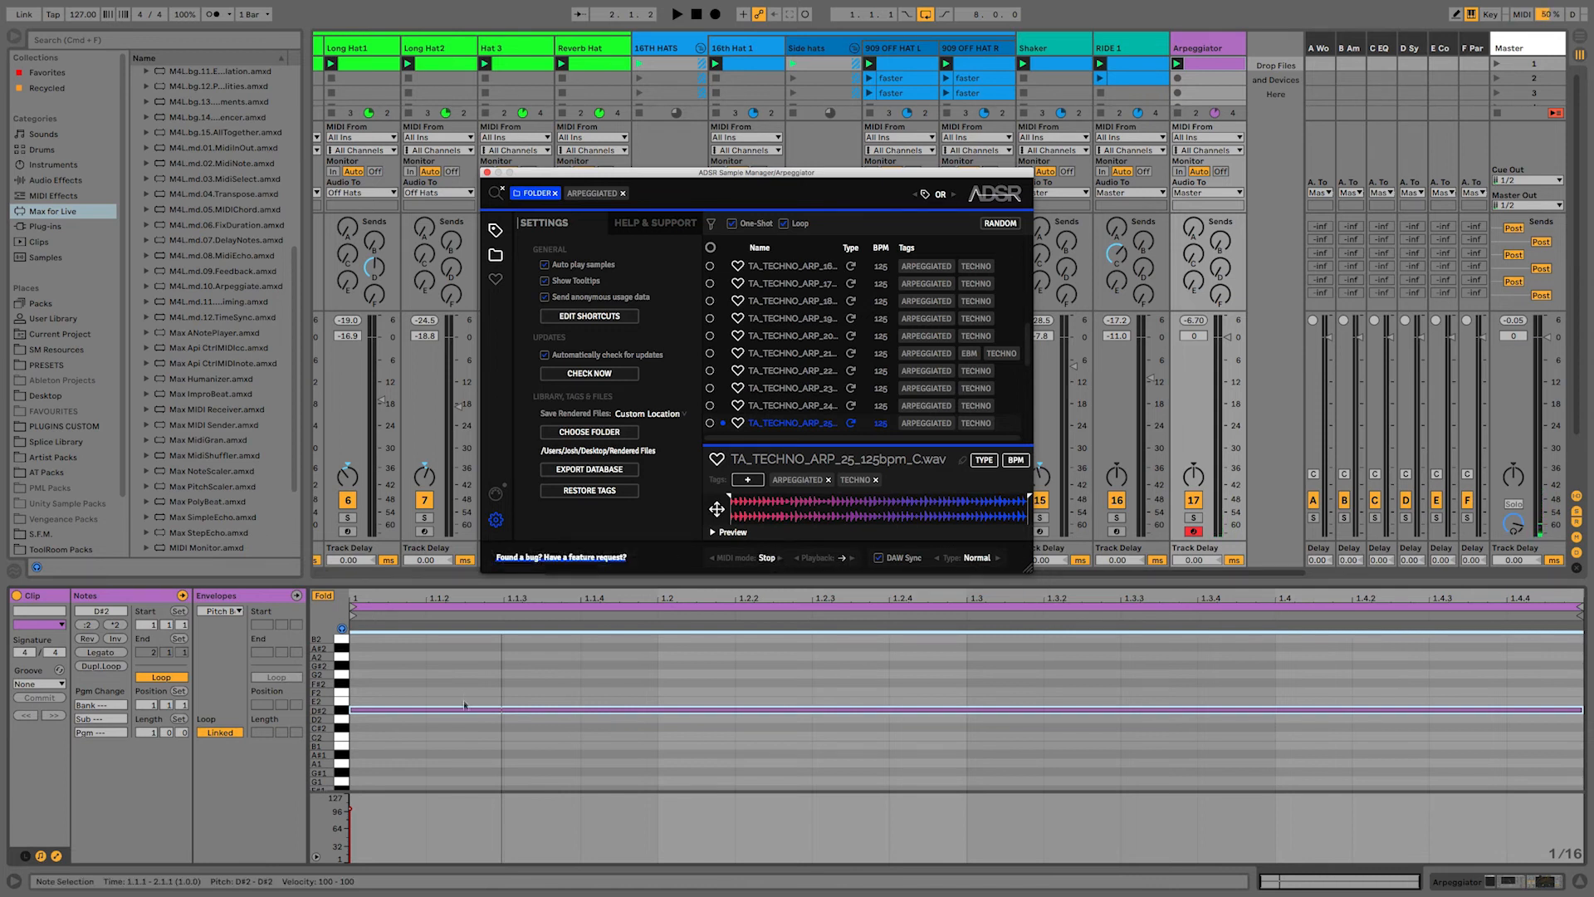
- Select the long clip note to transpose it to C2, then close the sample manager window
{"action": "left_click", "coordinate": [675, 13]}
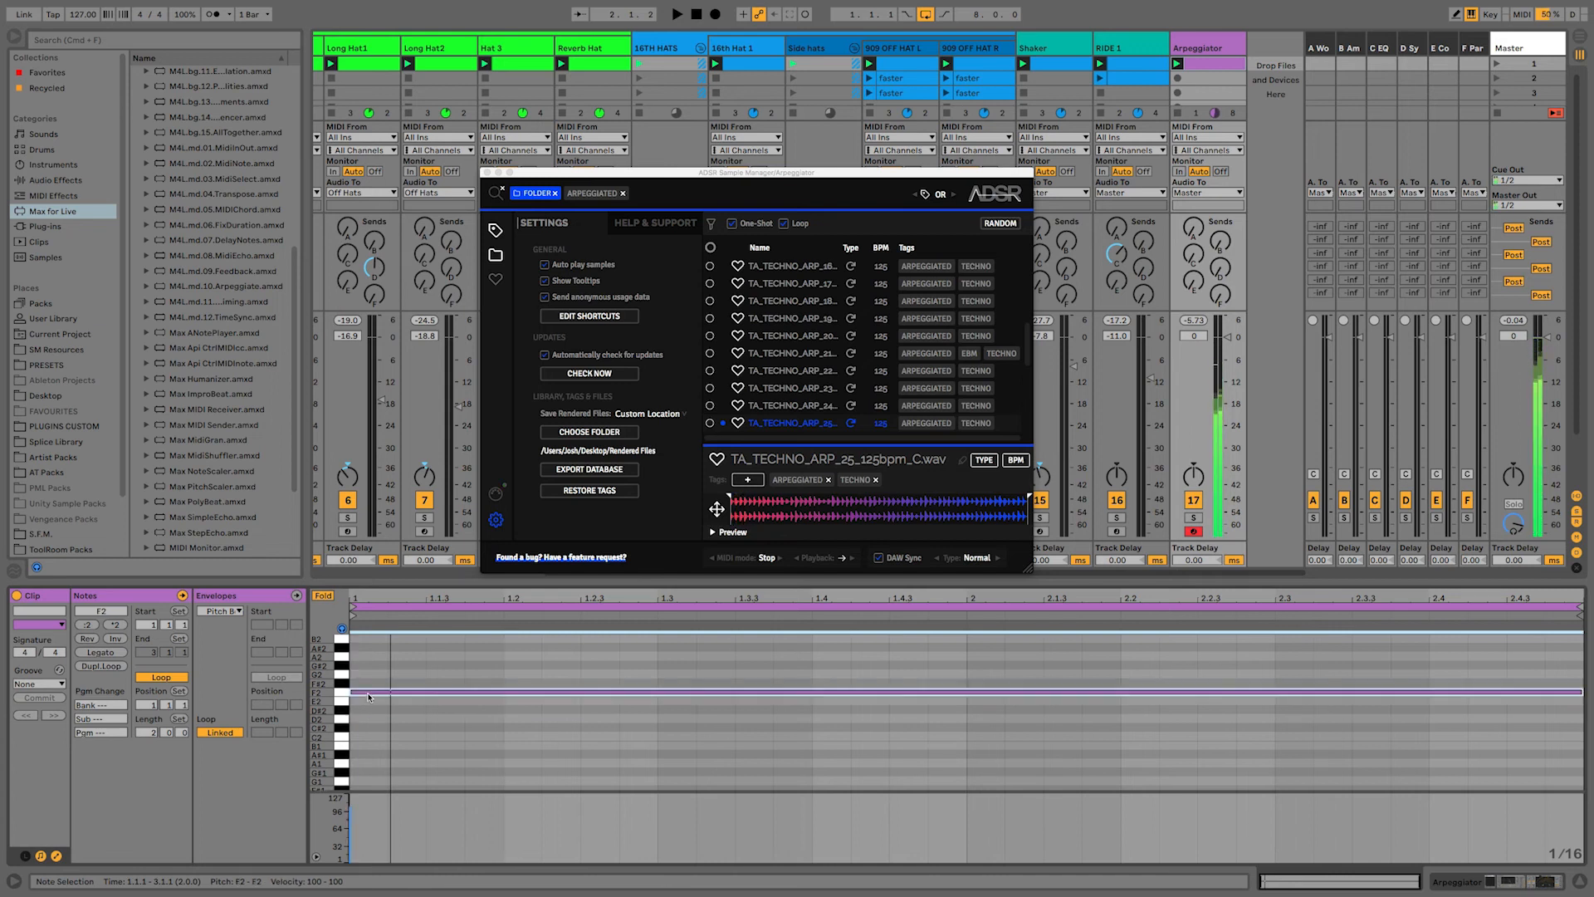
{"action": "left_click", "coordinate": [676, 13]}
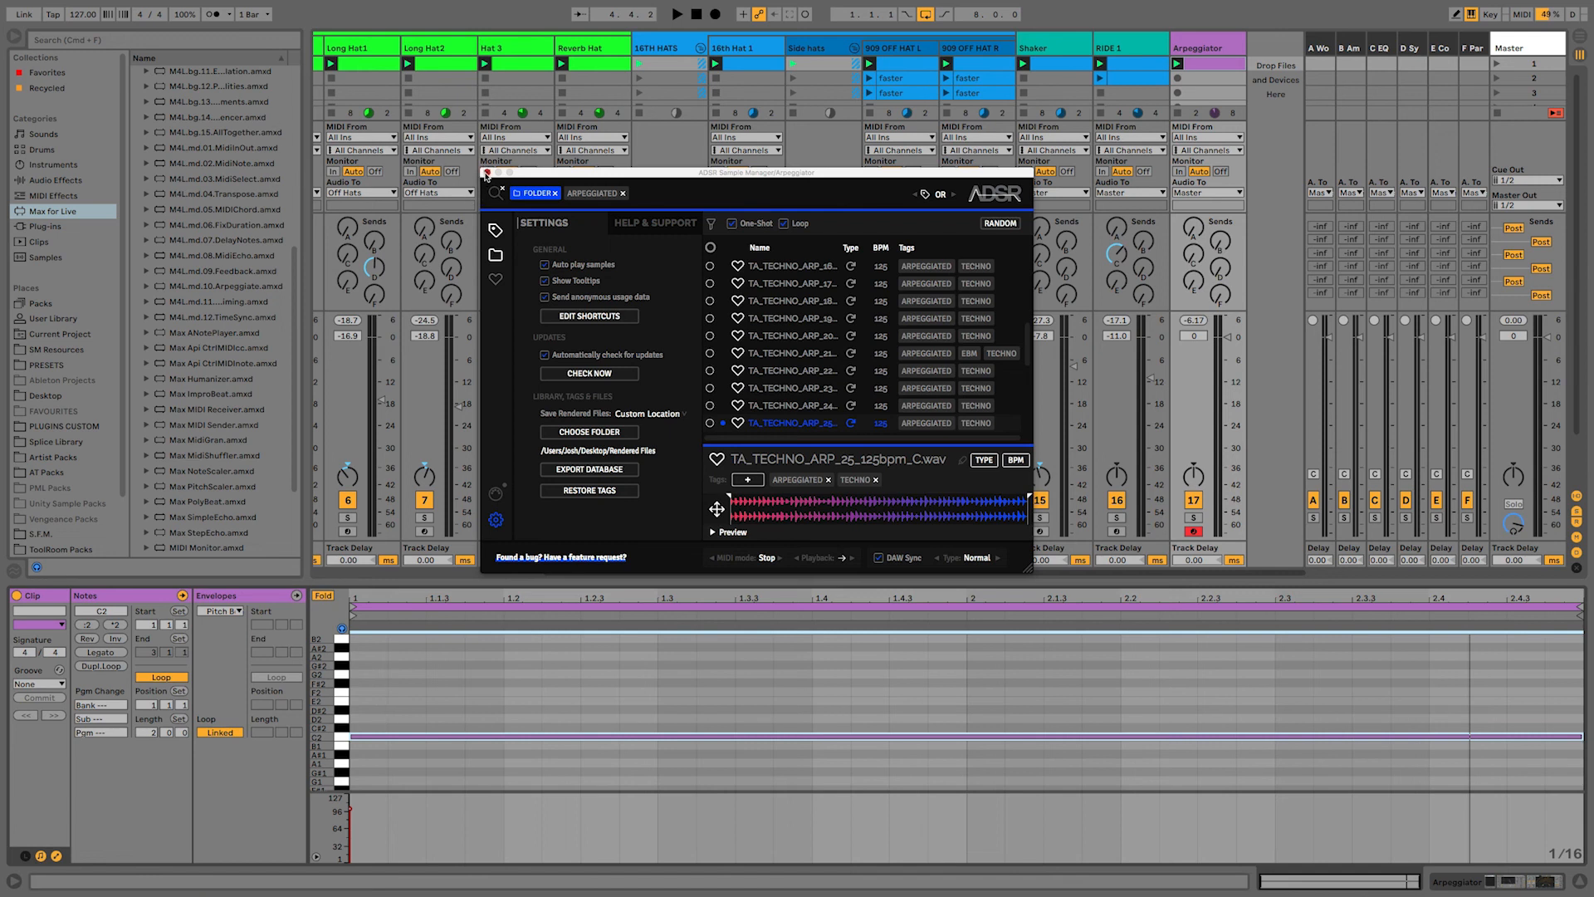
{"action": "left_click", "coordinate": [487, 175]}
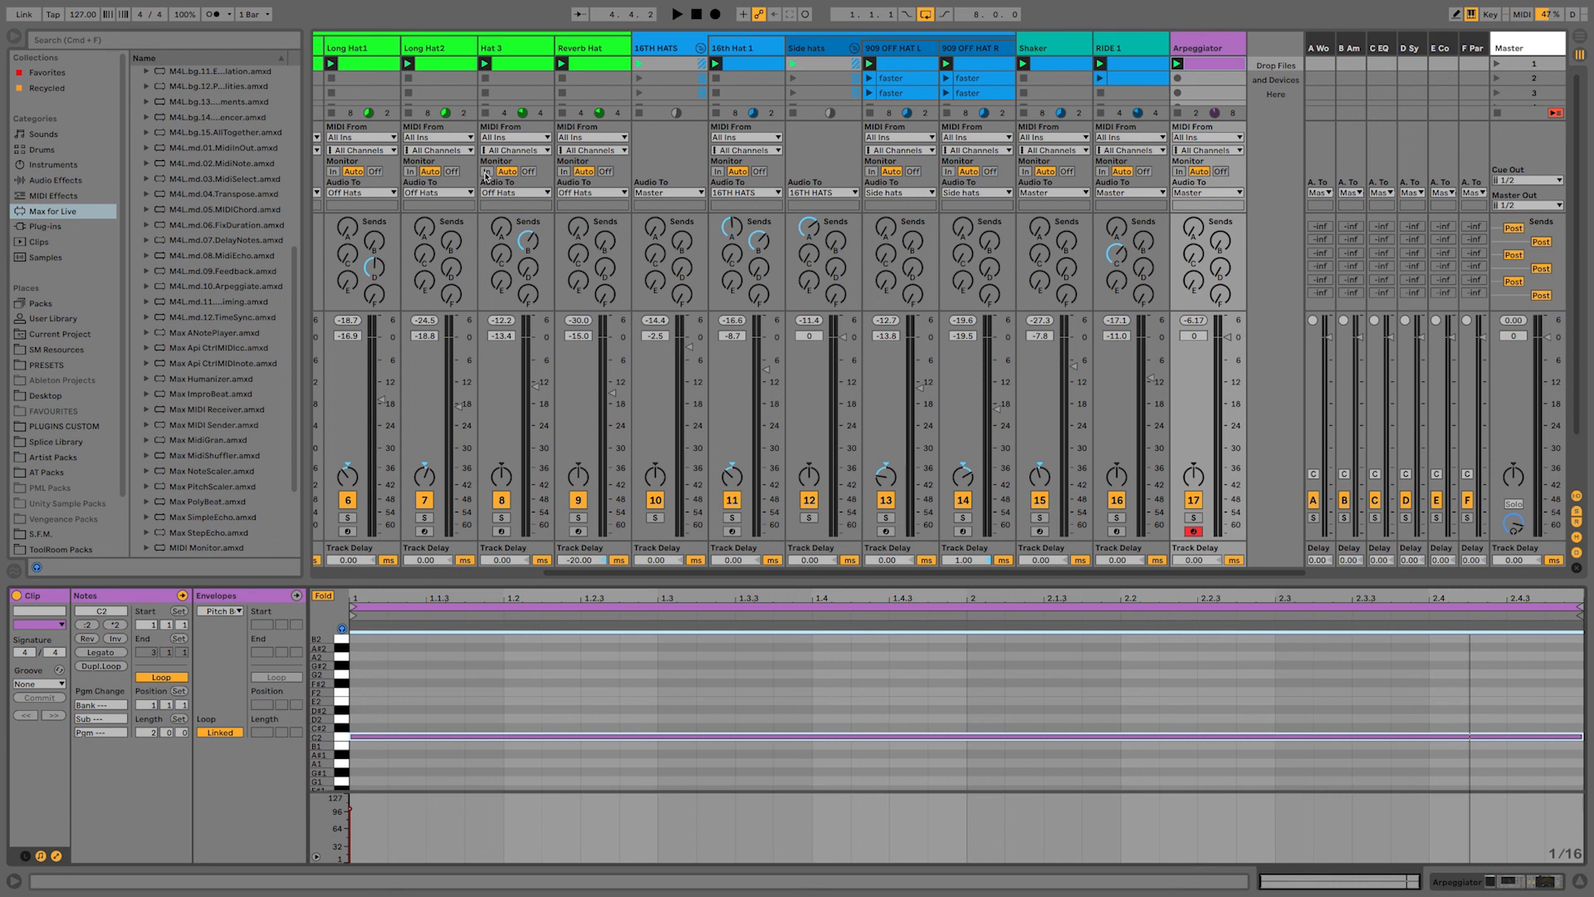